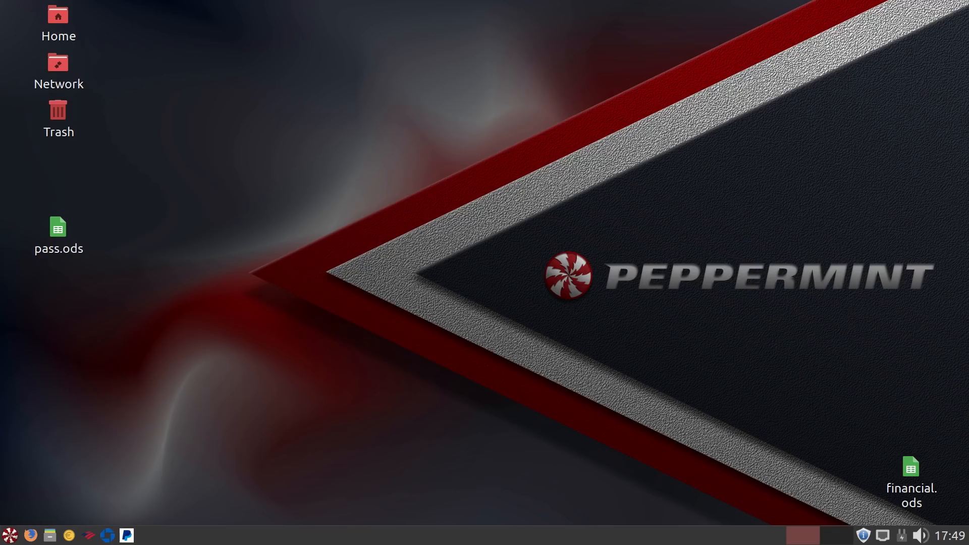
mouse_move(431, 271)
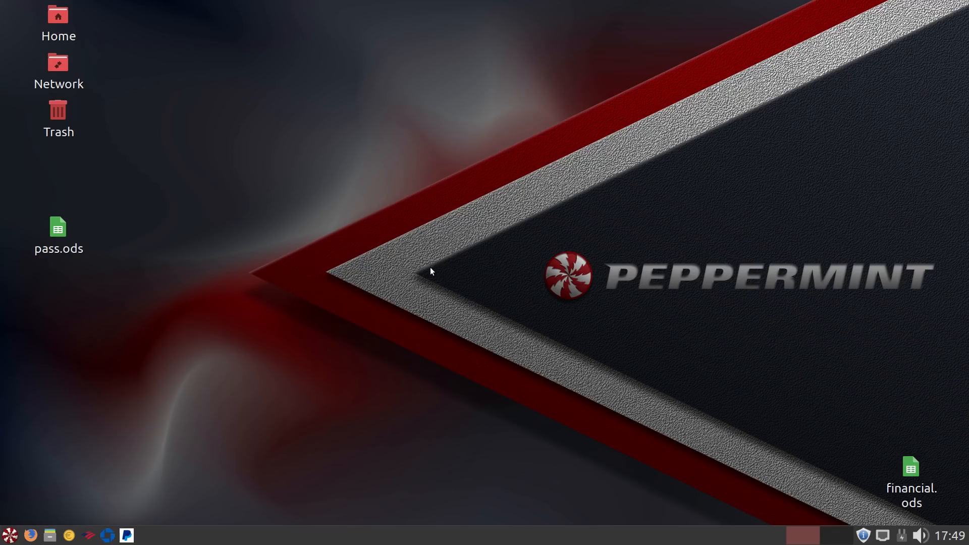
mouse_move(424, 255)
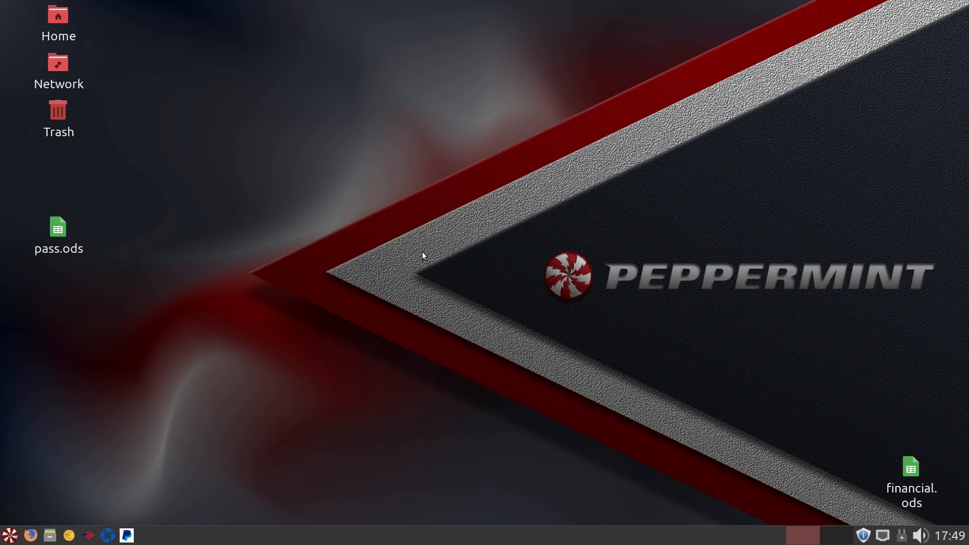
mouse_move(21, 142)
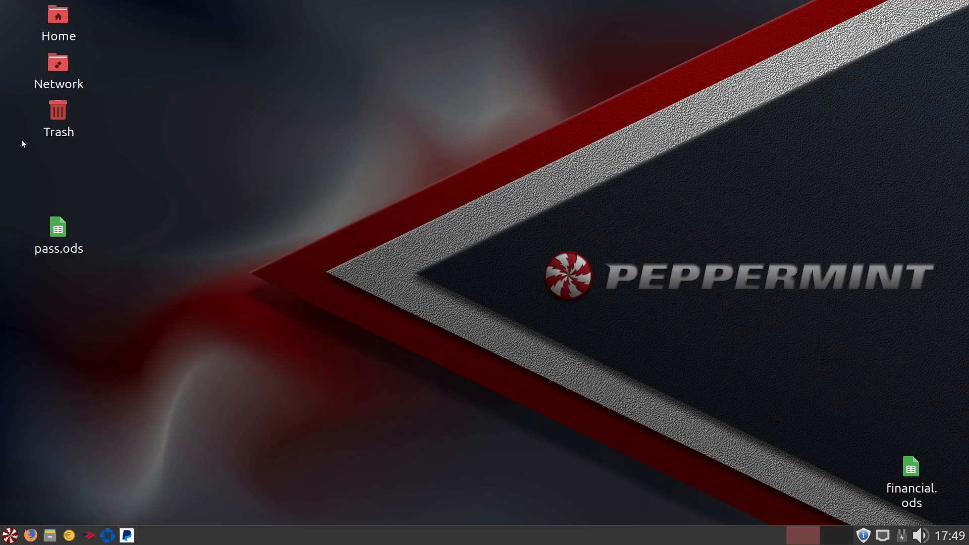
mouse_move(326, 249)
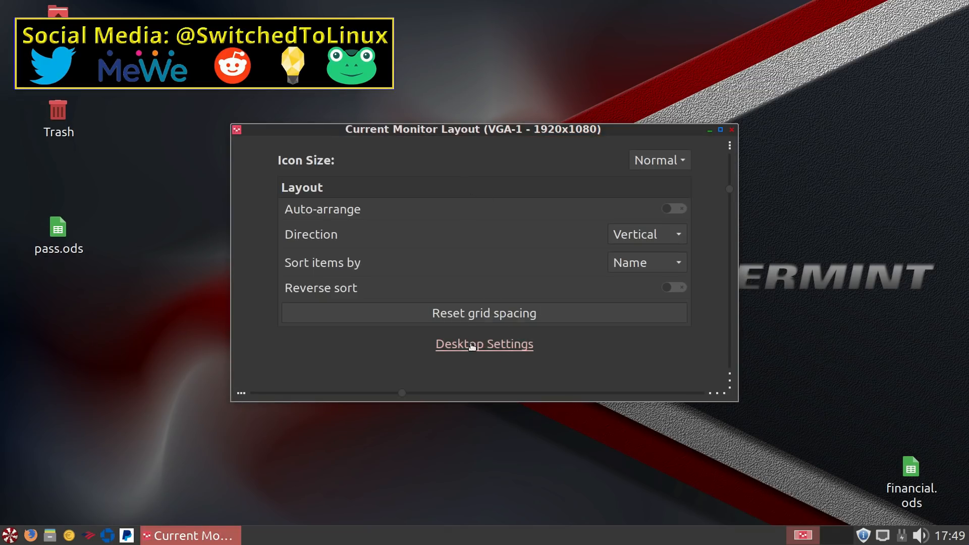
- Review the desktop icon settings, toggle the Home icon, check the monitor layout and close Desktop Settings
click(483, 344)
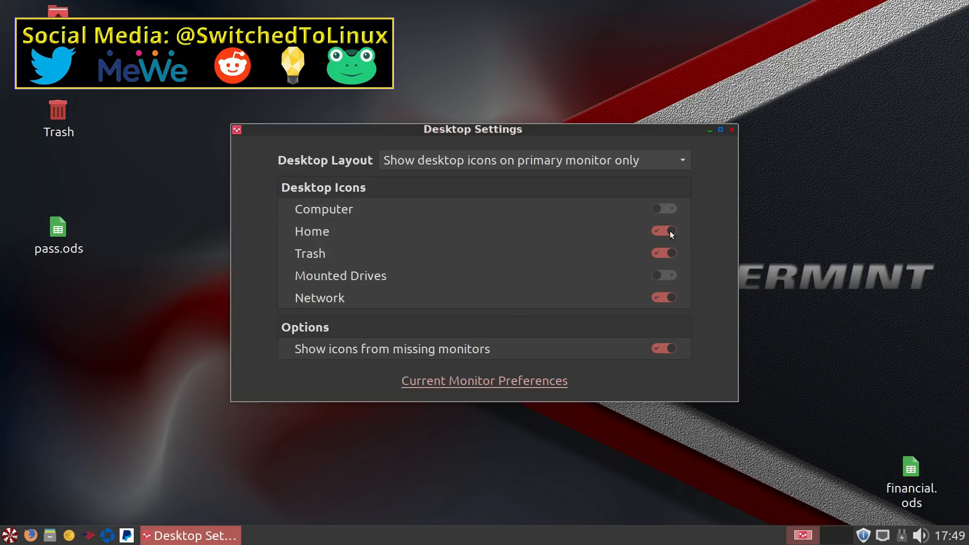
click(664, 231)
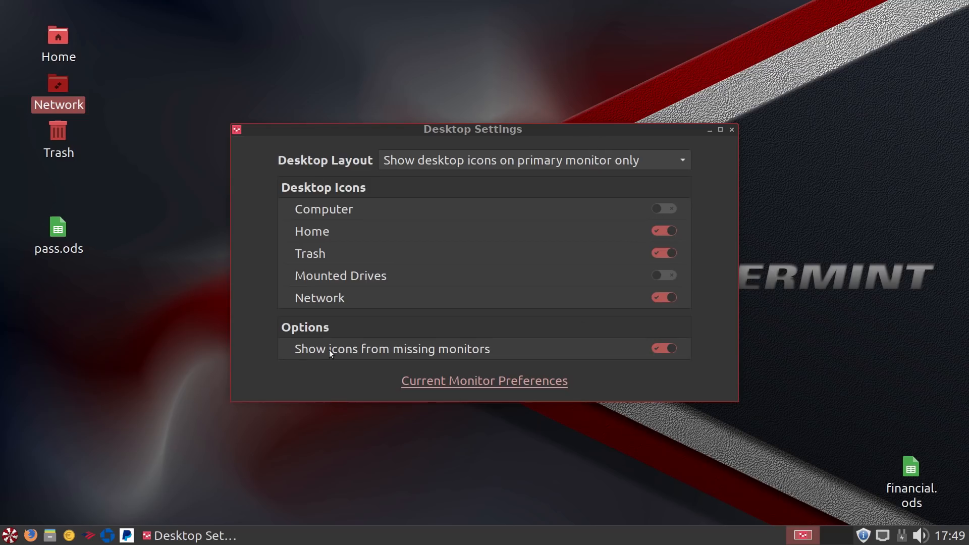
mouse_move(567, 271)
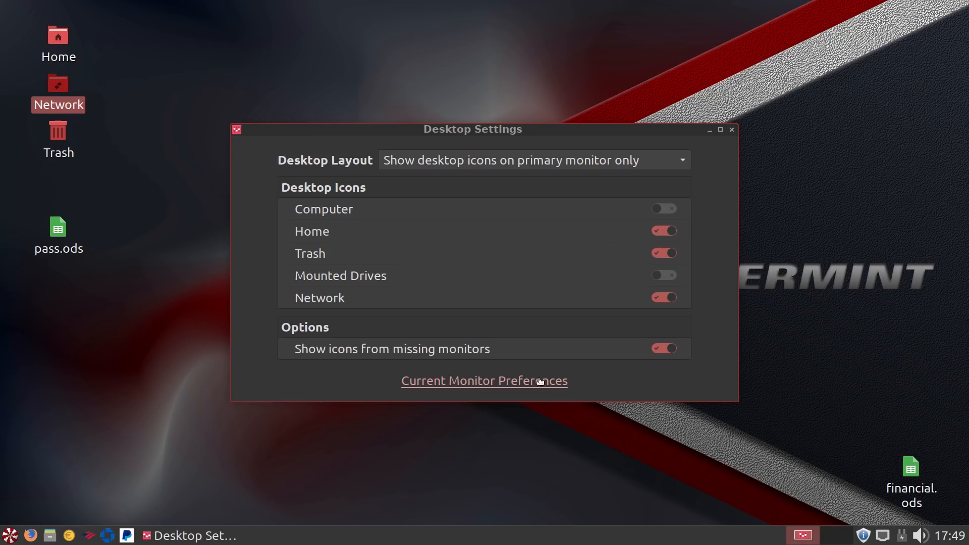
click(483, 381)
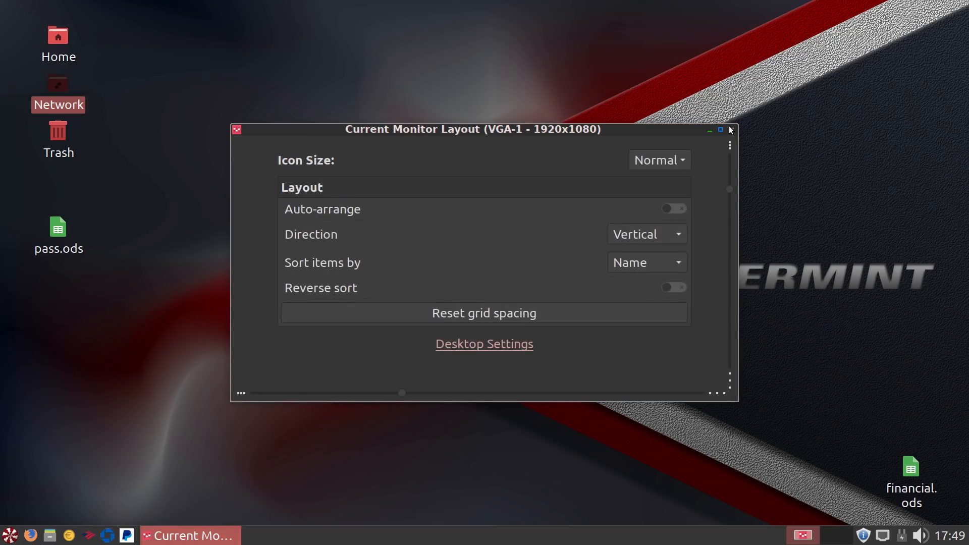
click(729, 130)
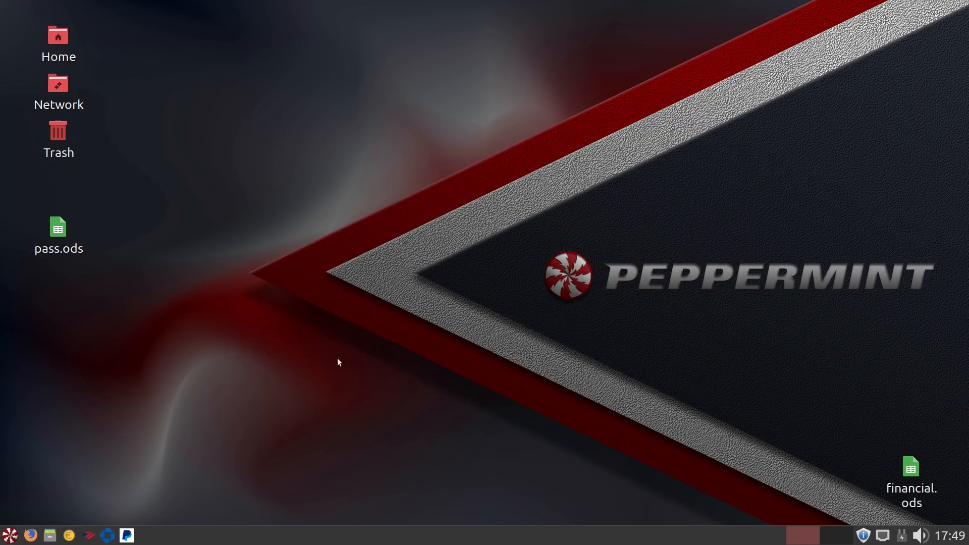
click(9, 535)
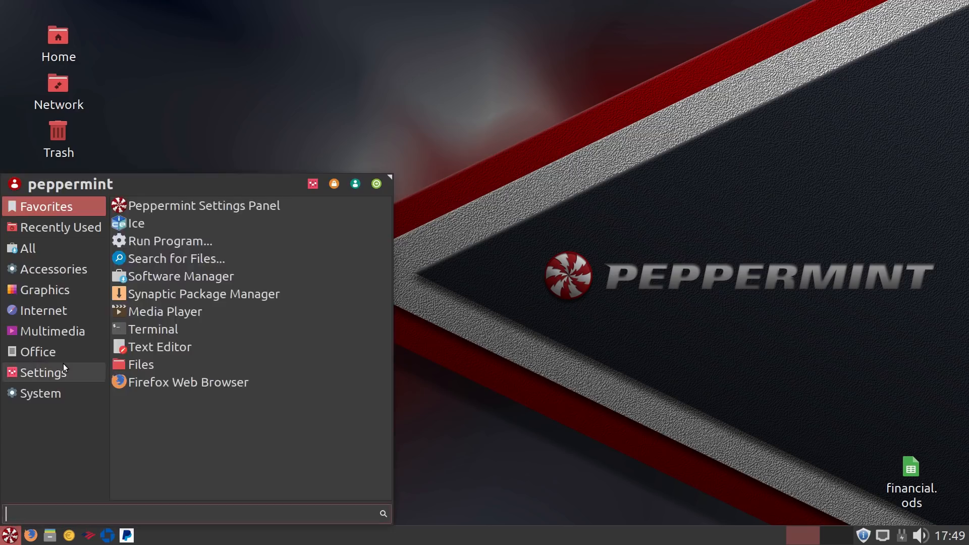
text(dis)
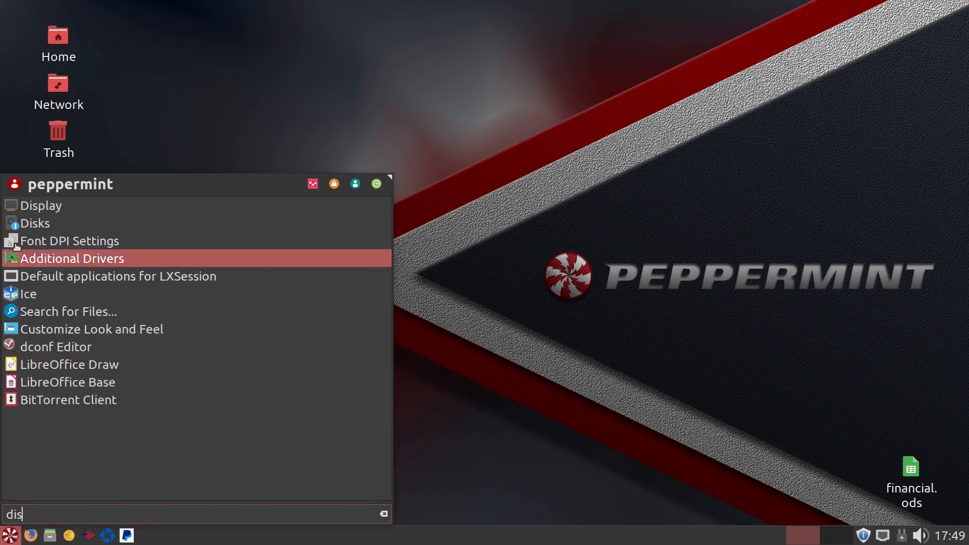
click(41, 205)
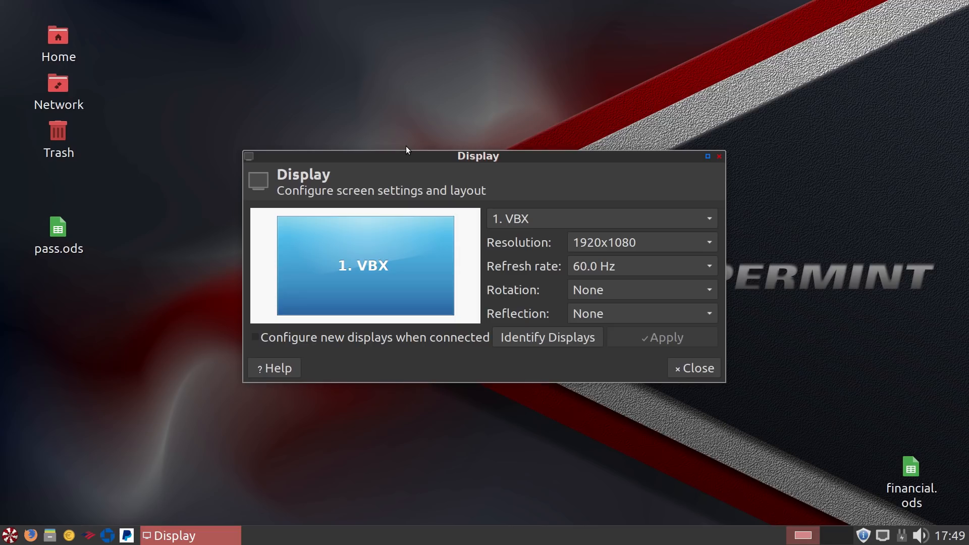
mouse_move(361, 278)
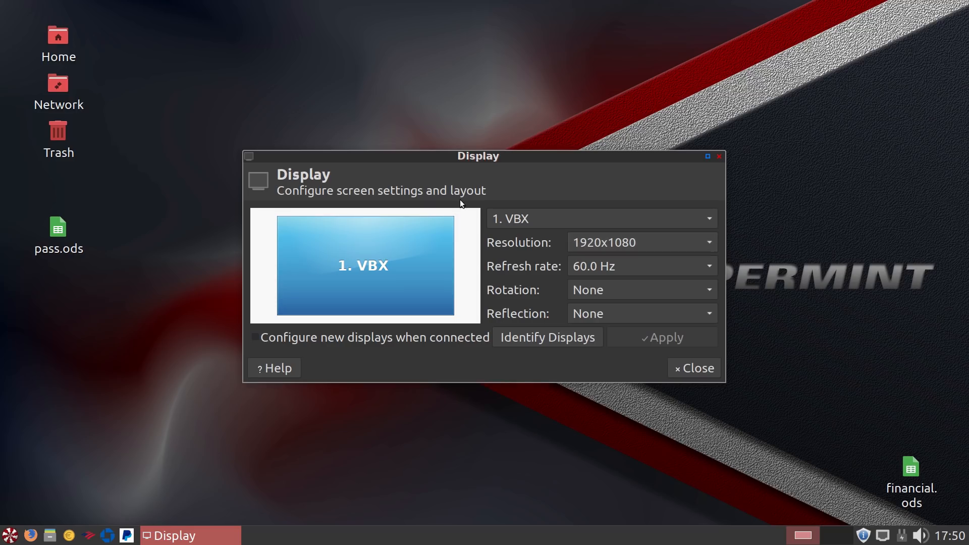
click(692, 368)
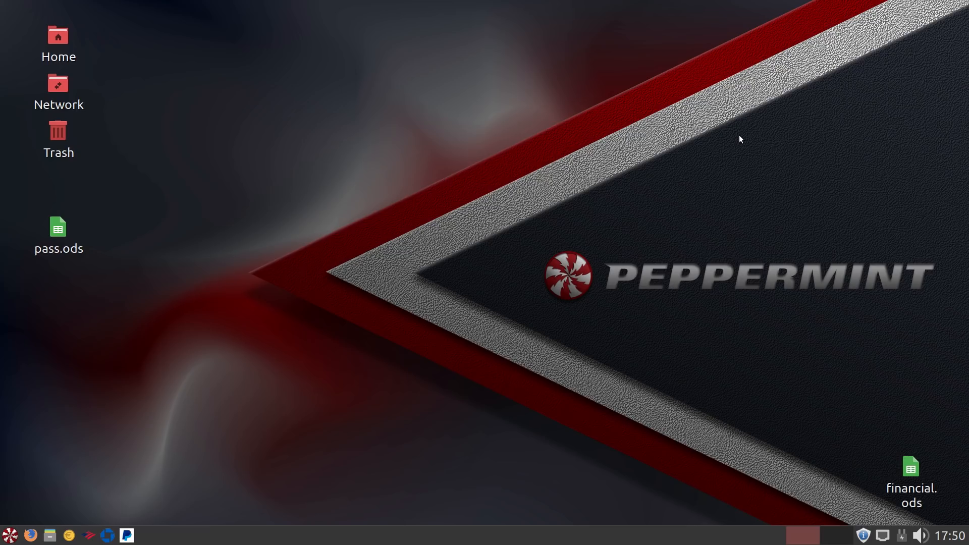
mouse_move(668, 263)
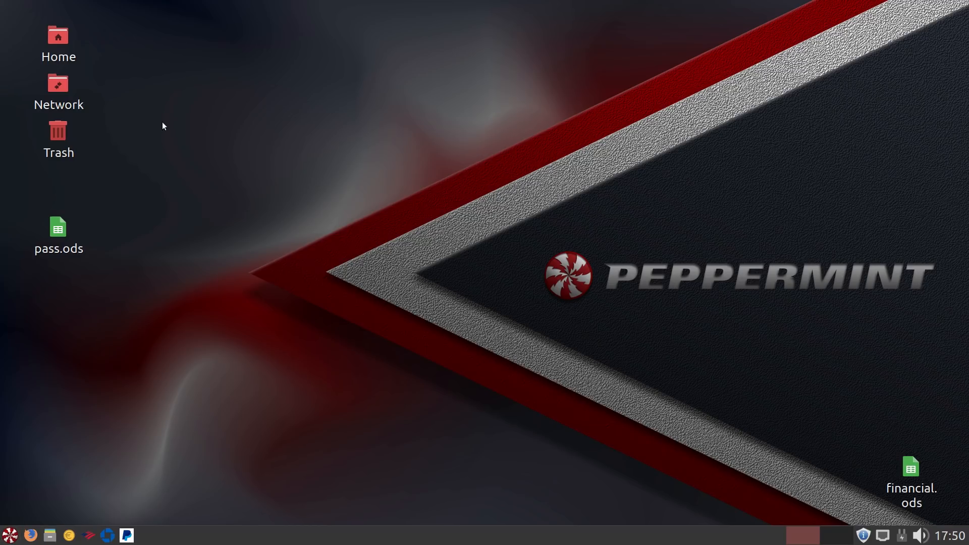
mouse_move(903, 425)
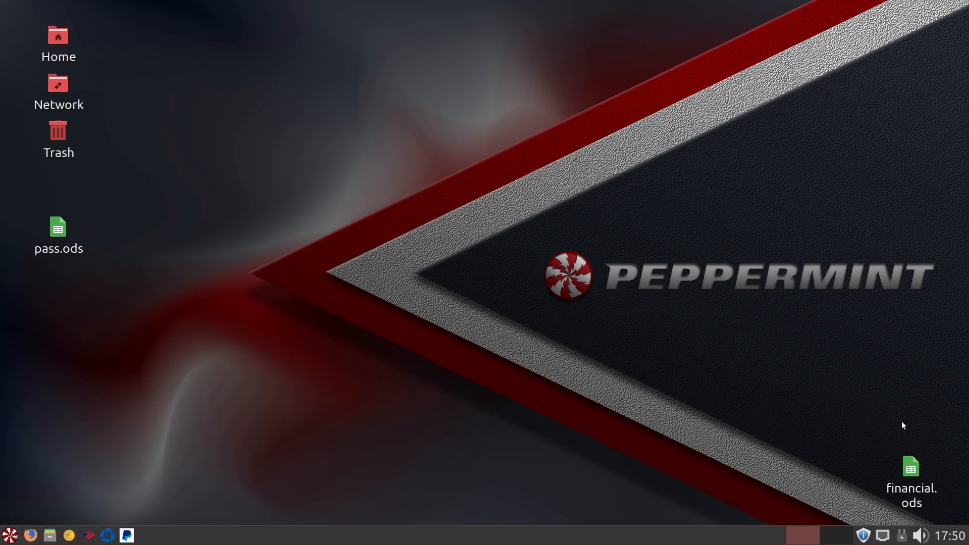
mouse_move(701, 224)
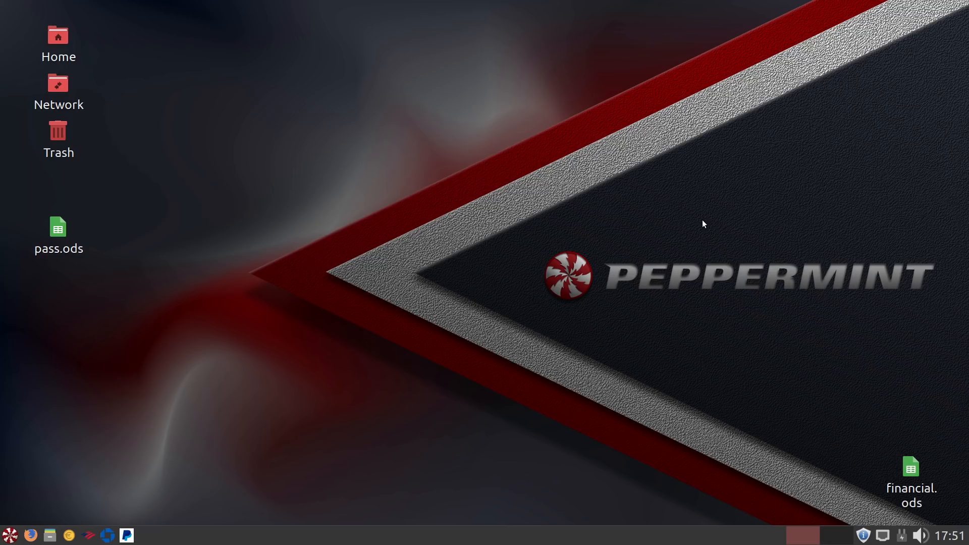
mouse_move(747, 203)
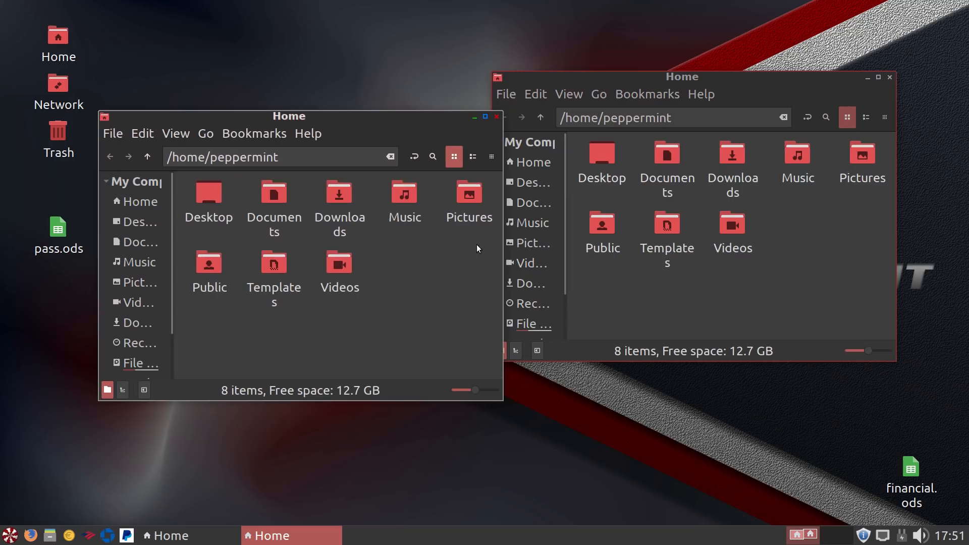
- Bring up the desktop effects options in the Peppermint settings panel from the applications menu
drag(682, 76, 723, 78)
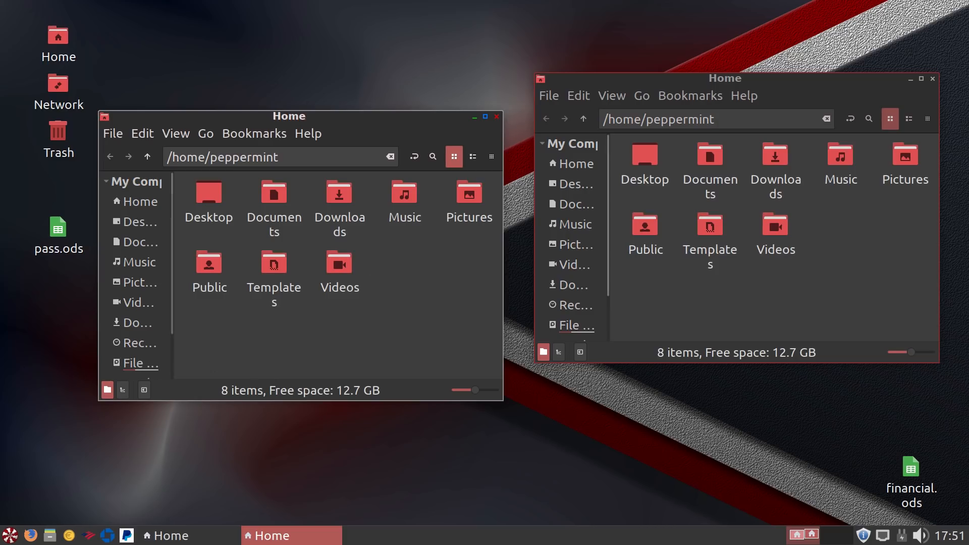
mouse_move(327, 174)
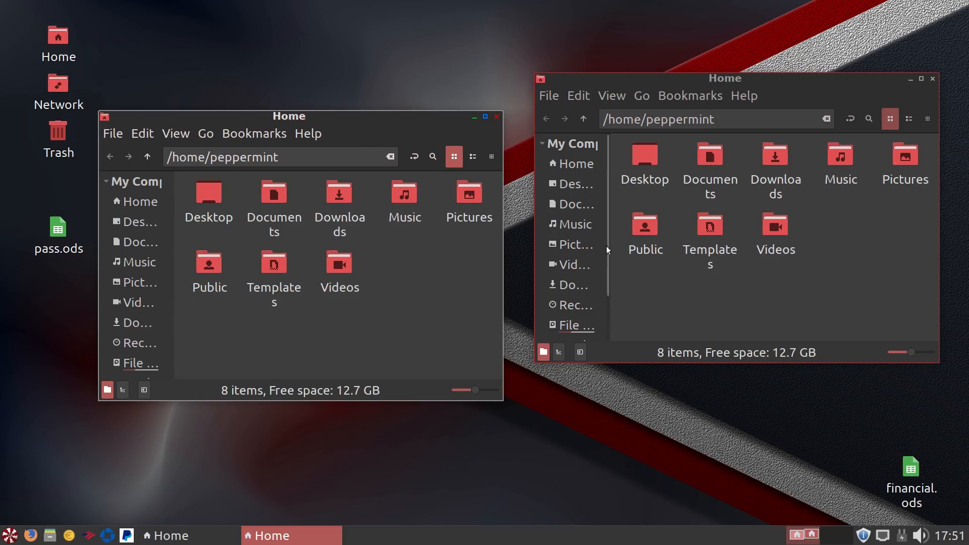
mouse_move(851, 295)
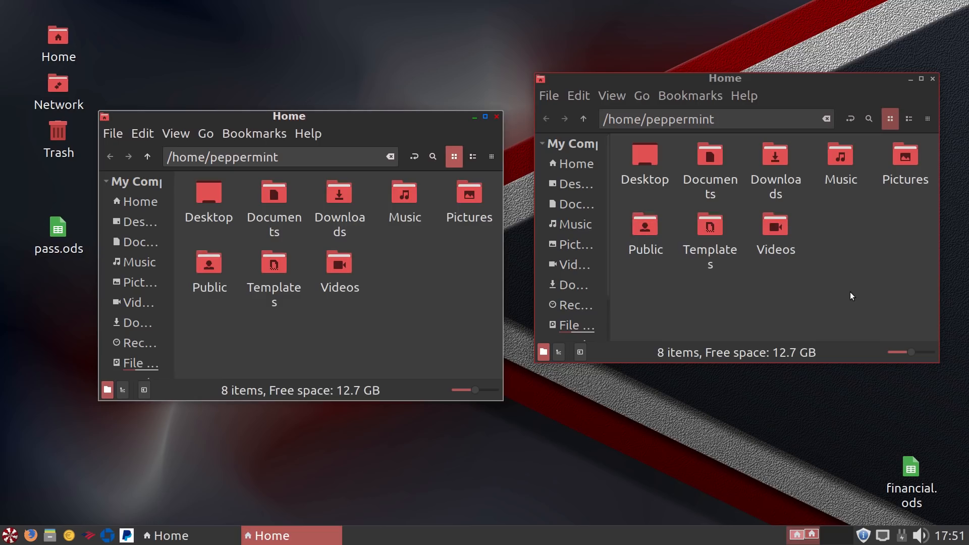
click(50, 535)
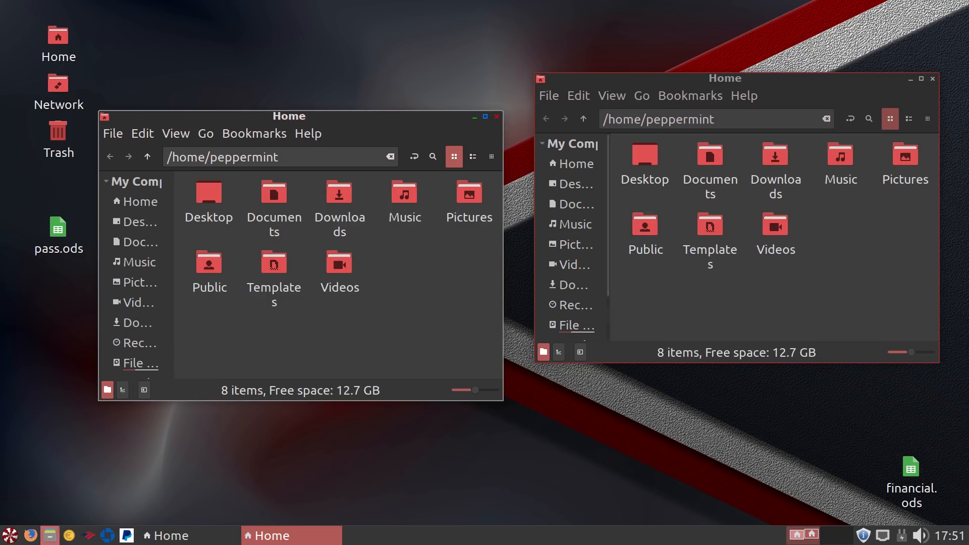
click(10, 535)
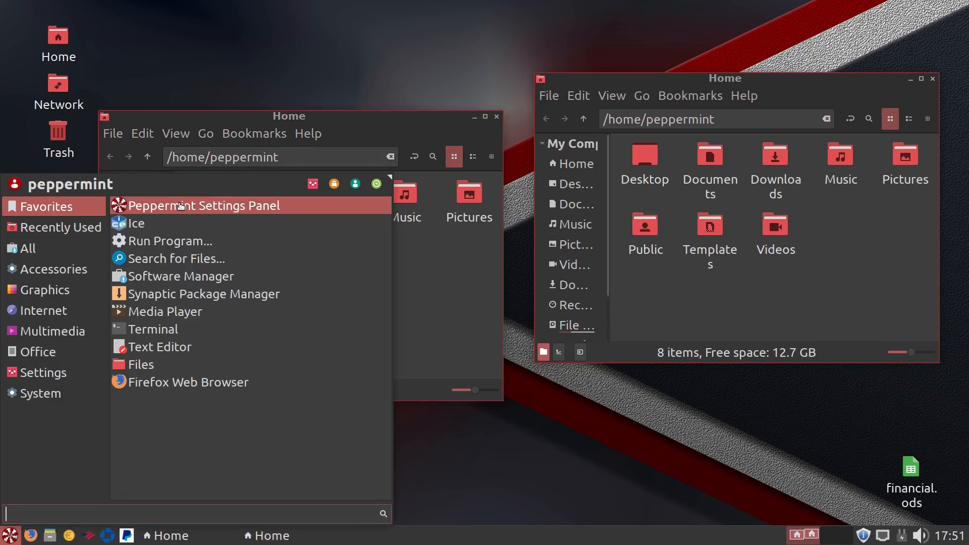
click(203, 205)
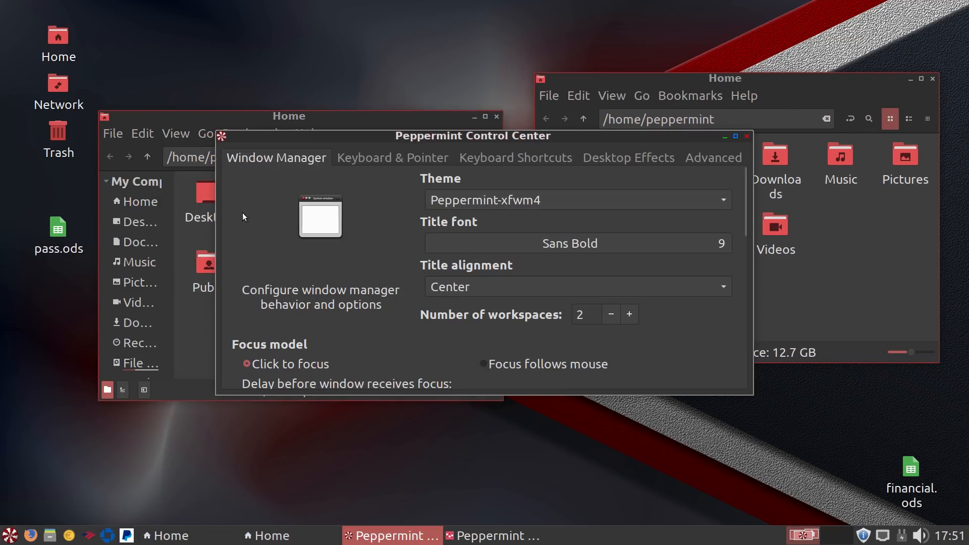
click(628, 158)
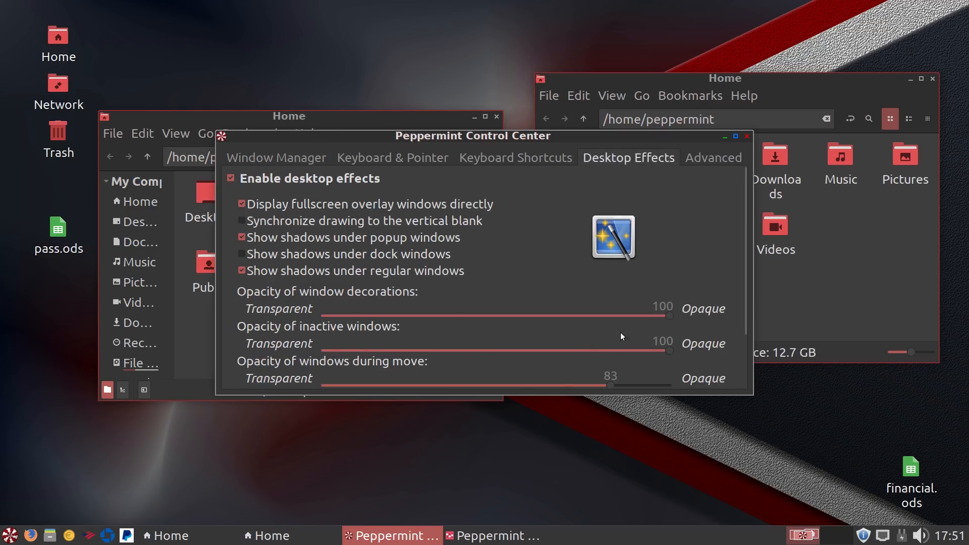
- Lower inactive-window opacity to 83 and close the settings panel
drag(669, 350, 608, 350)
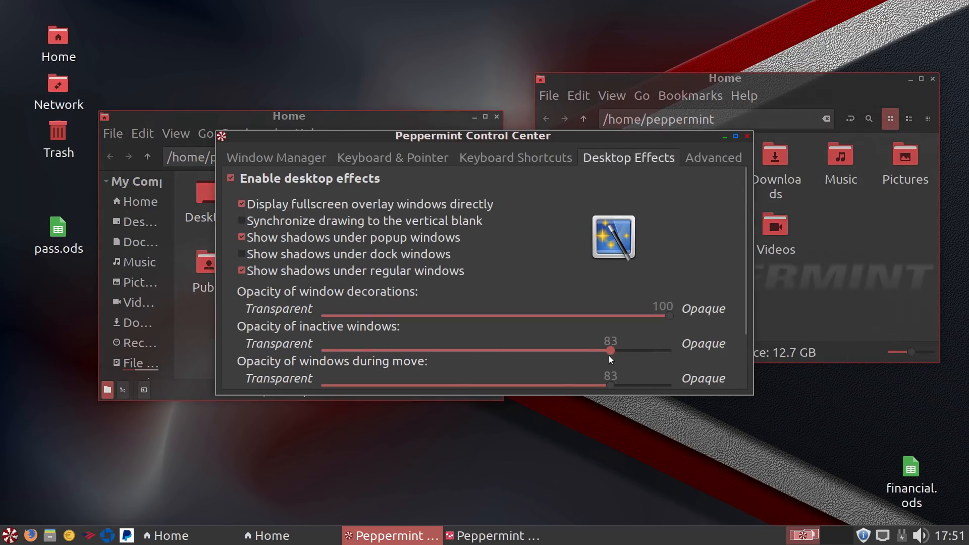
drag(472, 135, 543, 214)
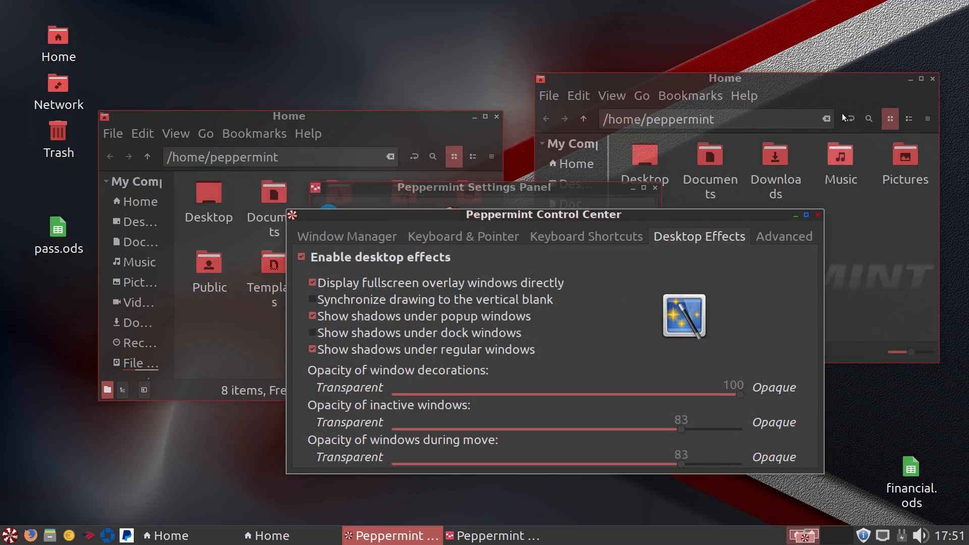
mouse_move(706, 475)
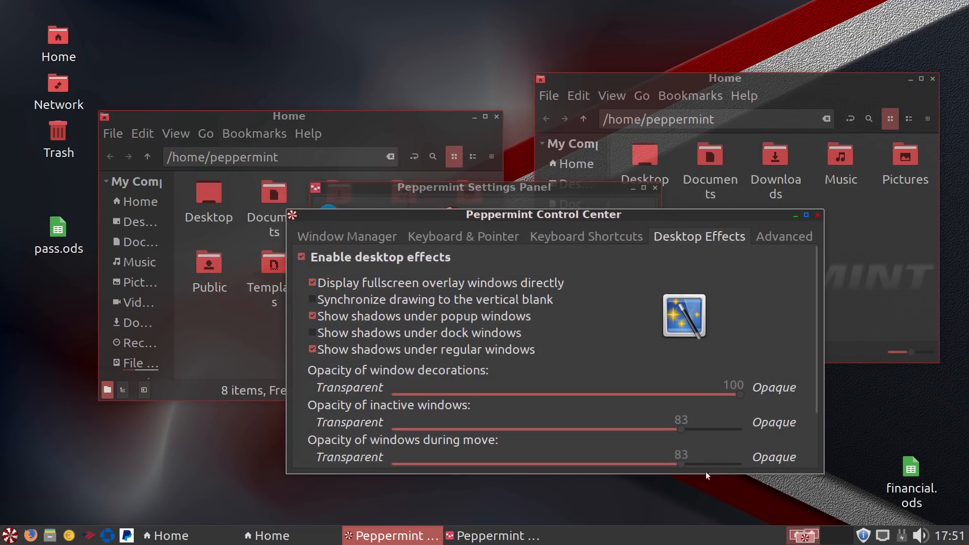
drag(679, 428, 738, 429)
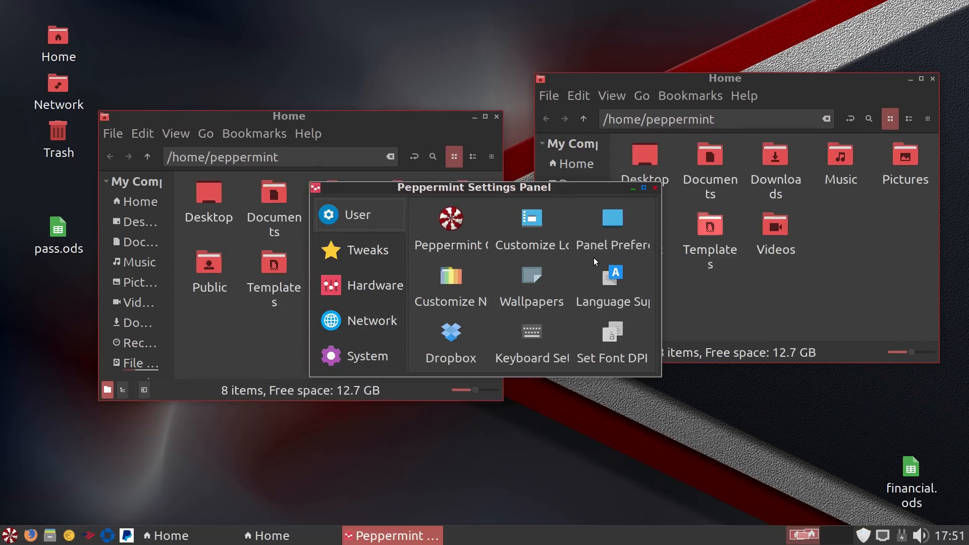
mouse_move(642, 222)
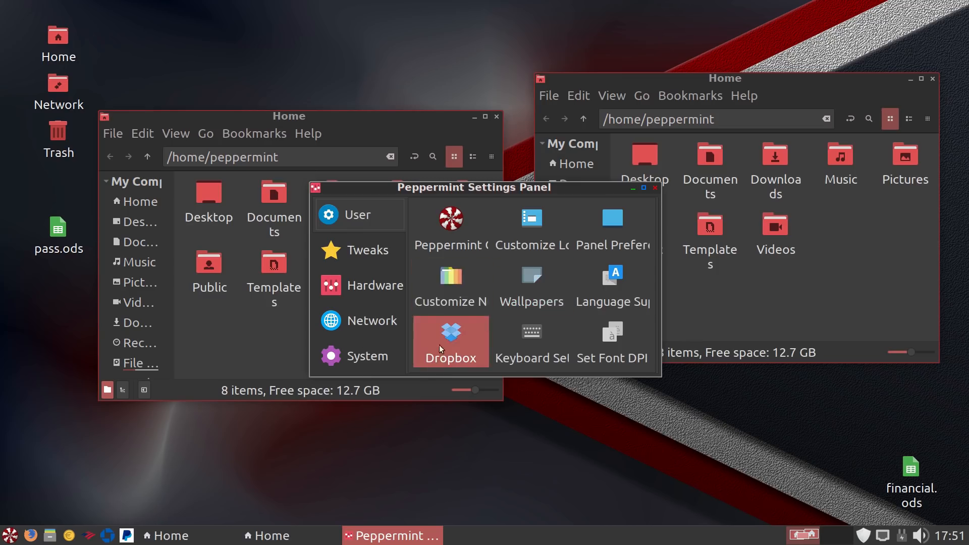
mouse_move(660, 200)
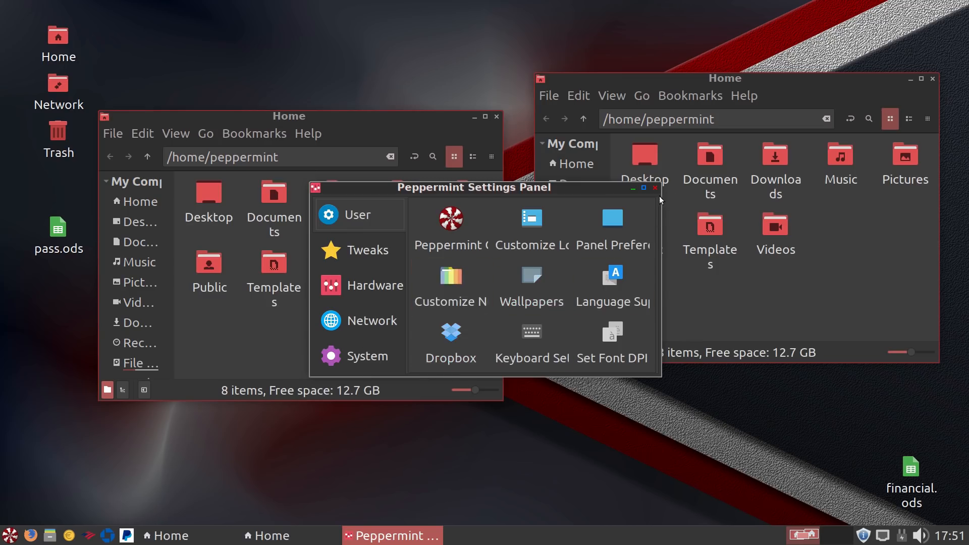
click(655, 187)
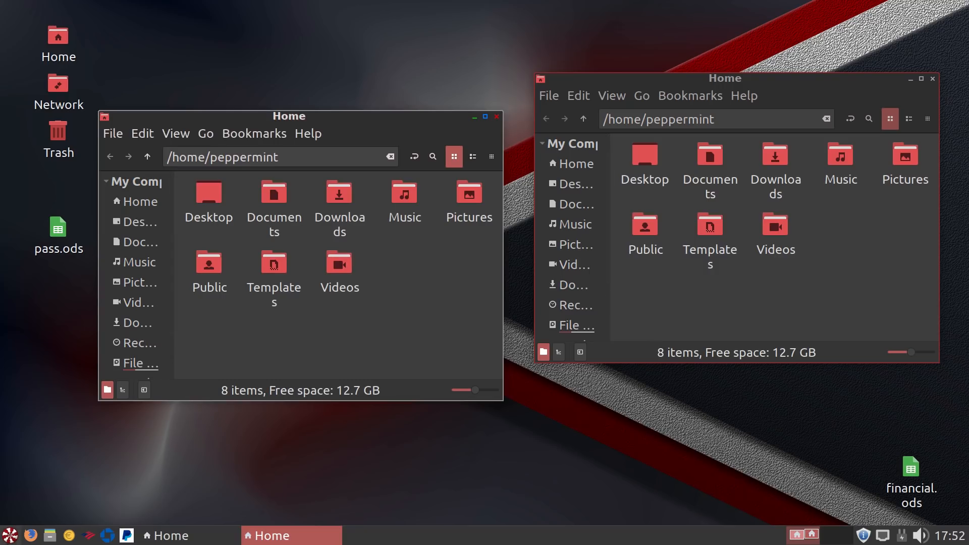
- Launch Ice from Internet, review the existing PayPal, Bank of America and Chase launchers, then close it
click(9, 534)
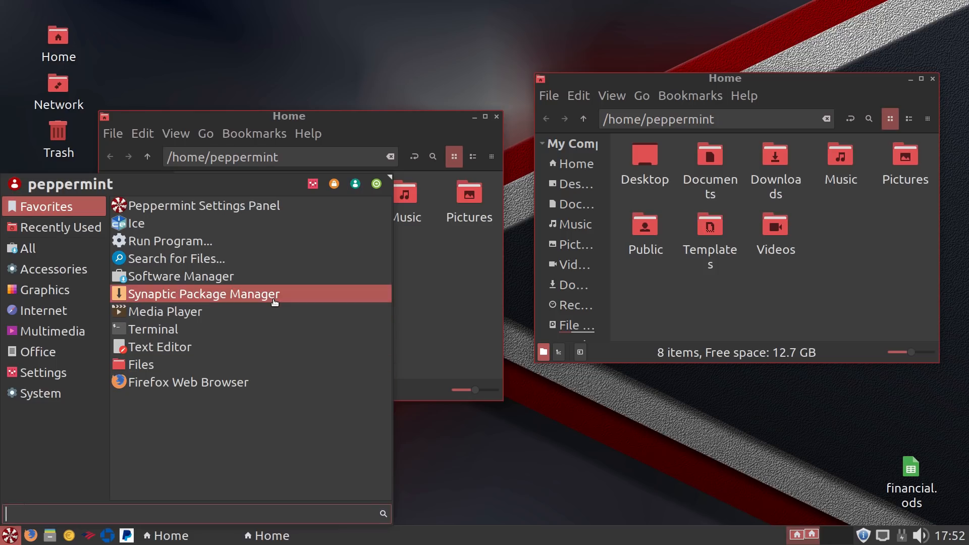
mouse_move(204, 293)
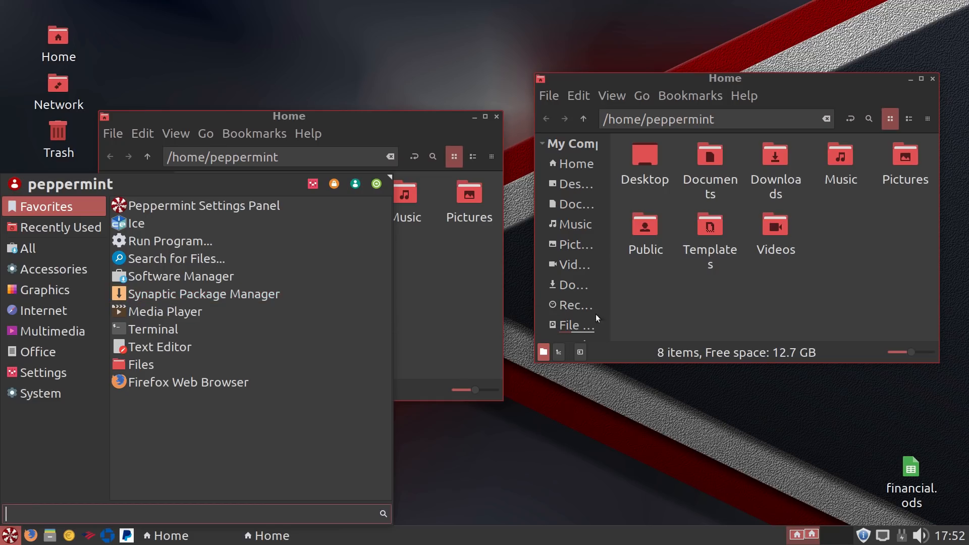
click(42, 309)
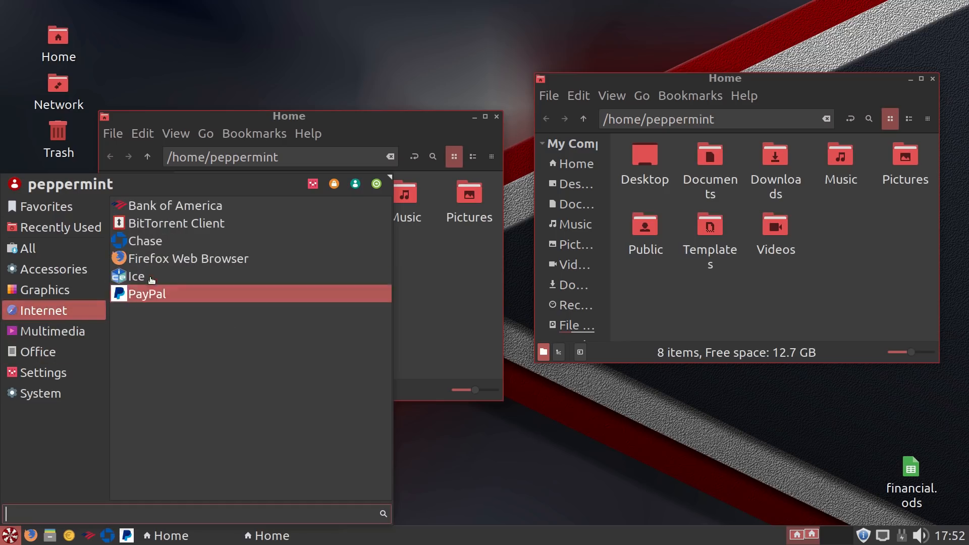
click(136, 276)
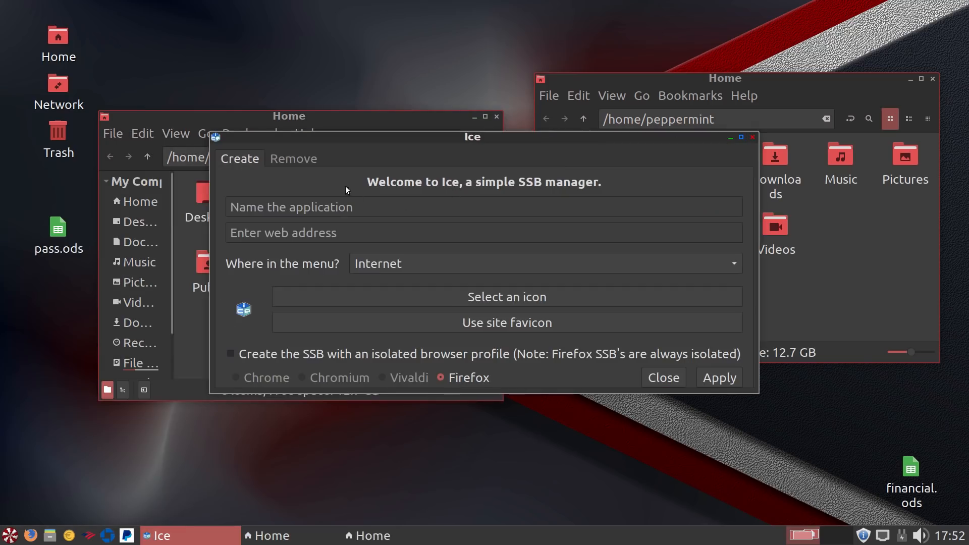
click(292, 158)
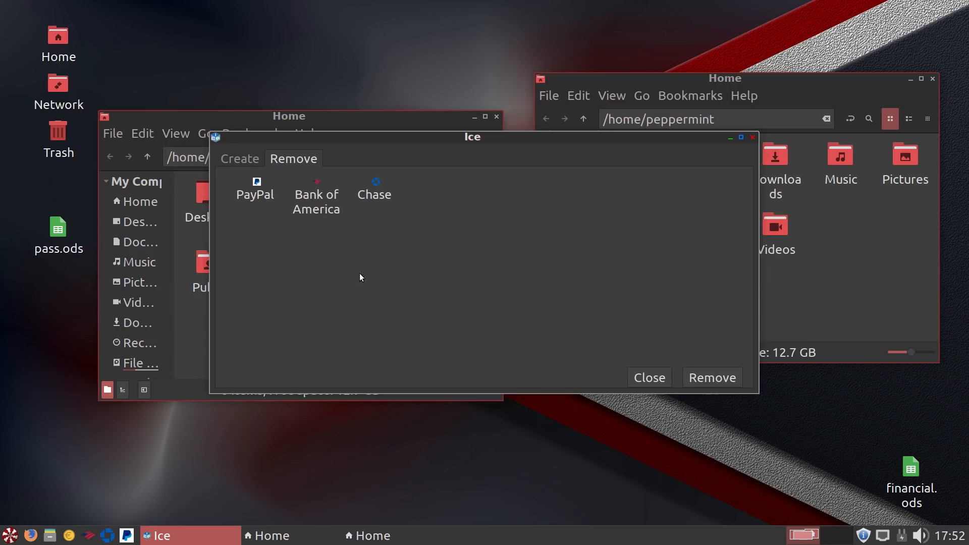
mouse_move(290, 103)
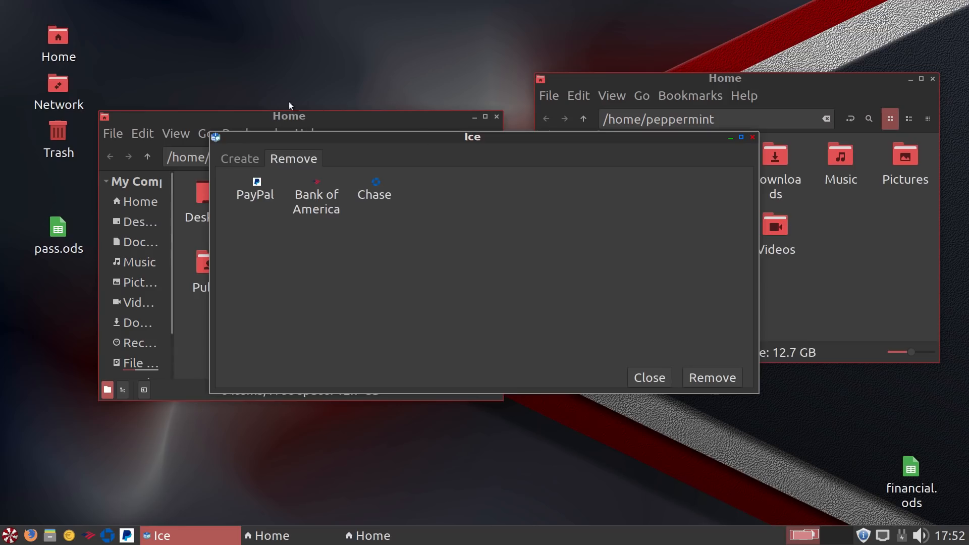
mouse_move(363, 273)
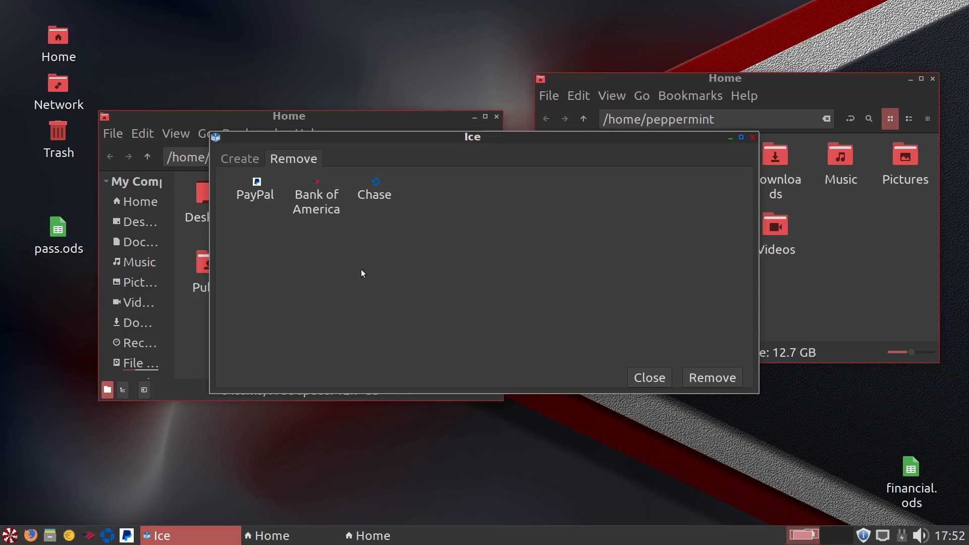
mouse_move(322, 269)
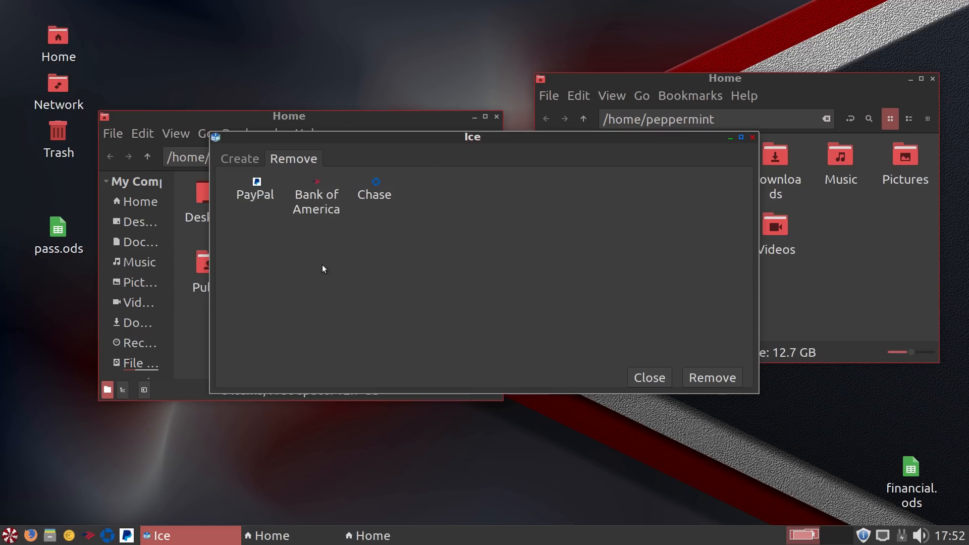
mouse_move(263, 278)
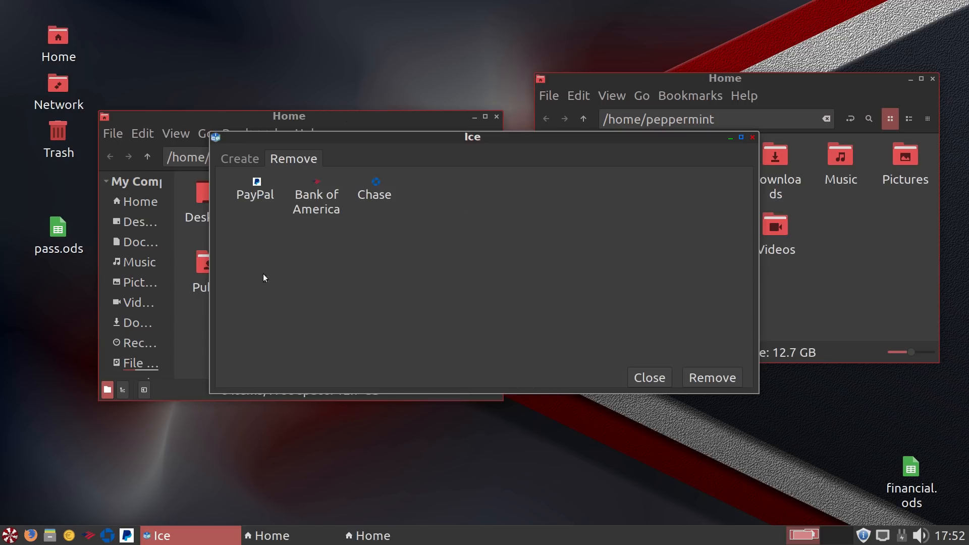
mouse_move(494, 257)
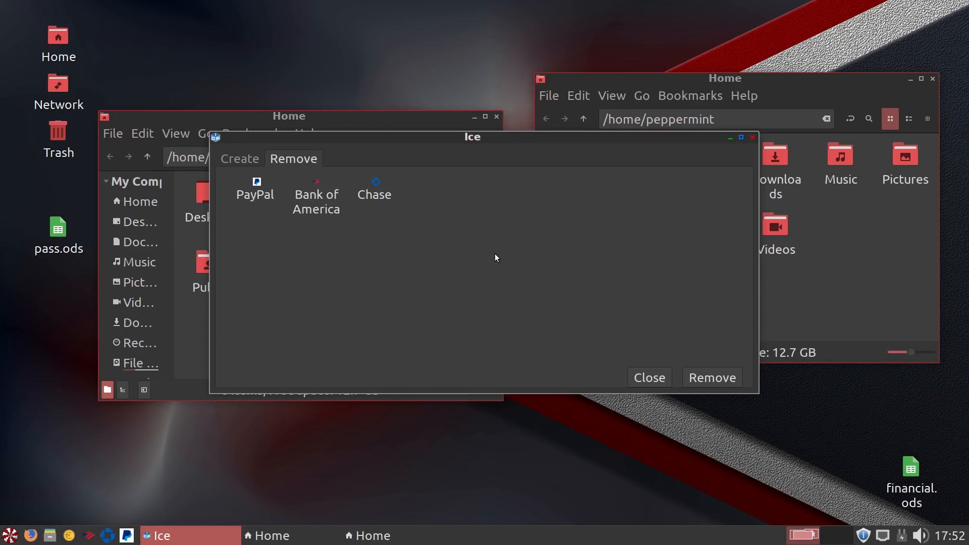
mouse_move(536, 259)
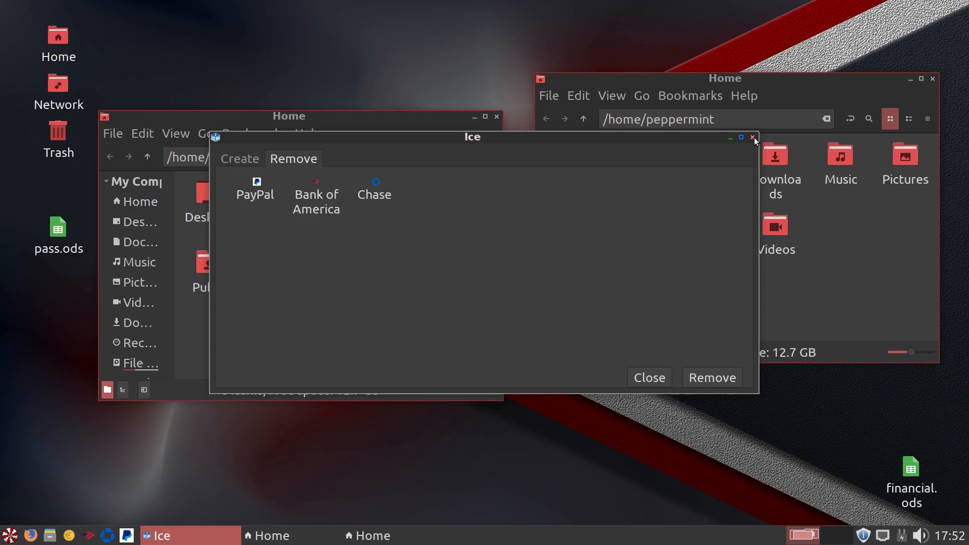
click(753, 136)
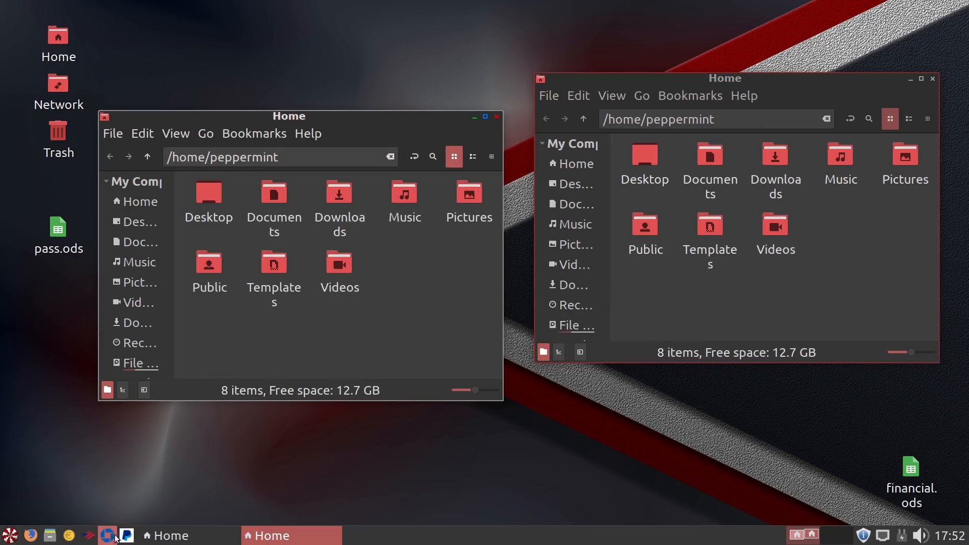
mouse_move(89, 534)
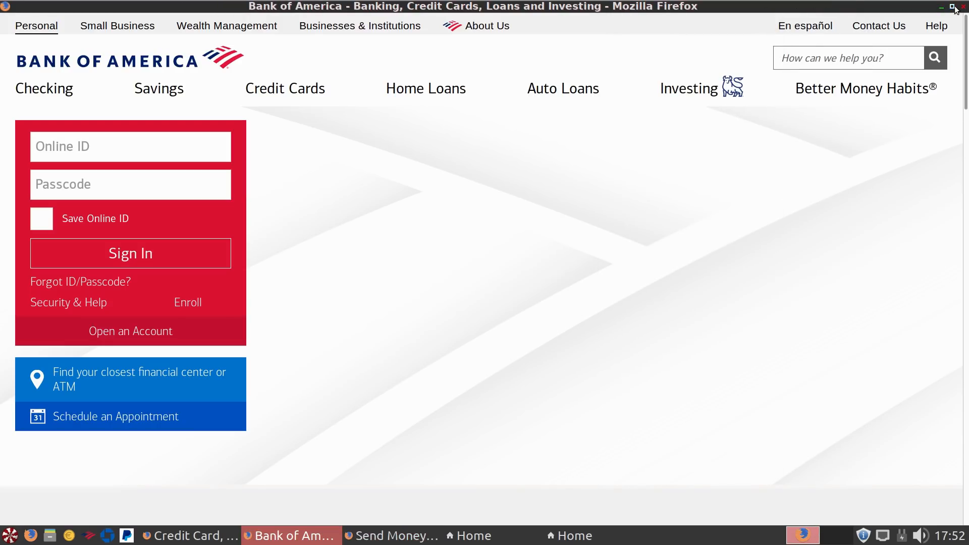
- Close the standalone Bank of America and PayPal site windows
click(191, 535)
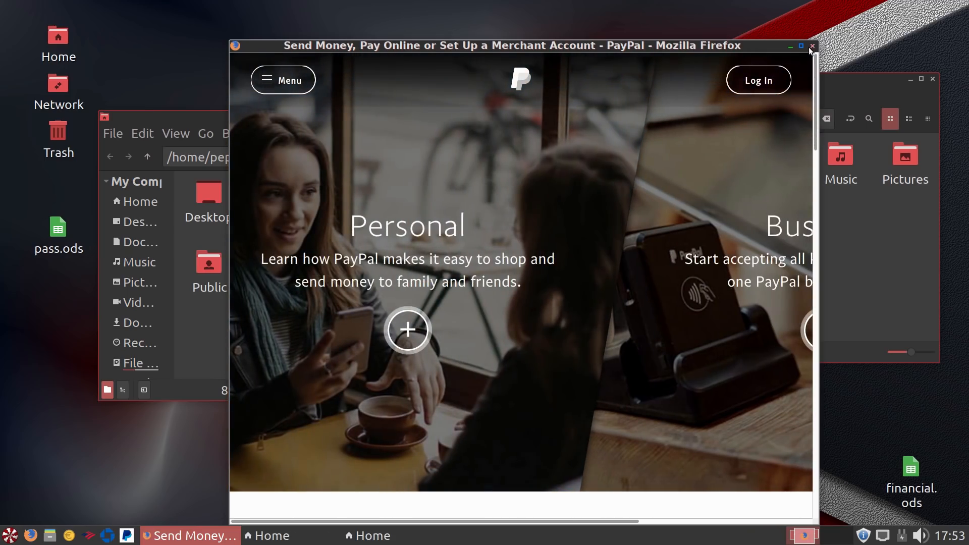
click(811, 46)
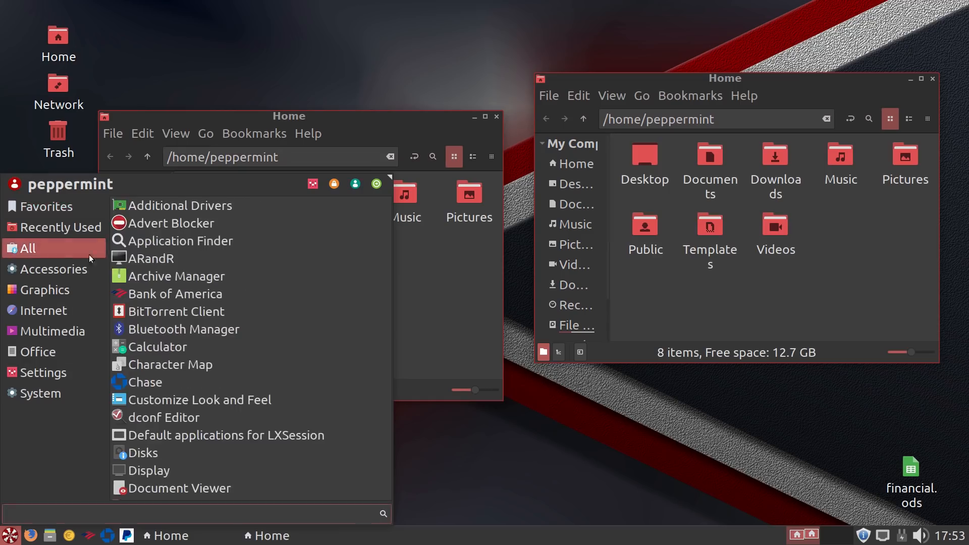
- Reopen Ice on its Create tab, close it unchanged, then close the remaining Home folder windows
click(43, 310)
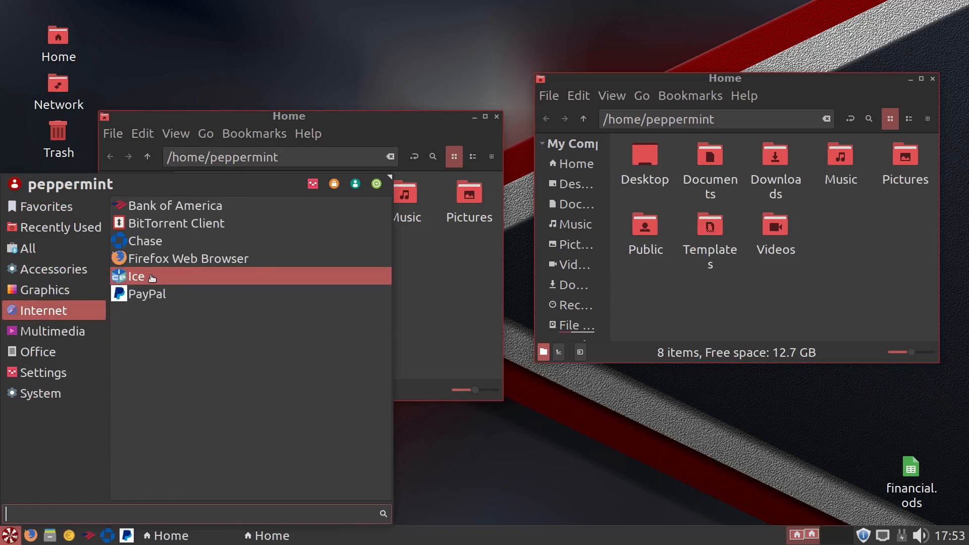
click(136, 276)
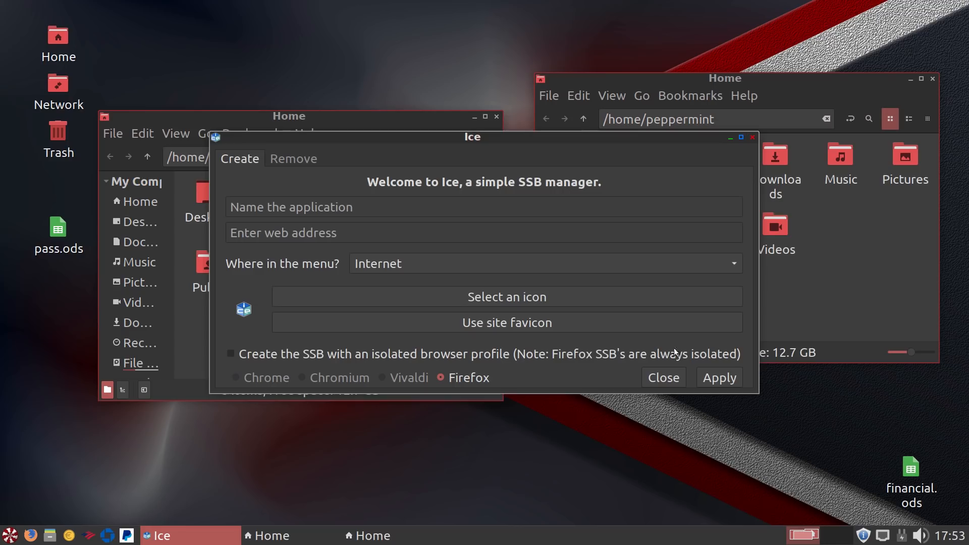
mouse_move(230, 356)
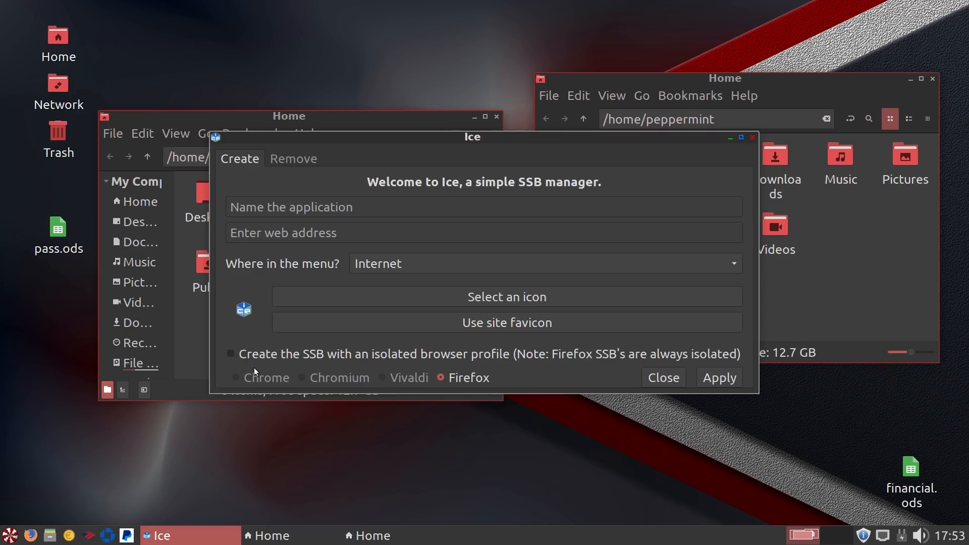
mouse_move(311, 378)
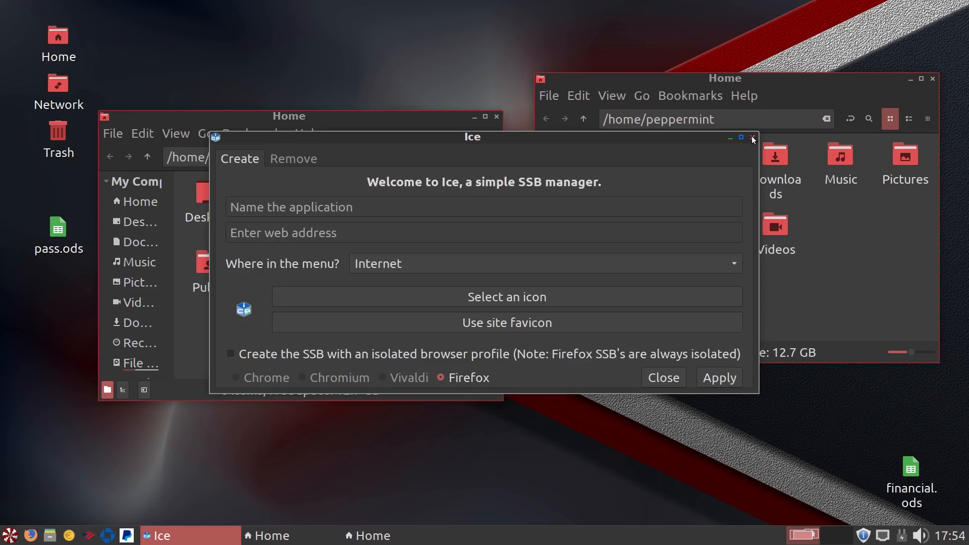
click(752, 138)
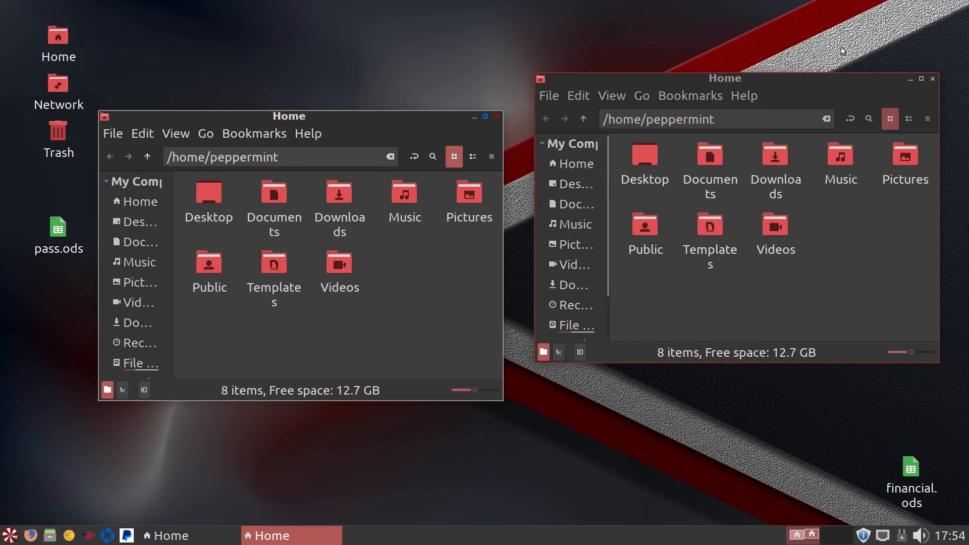
click(931, 79)
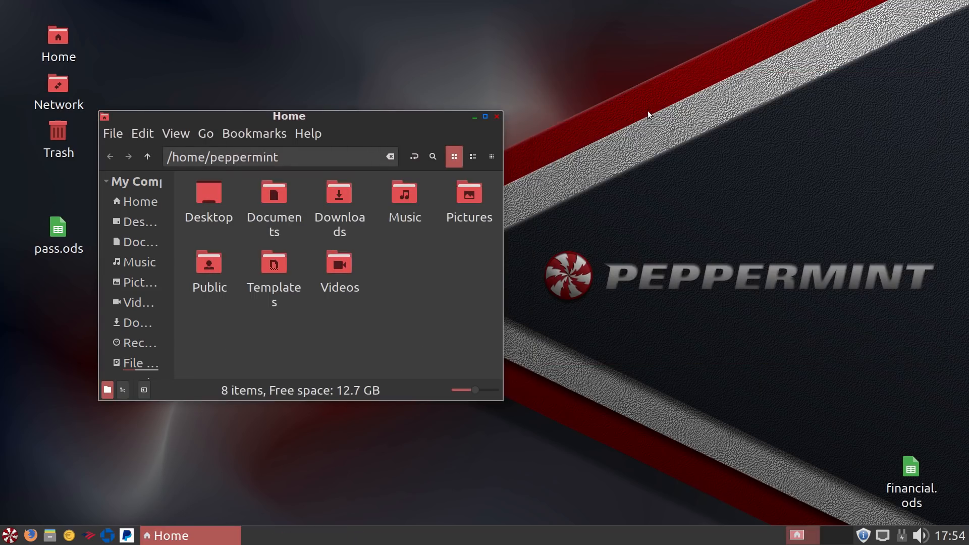
click(496, 116)
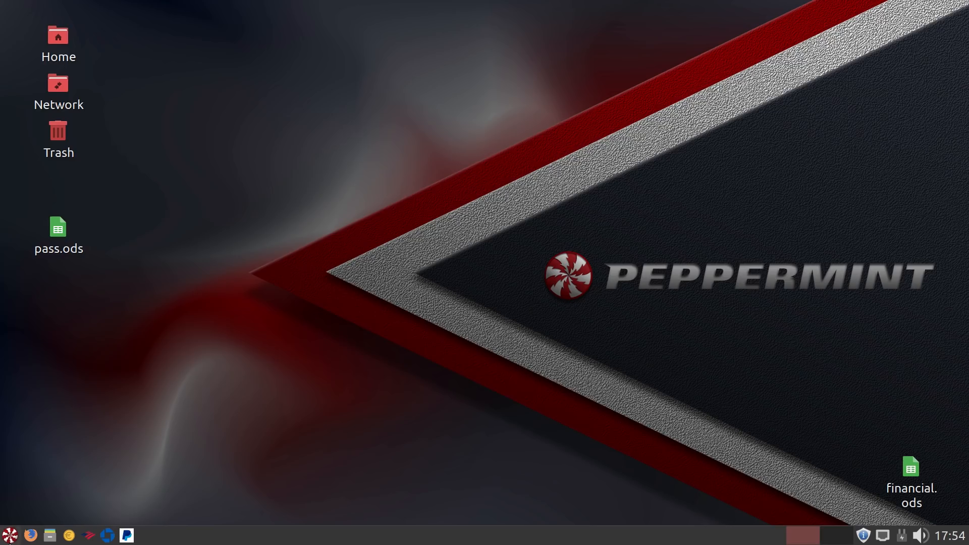
- Launch GnuCash from the Office menu, dismiss the tip of the day and minimize the empty Unsaved Book
click(9, 535)
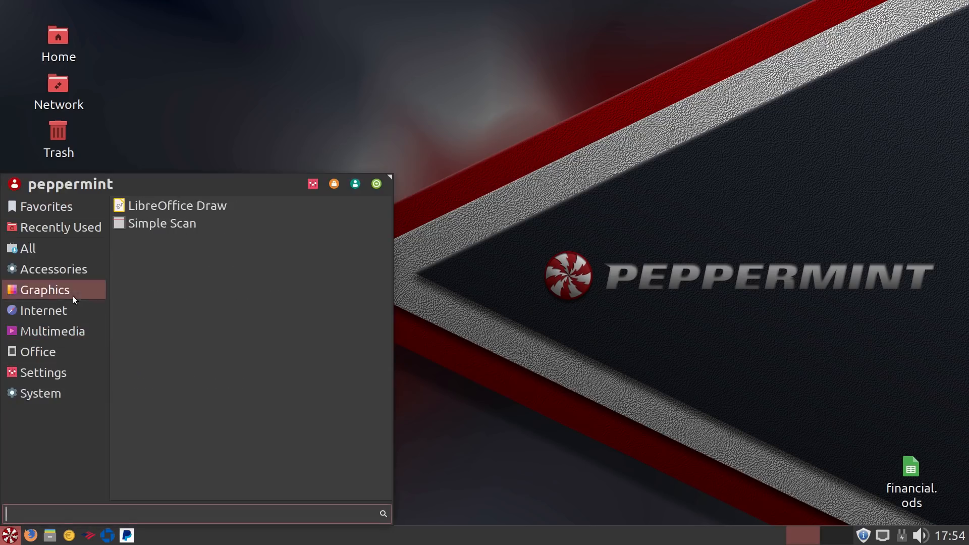
click(54, 331)
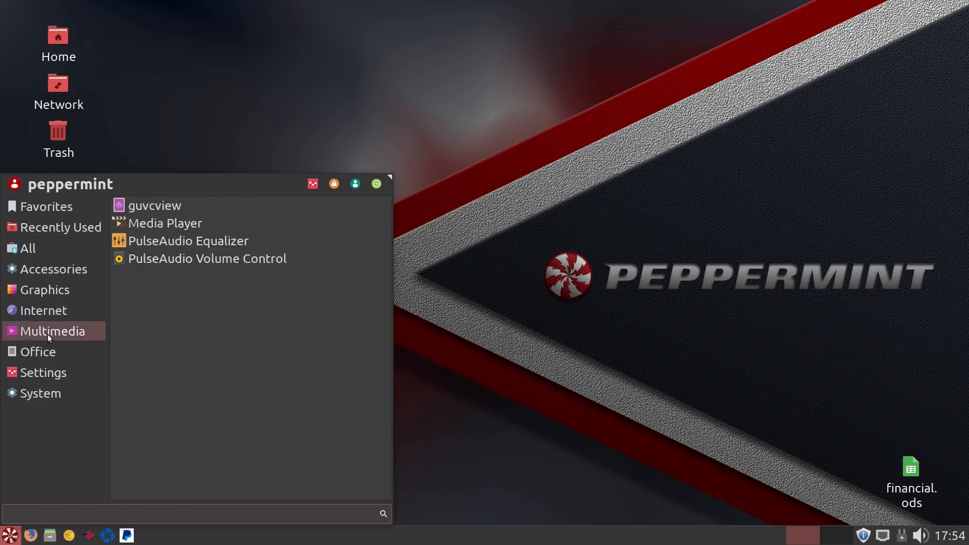
click(38, 351)
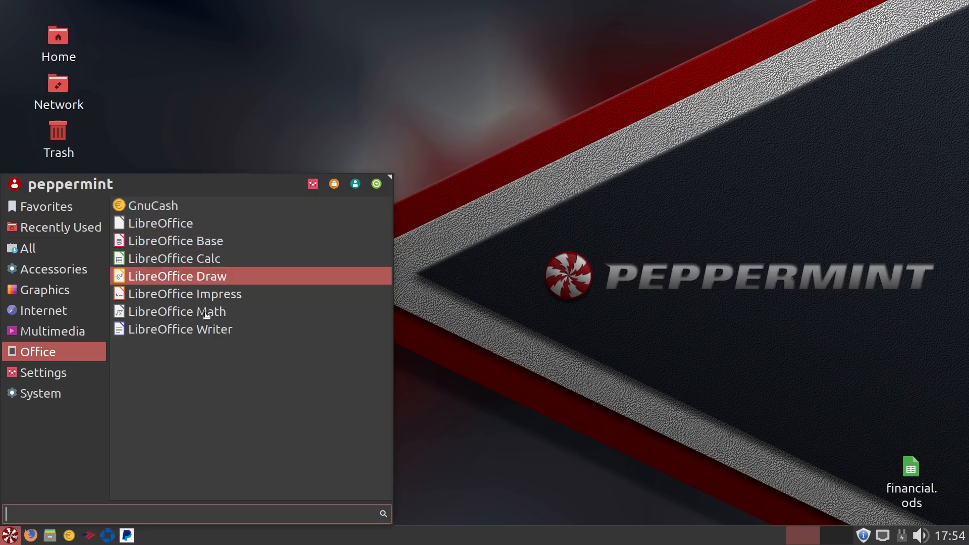
mouse_move(250, 259)
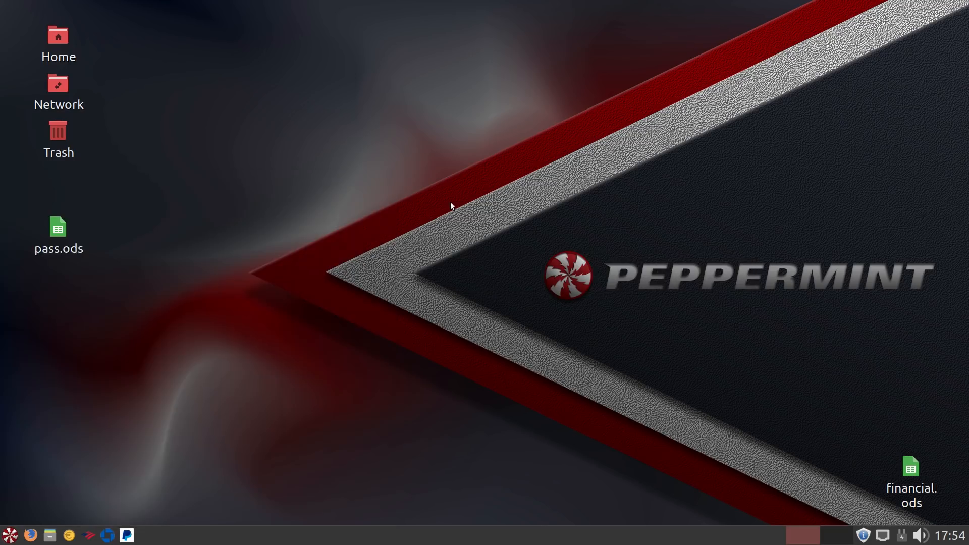
mouse_move(216, 458)
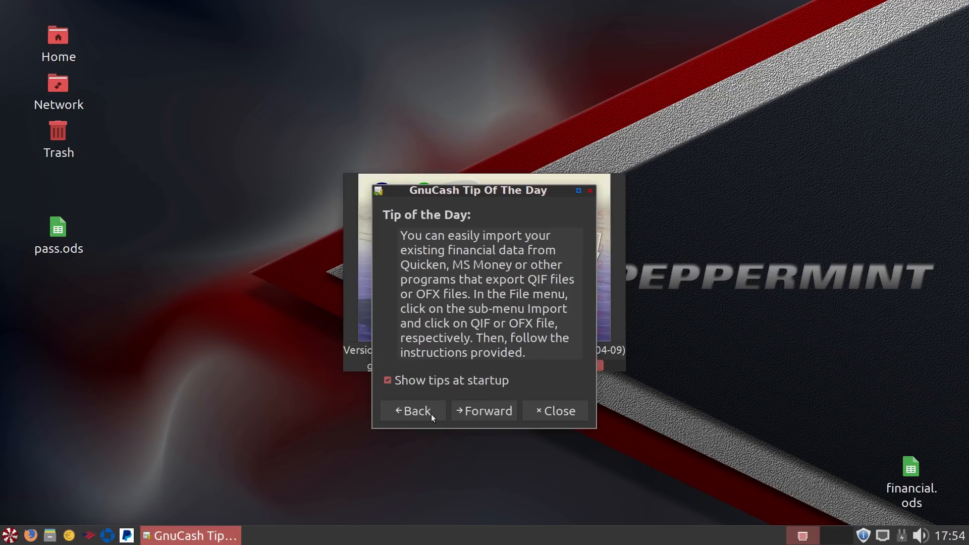
click(554, 410)
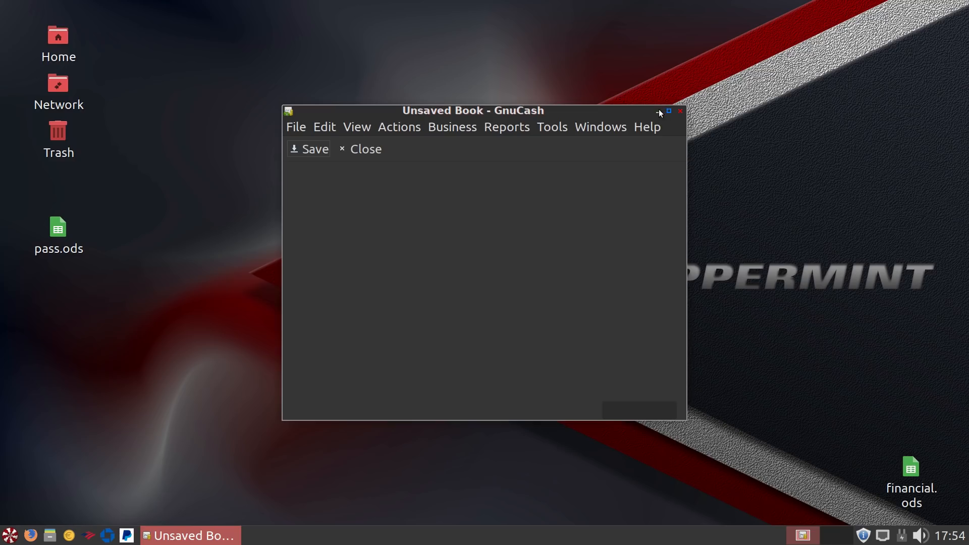
click(657, 111)
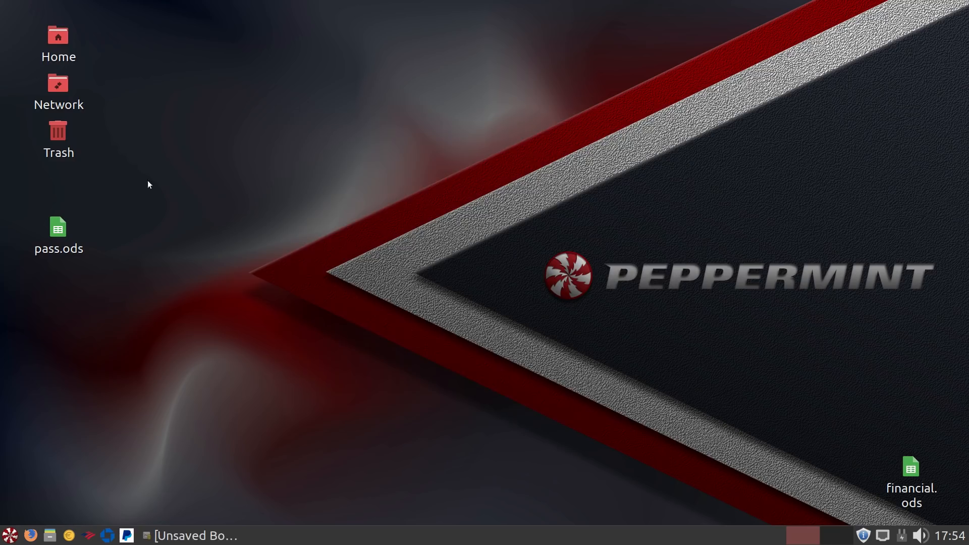
click(57, 232)
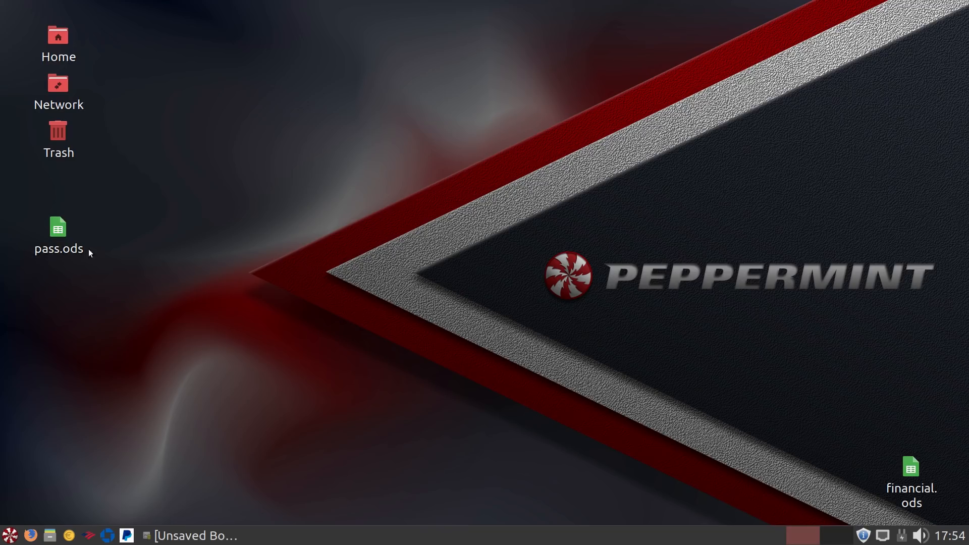
mouse_move(367, 252)
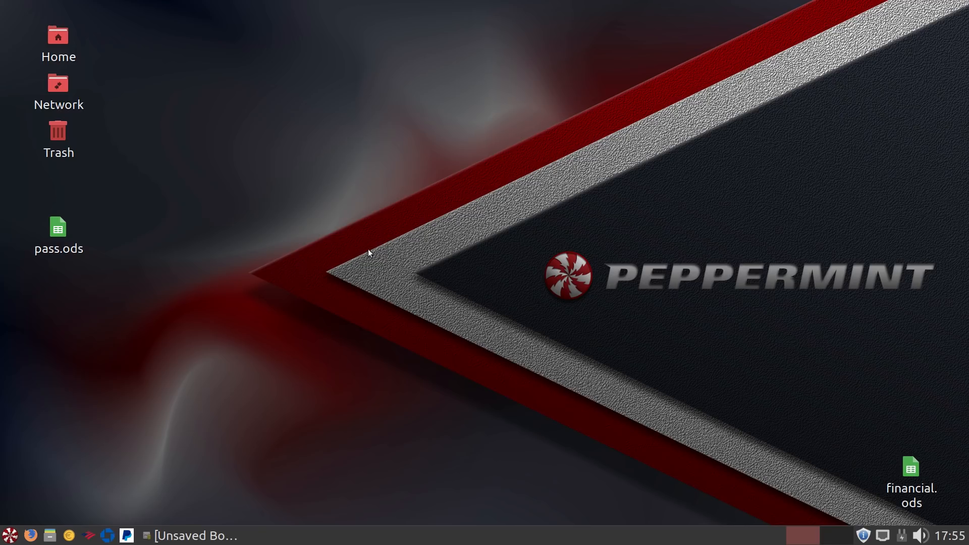
- Open pass.ods from the desktop by entering its password
click(57, 232)
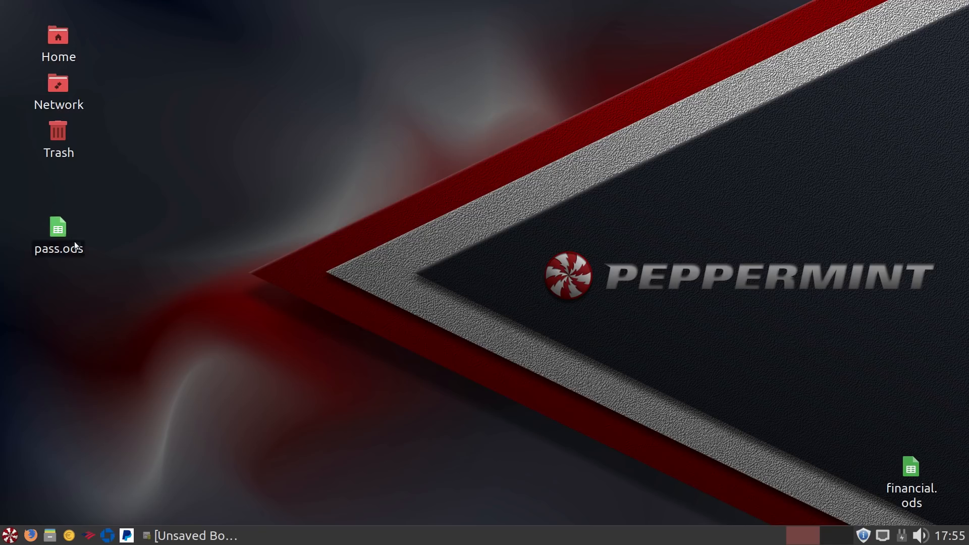
double_click(57, 230)
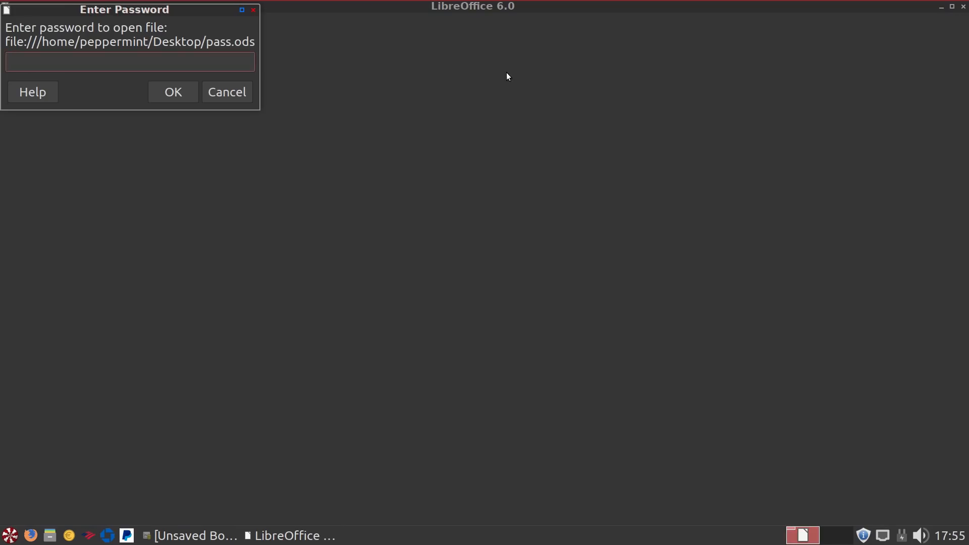
text(••)
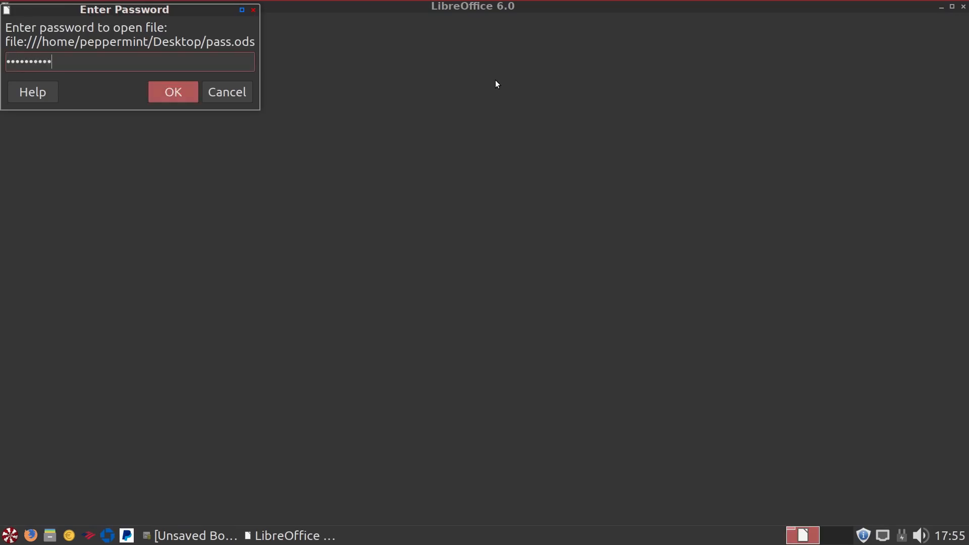
click(172, 91)
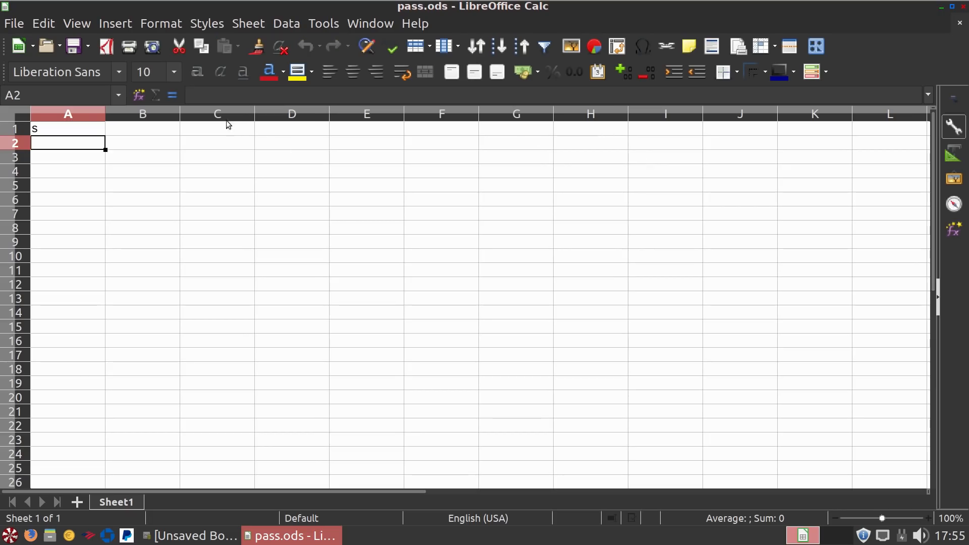
- Save a password-protected copy named pass2.ods on the Desktop via Save As
click(13, 23)
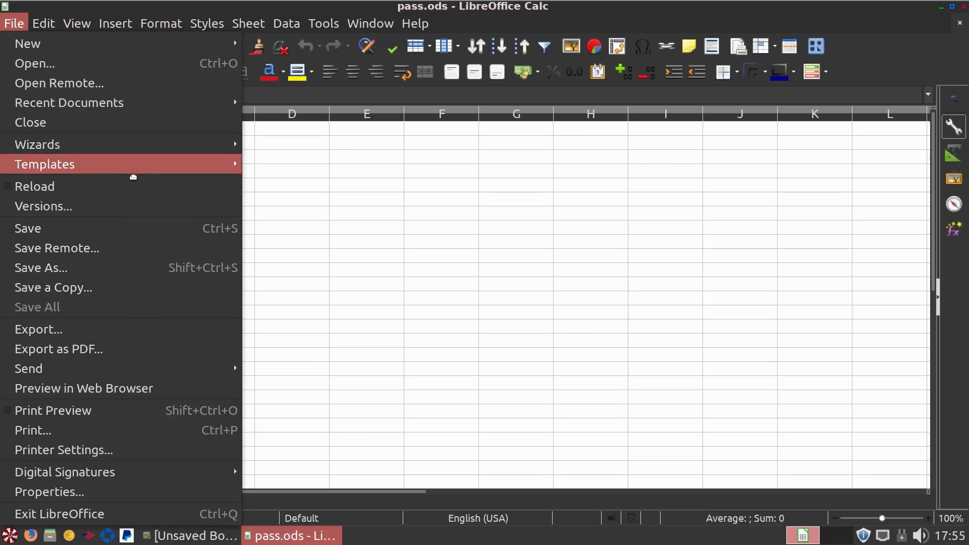
click(41, 268)
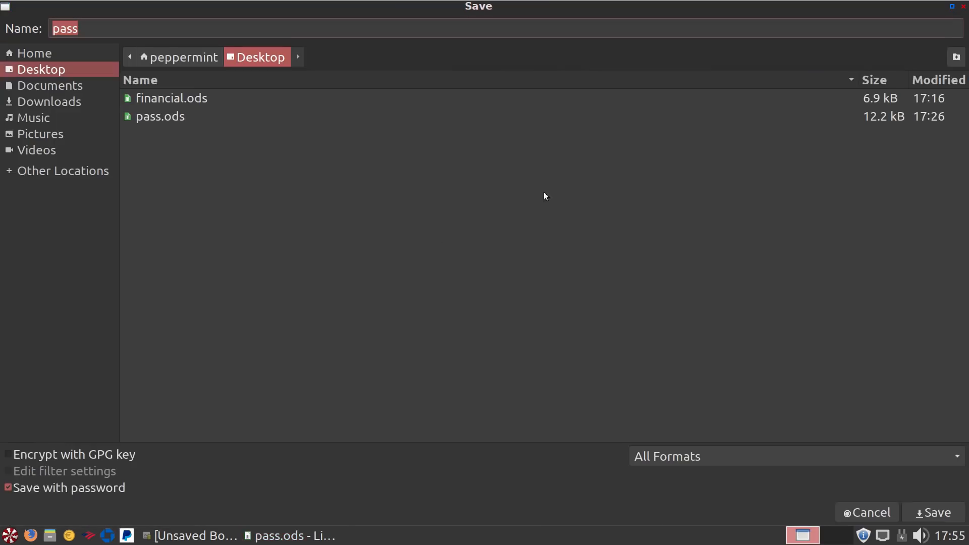
click(168, 28)
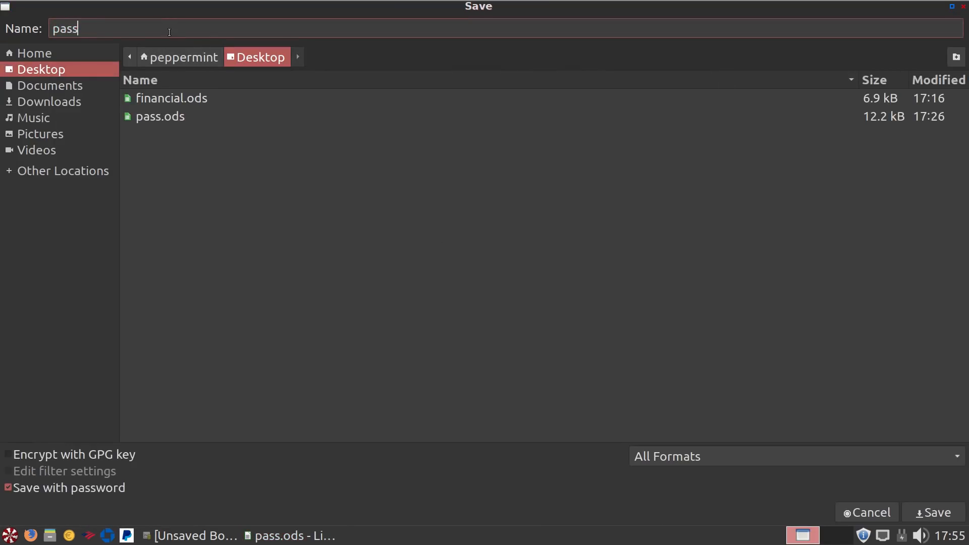
text(2)
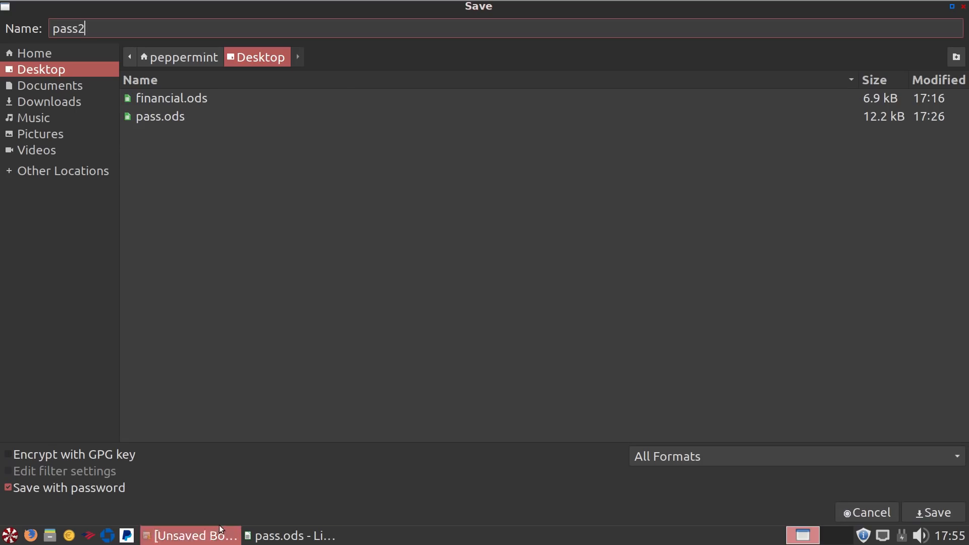
mouse_move(843, 525)
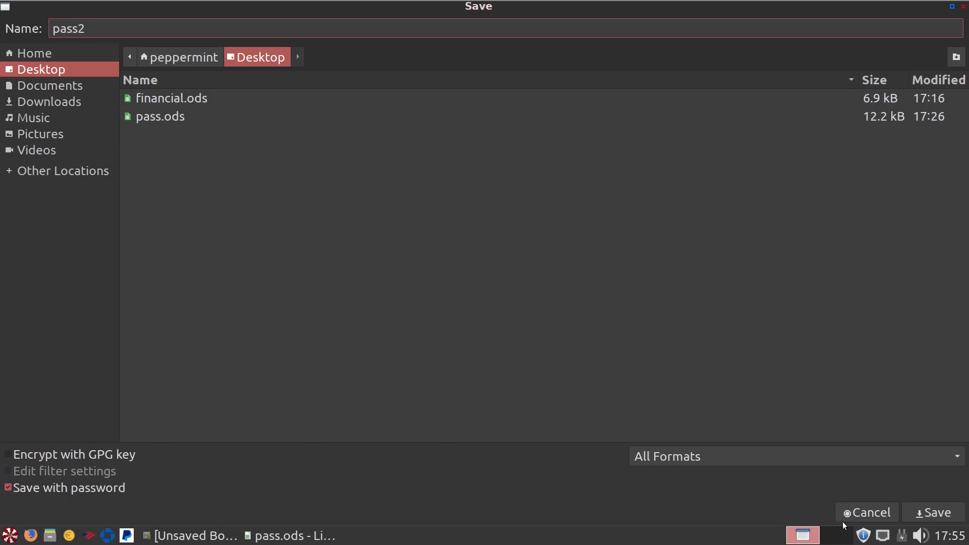
click(935, 513)
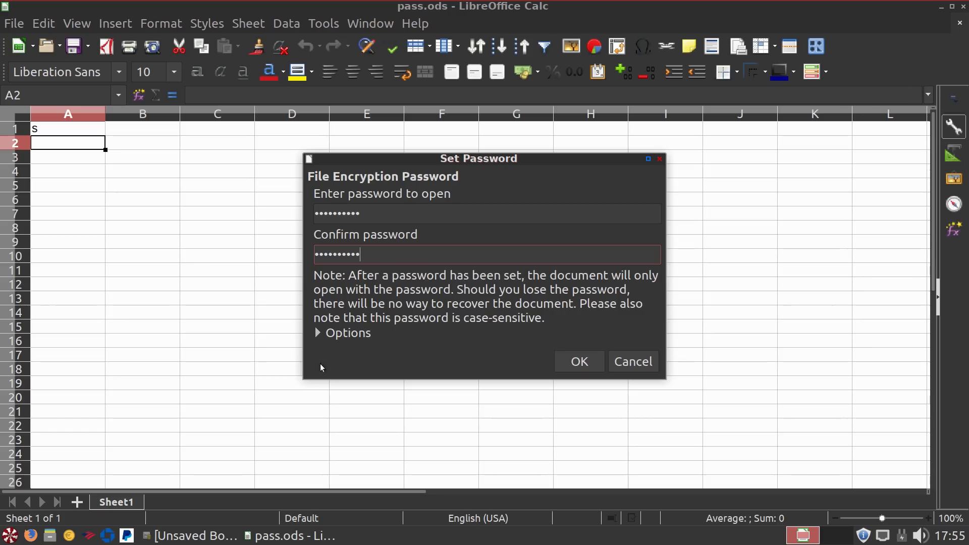
click(348, 332)
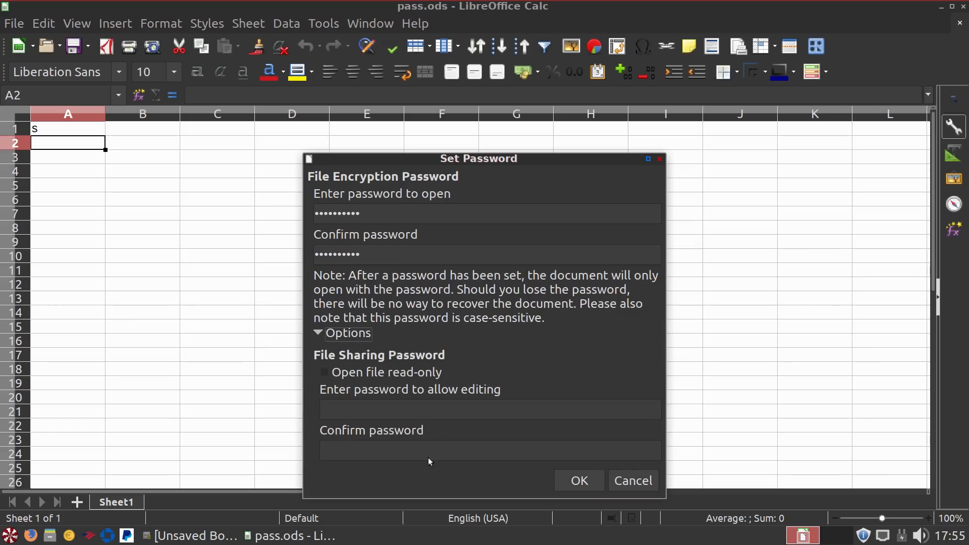
mouse_move(493, 460)
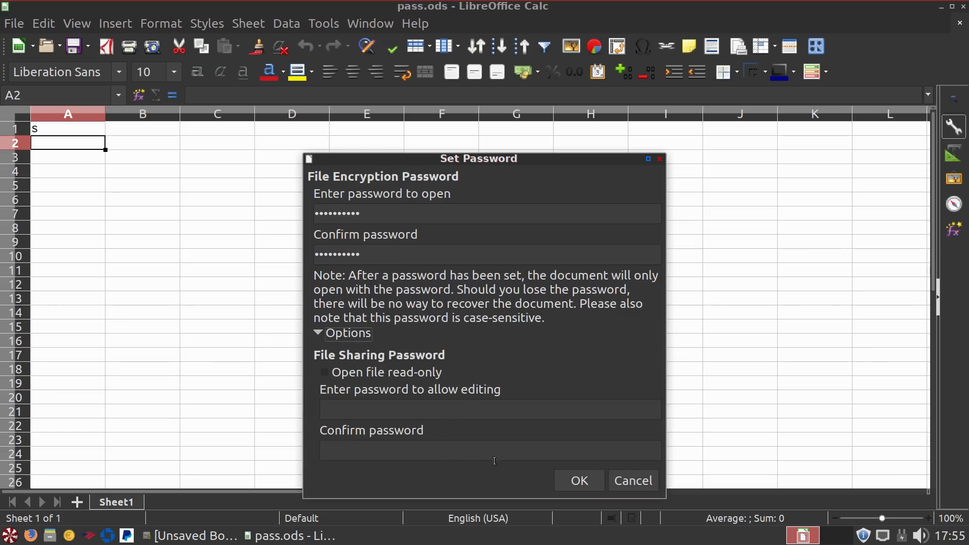
mouse_move(553, 441)
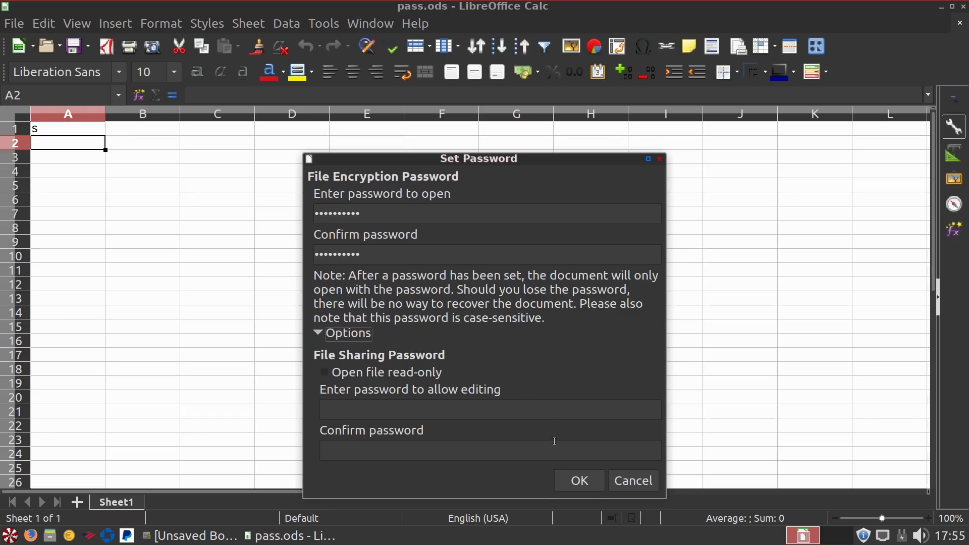
mouse_move(584, 412)
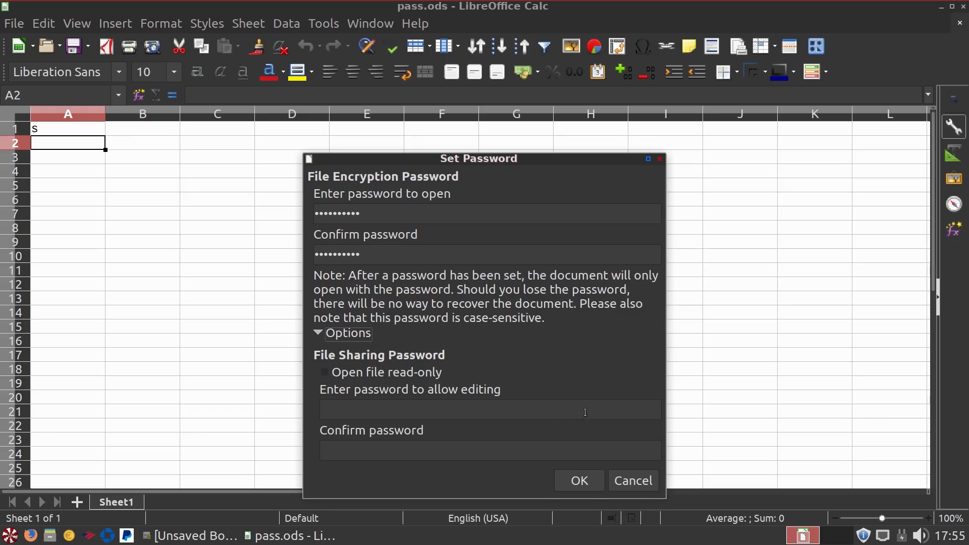
click(577, 481)
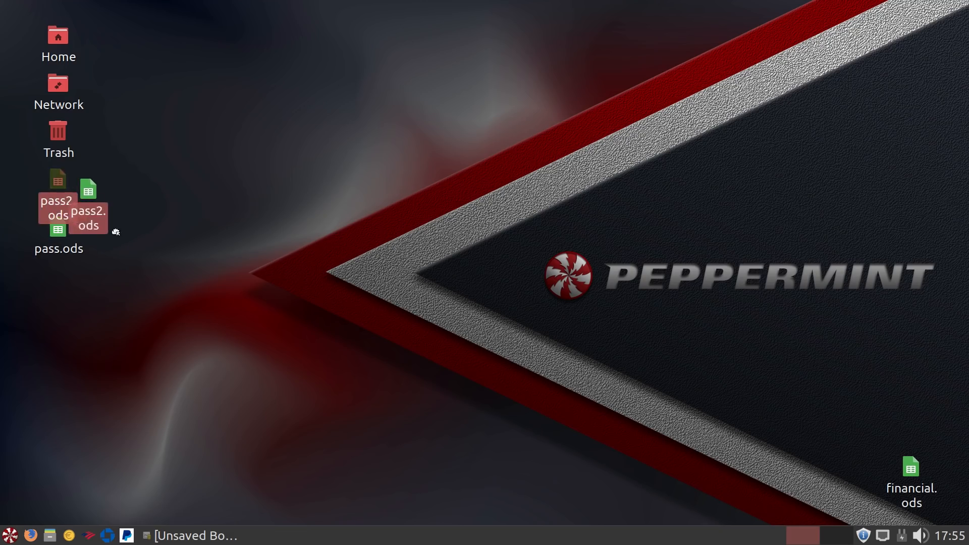
drag(86, 189, 123, 229)
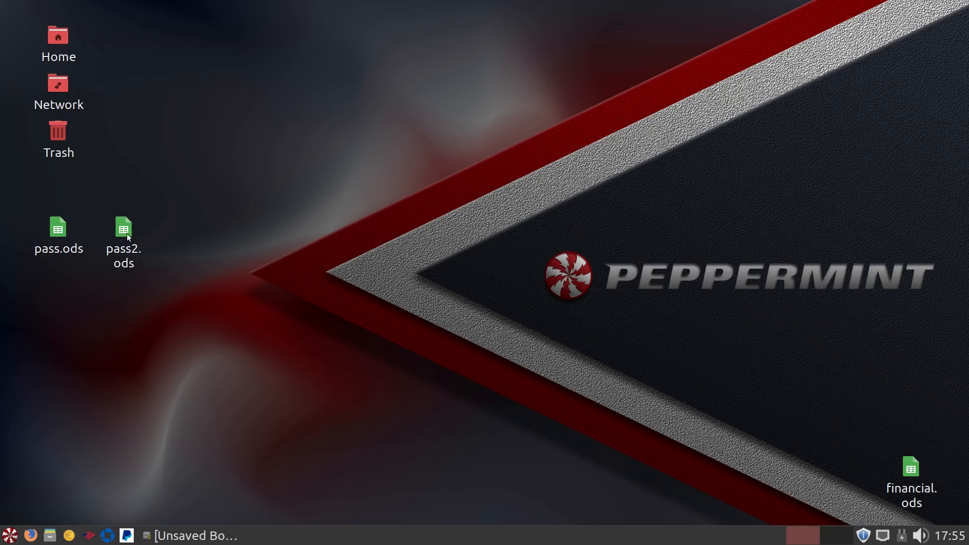
double_click(123, 227)
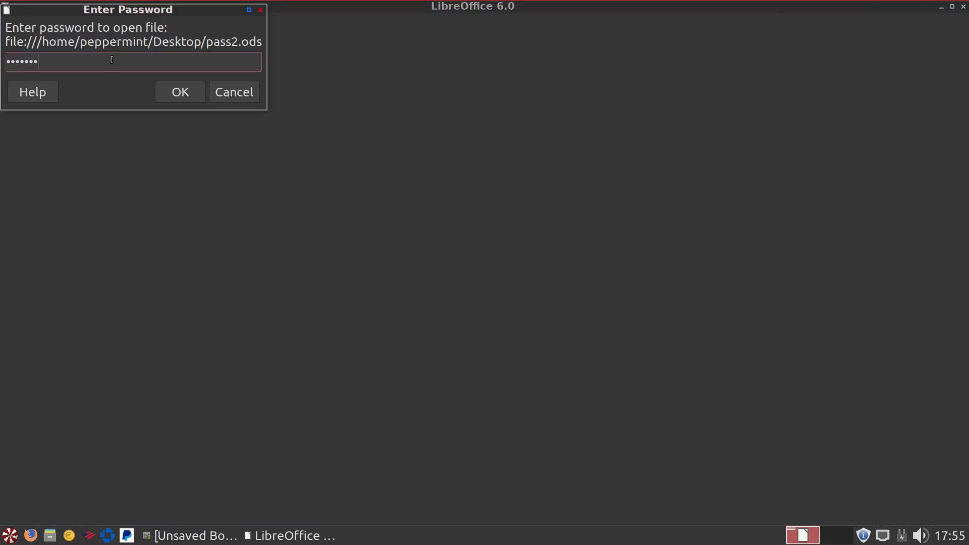
click(180, 92)
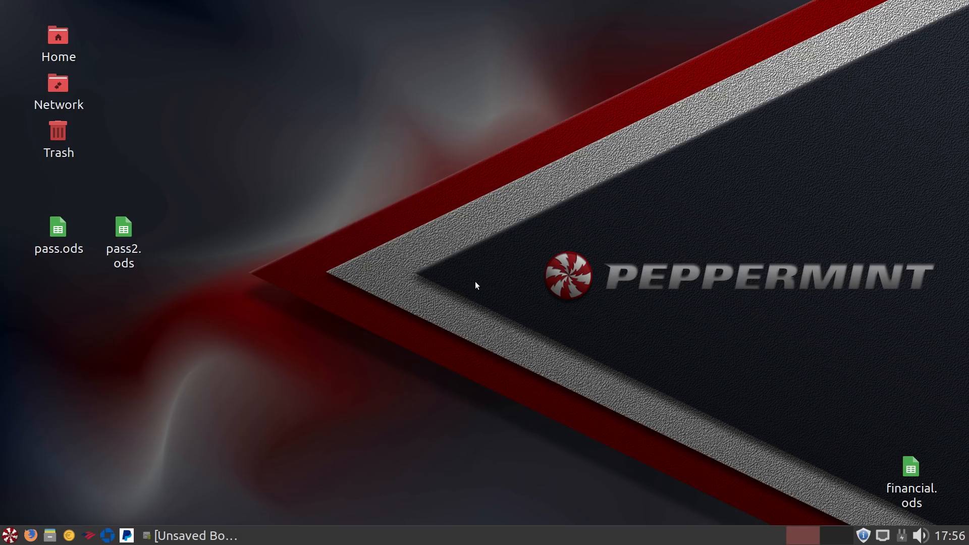
mouse_move(143, 335)
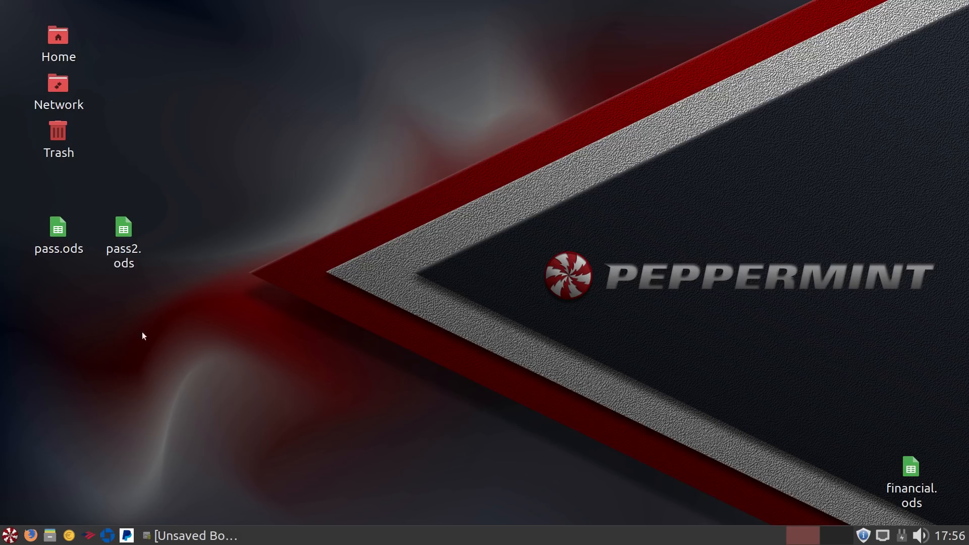
mouse_move(307, 282)
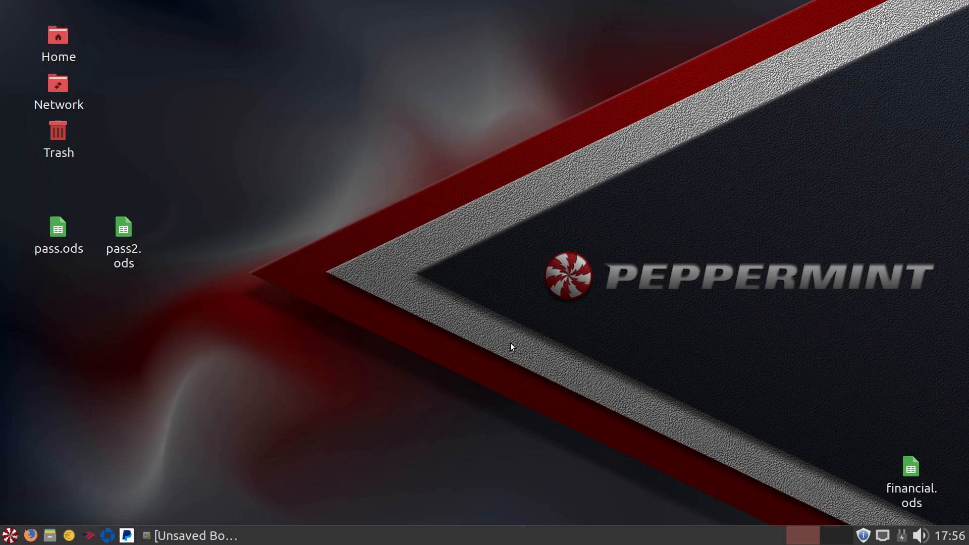
mouse_move(366, 412)
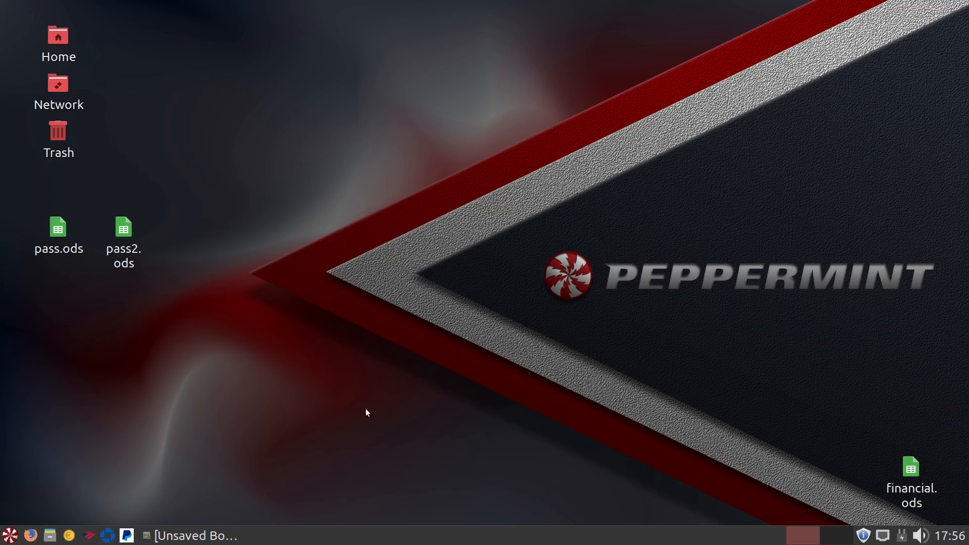
mouse_move(331, 413)
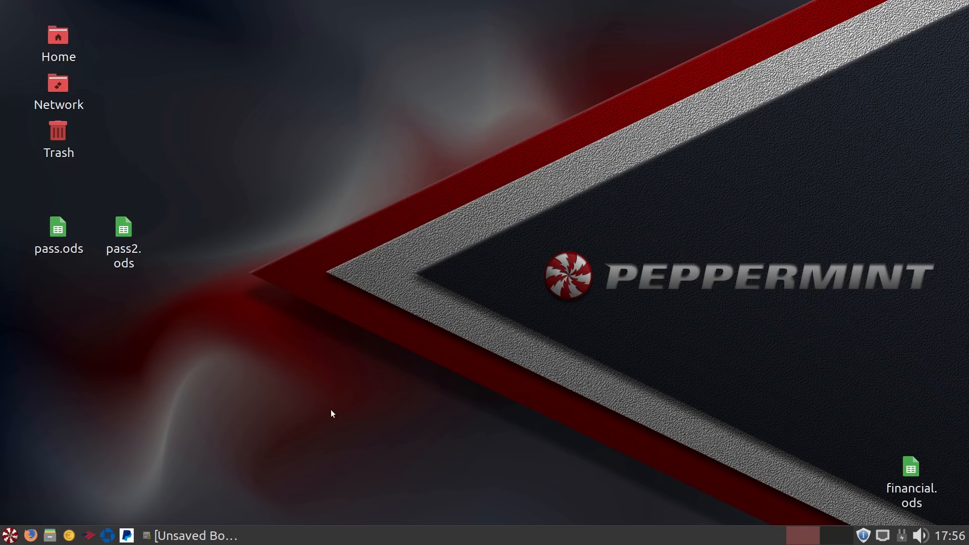
mouse_move(888, 380)
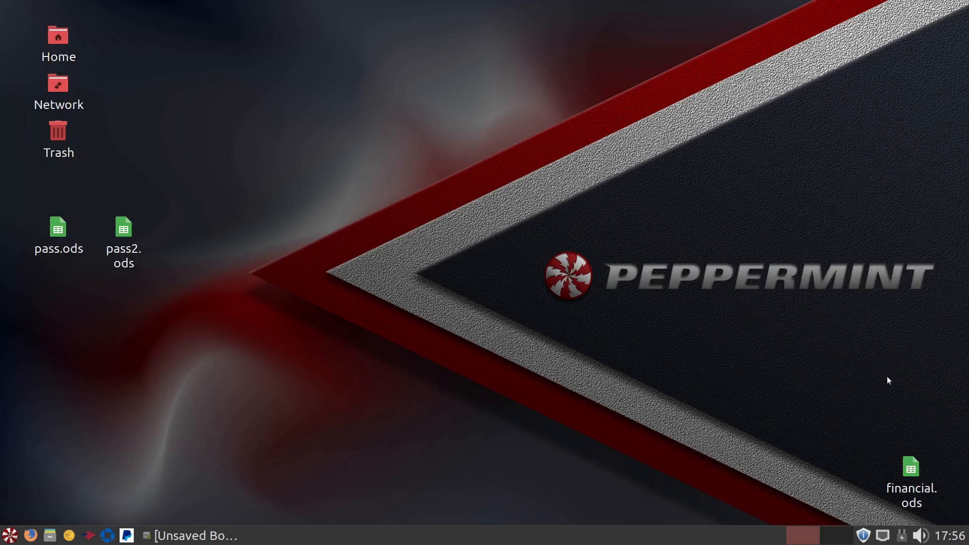
- Launch Software Manager via 'soft', search for finance apps listing GnuCash, then launch GnuCash
click(9, 534)
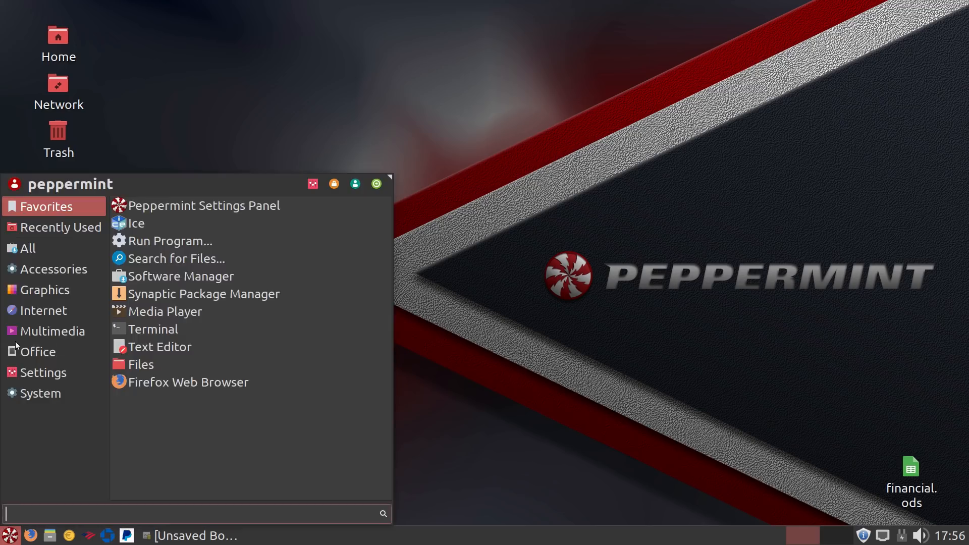
text(soft)
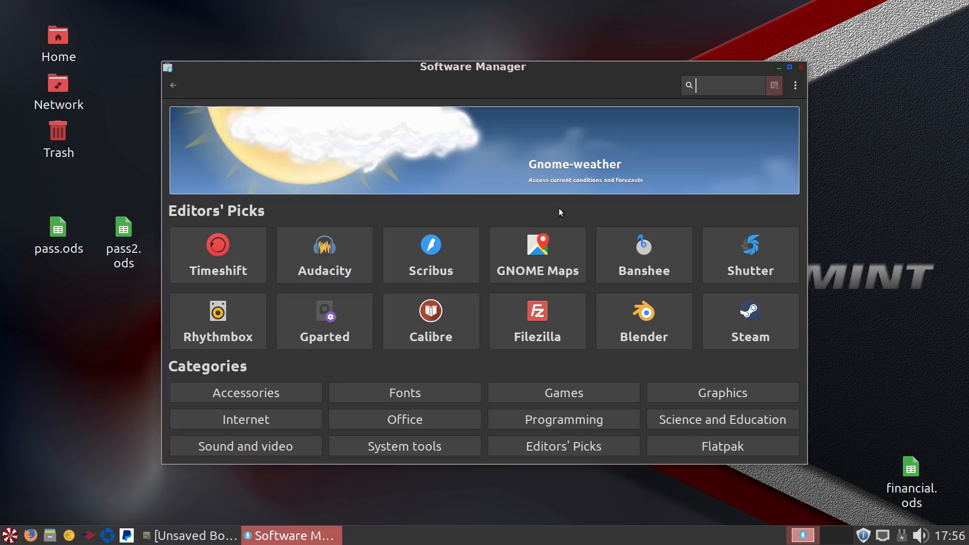
text(finance)
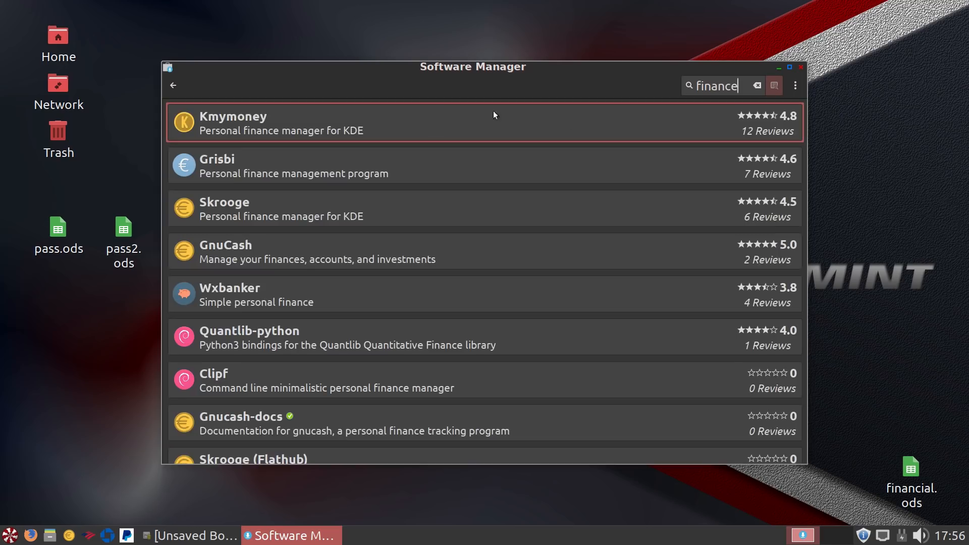
mouse_move(361, 167)
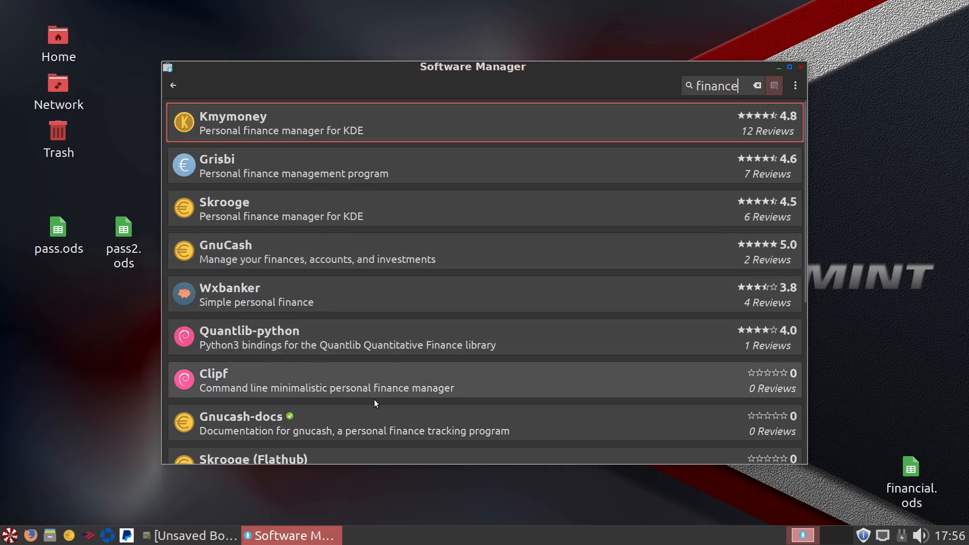
scroll(down, 3)
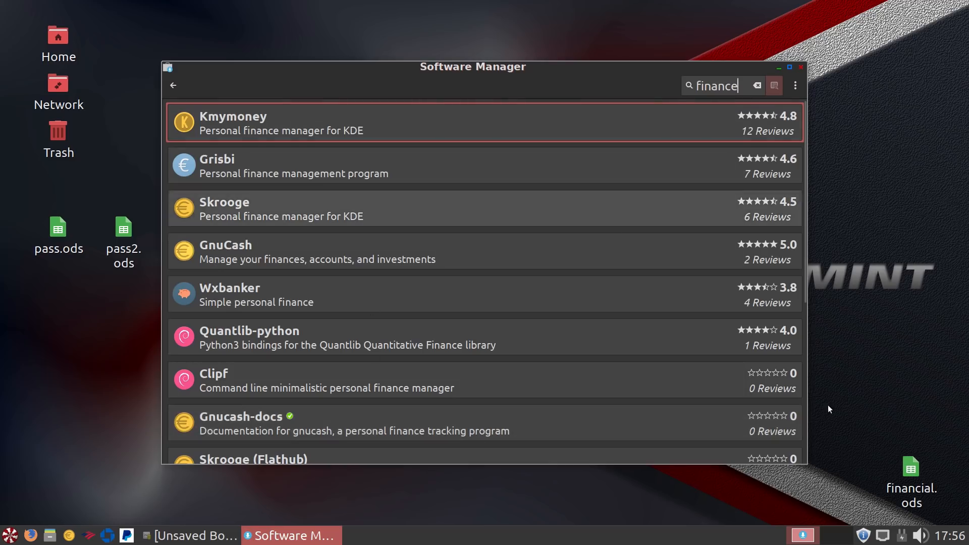
mouse_move(918, 483)
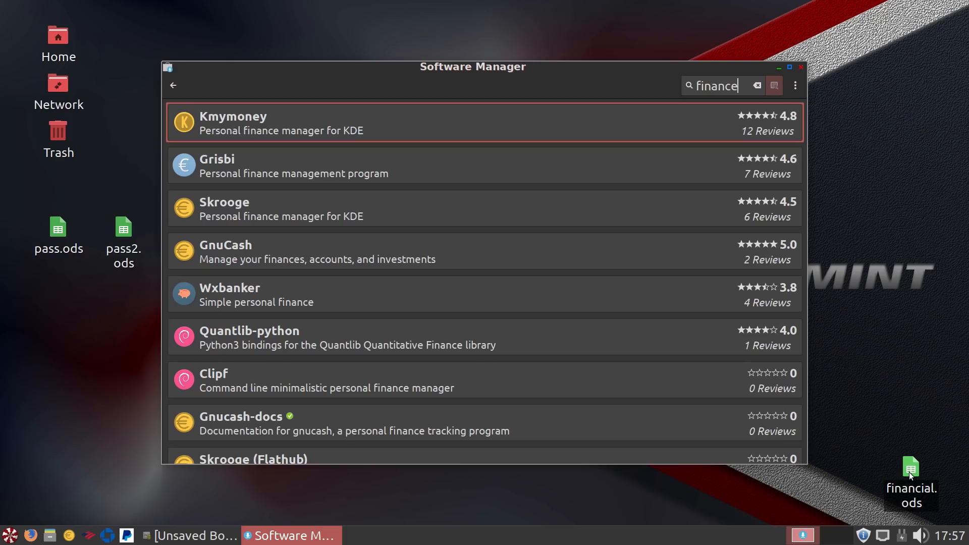
mouse_move(837, 276)
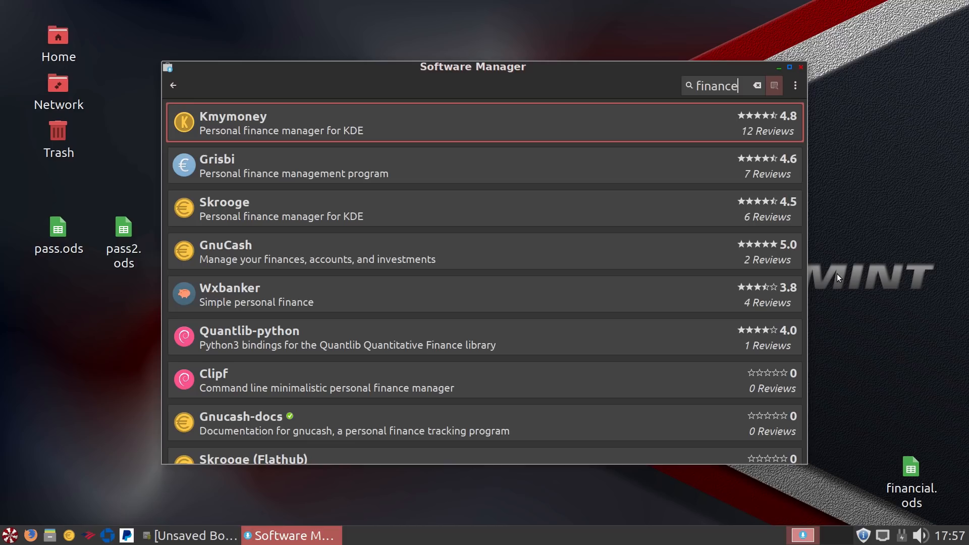
mouse_move(511, 175)
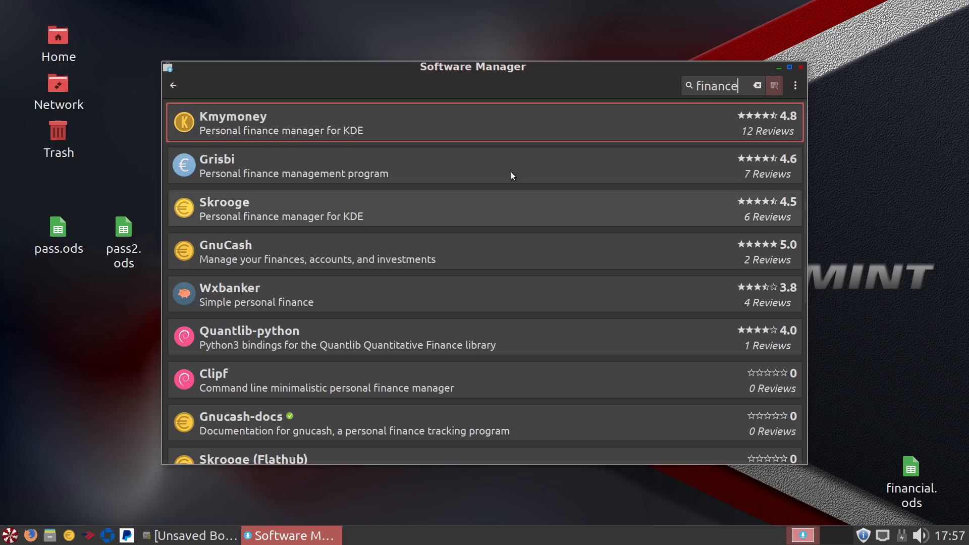
click(801, 67)
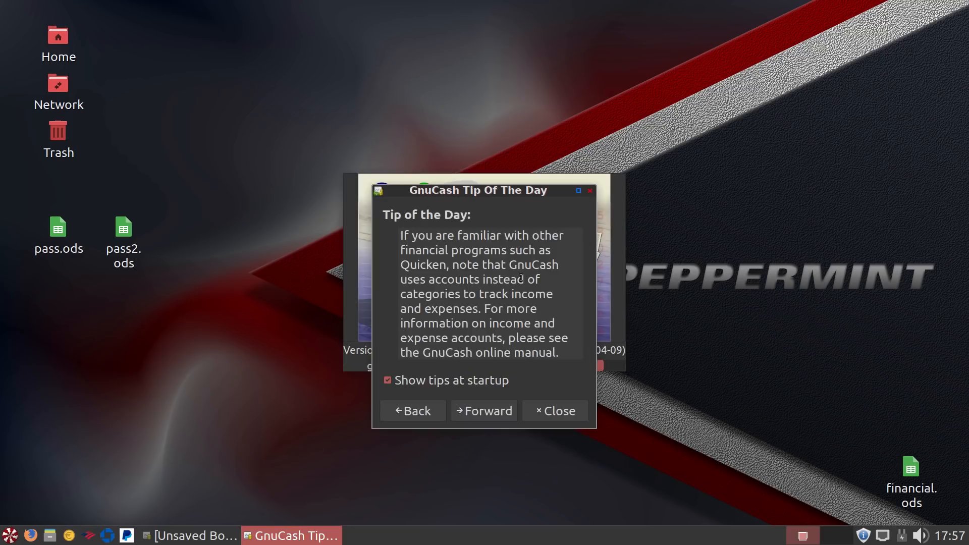
- Turn off tips at startup, dismiss the tip, and close the empty book without saving
click(387, 381)
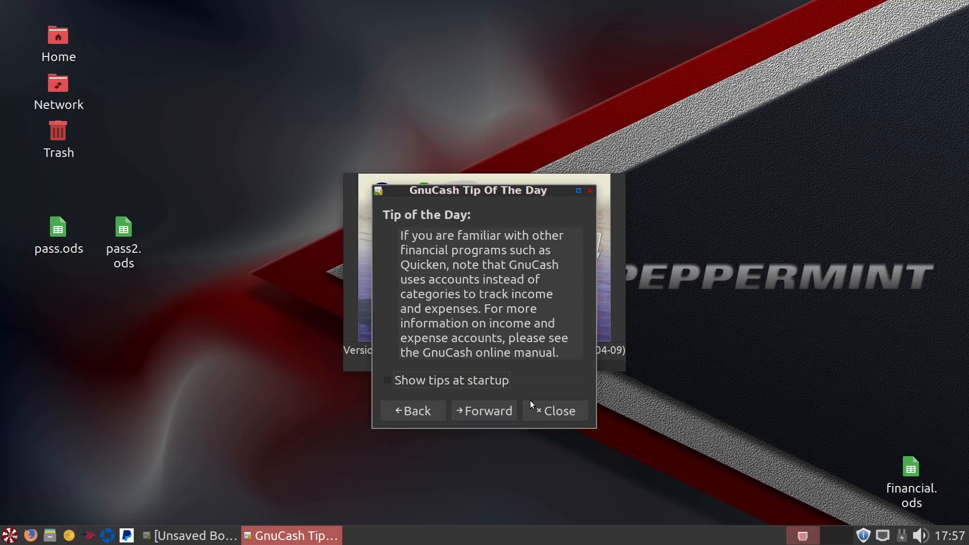
click(554, 411)
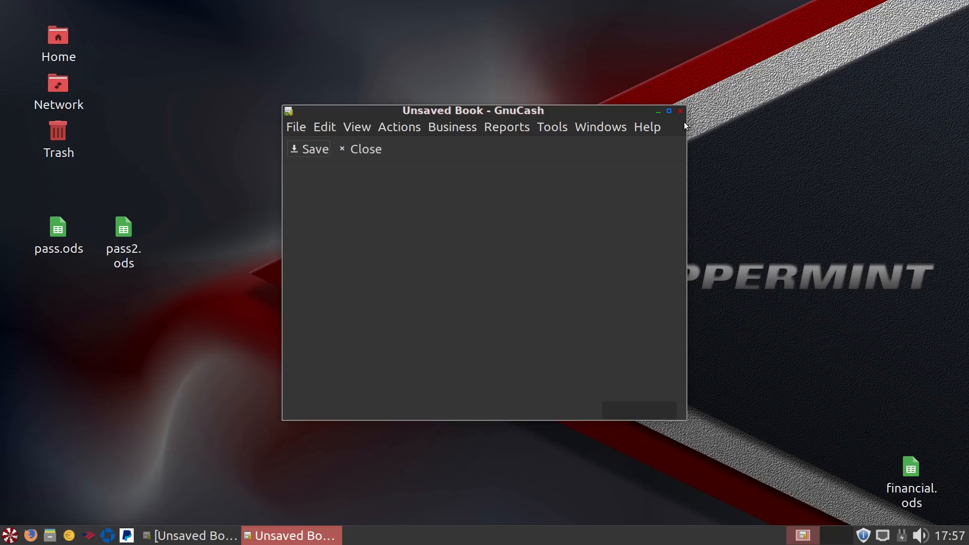
mouse_move(605, 335)
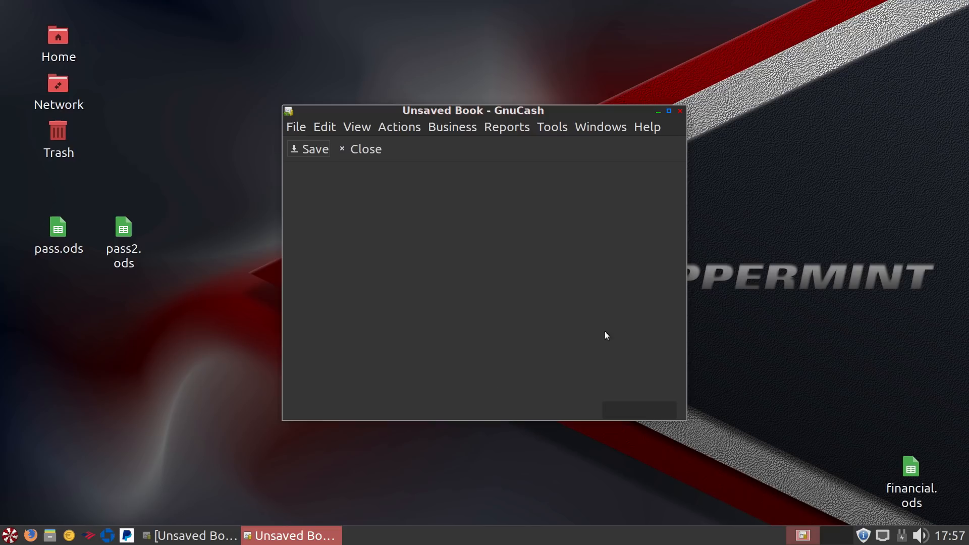
mouse_move(478, 263)
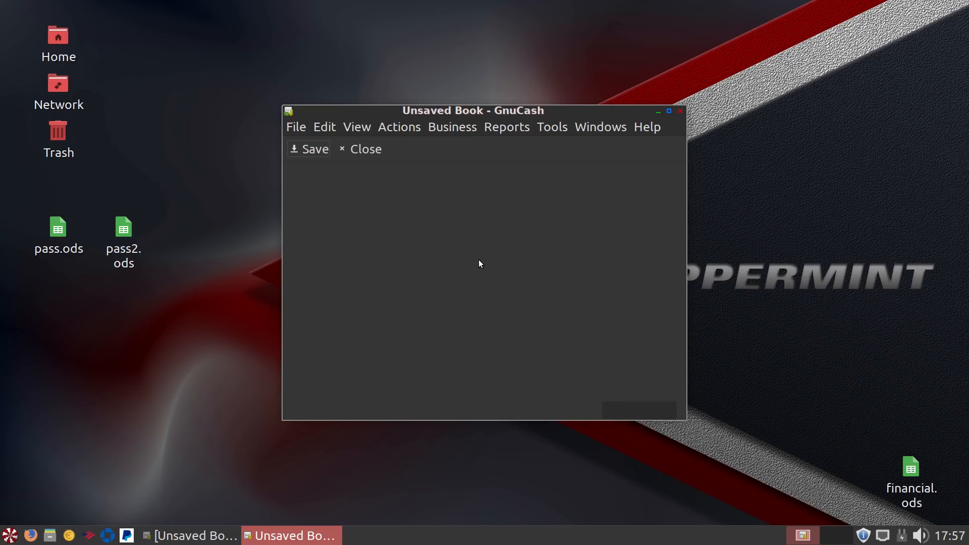
mouse_move(676, 84)
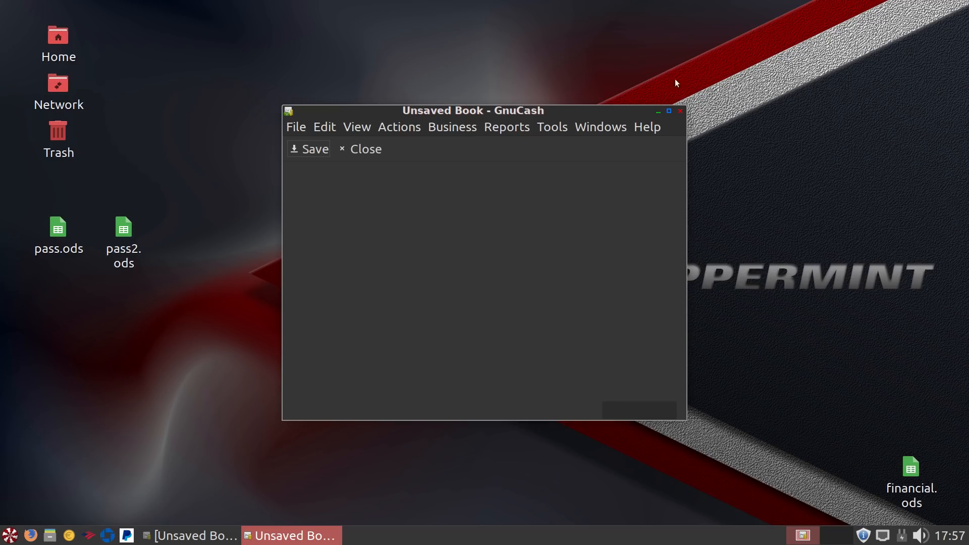
click(359, 149)
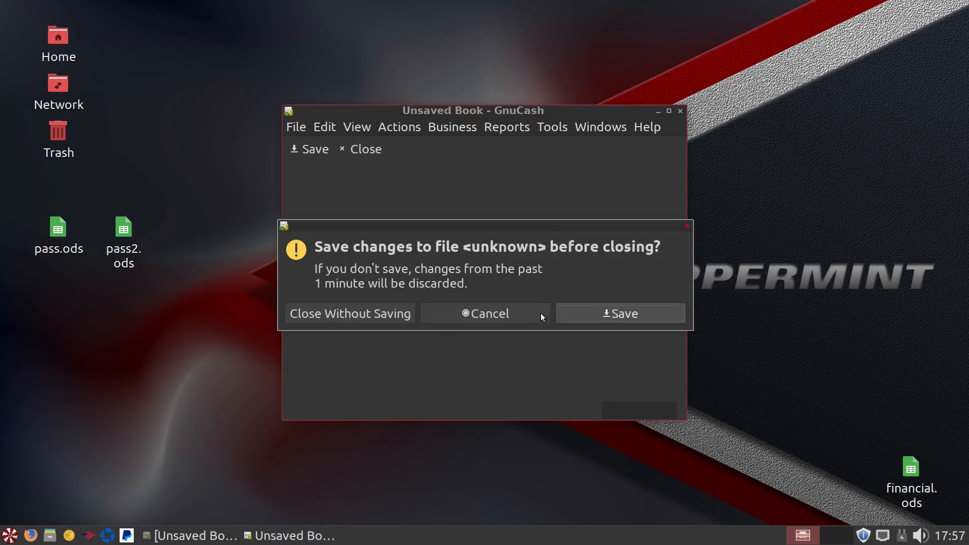
click(349, 313)
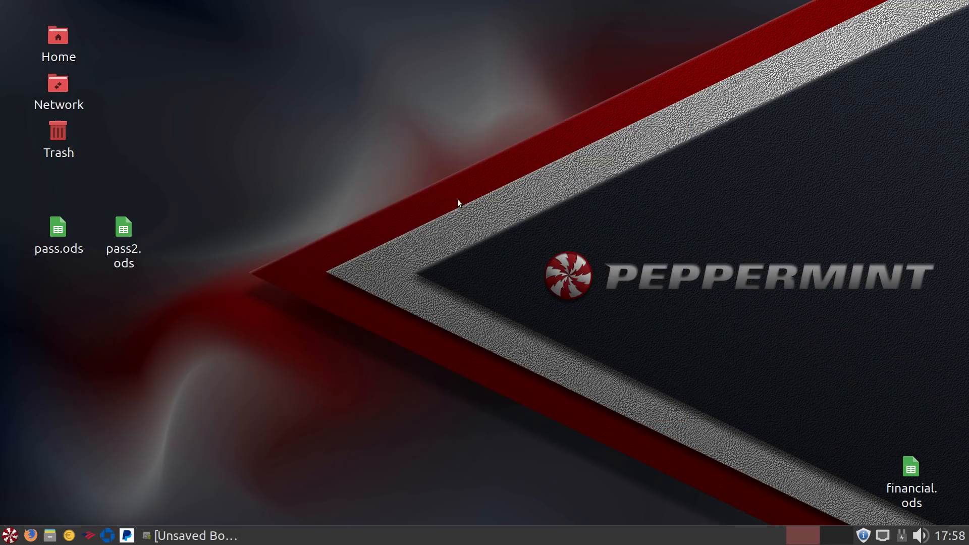
mouse_move(950, 471)
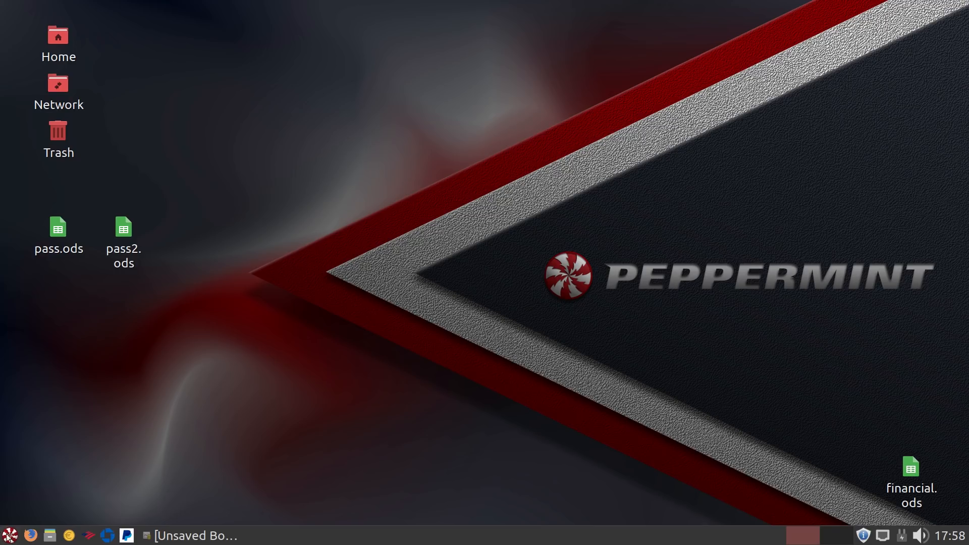
- Open the home folder from the launcher and move its window further right
click(9, 535)
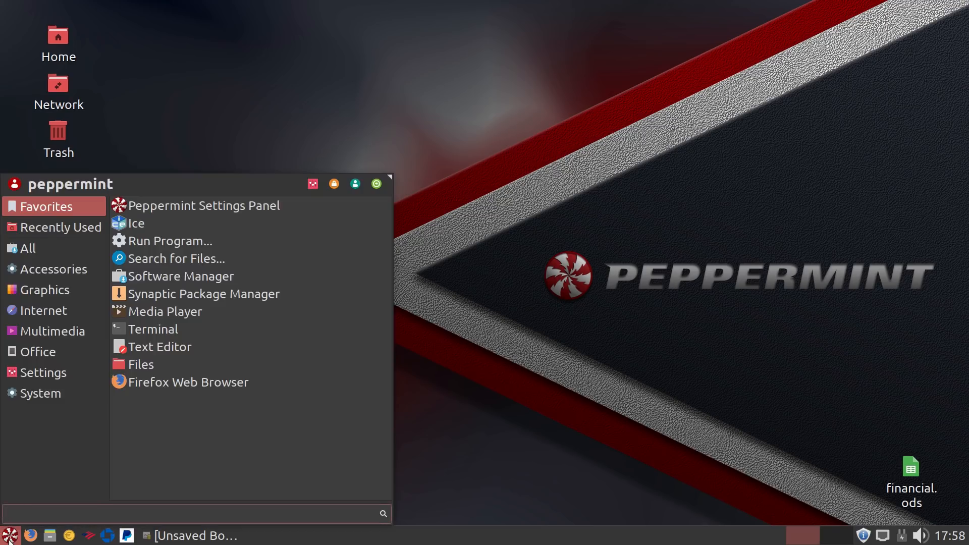
mouse_move(296, 222)
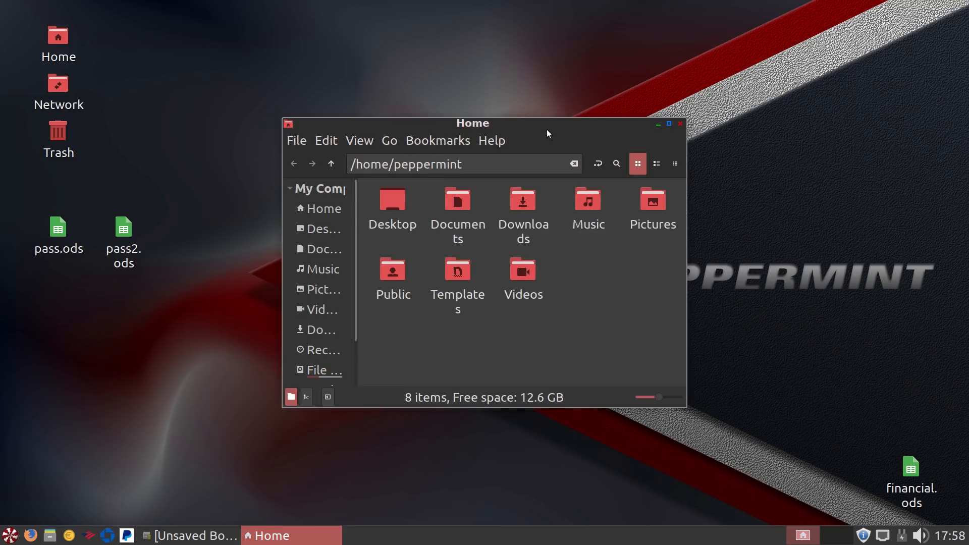
drag(473, 123, 714, 86)
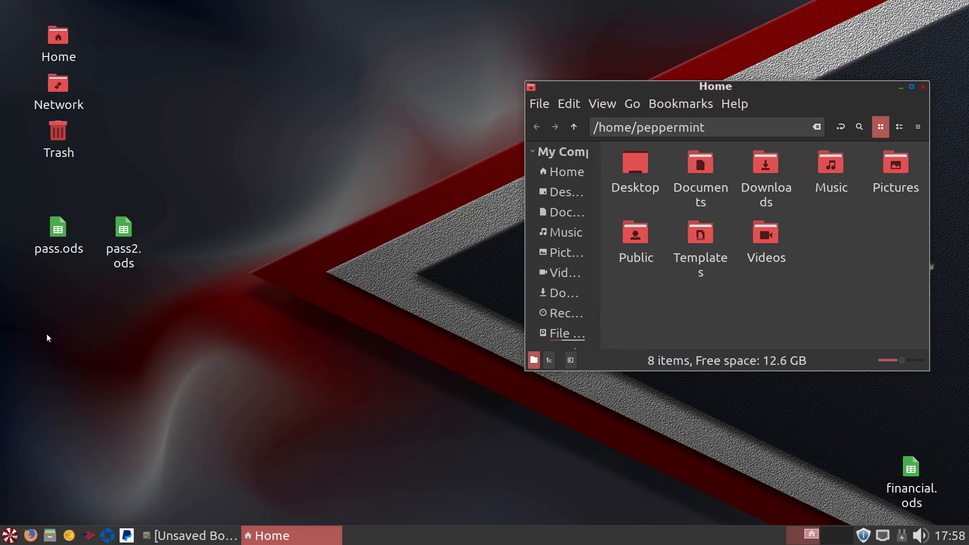
mouse_move(647, 505)
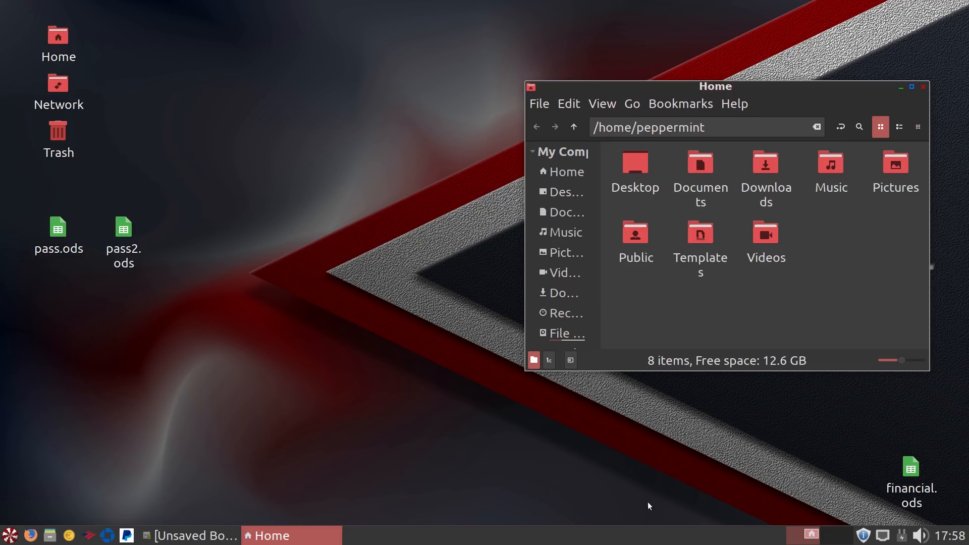
click(123, 235)
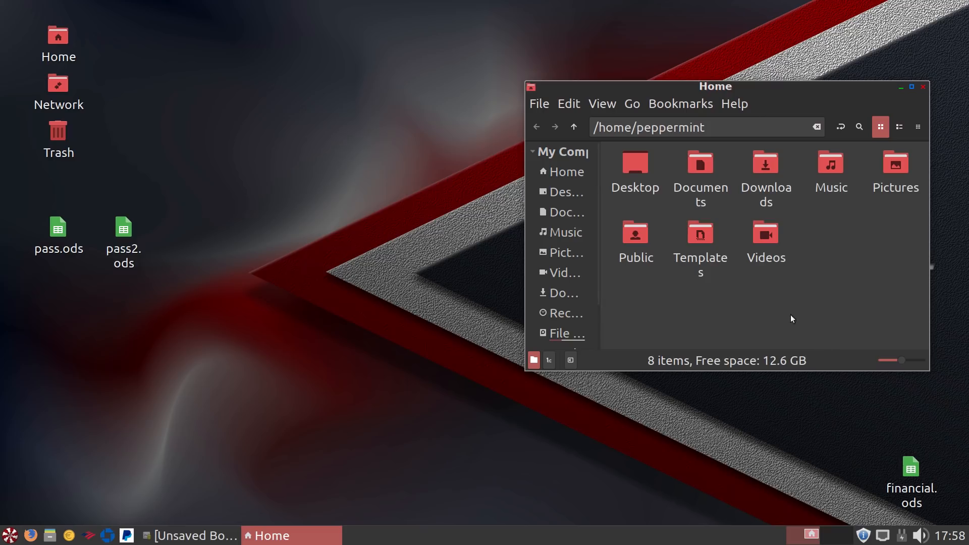
mouse_move(827, 264)
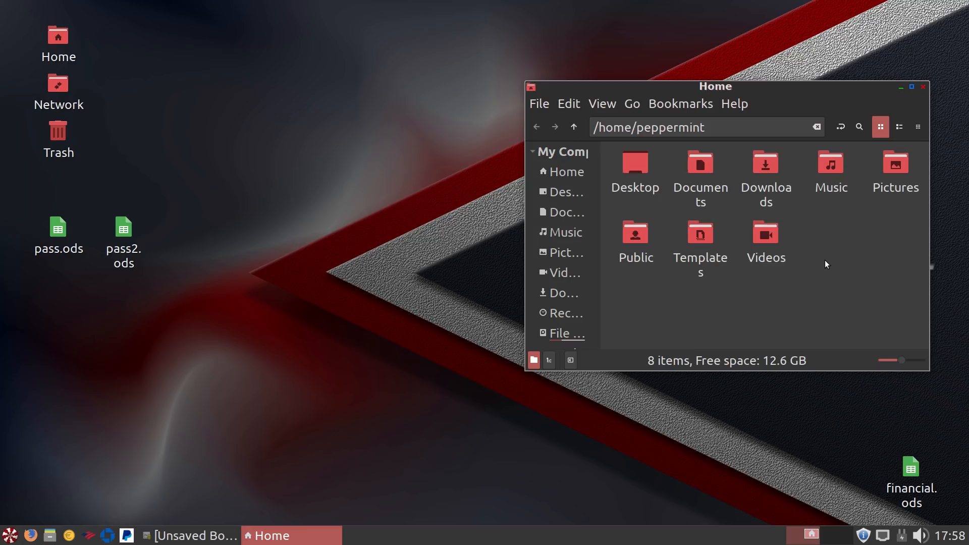
mouse_move(640, 28)
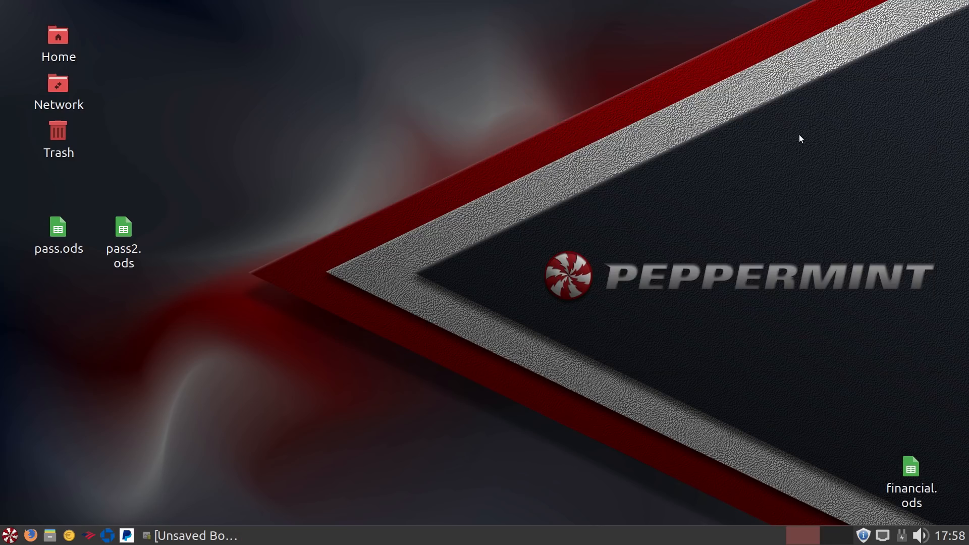
mouse_move(112, 472)
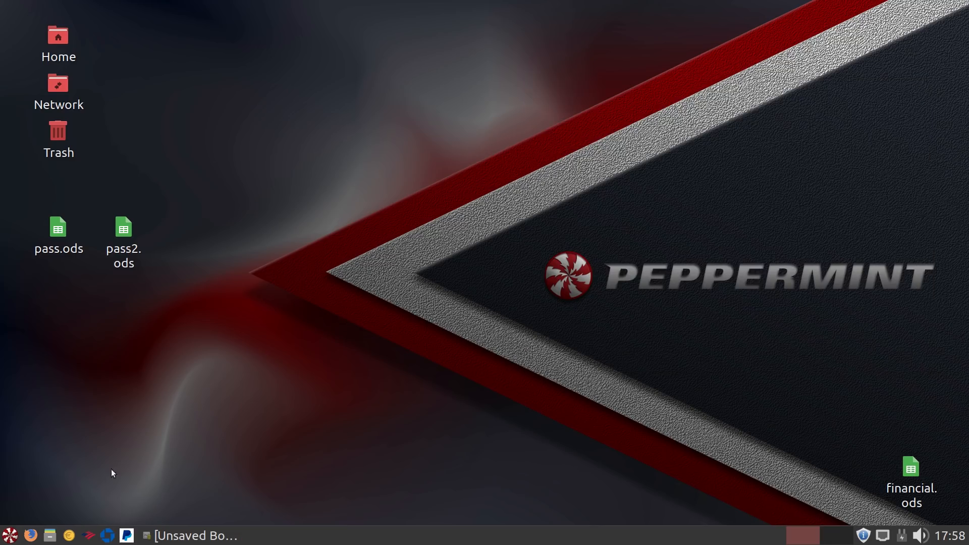
click(11, 535)
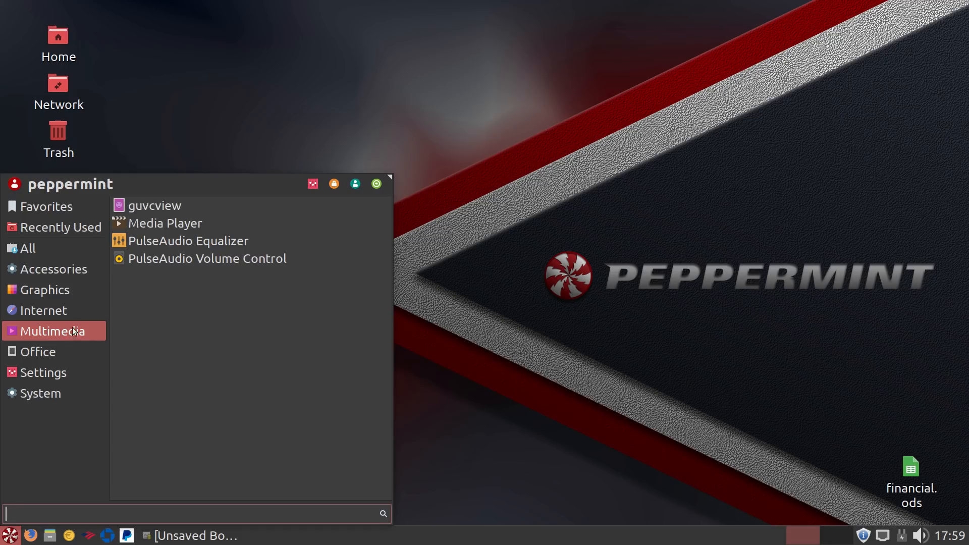
click(44, 373)
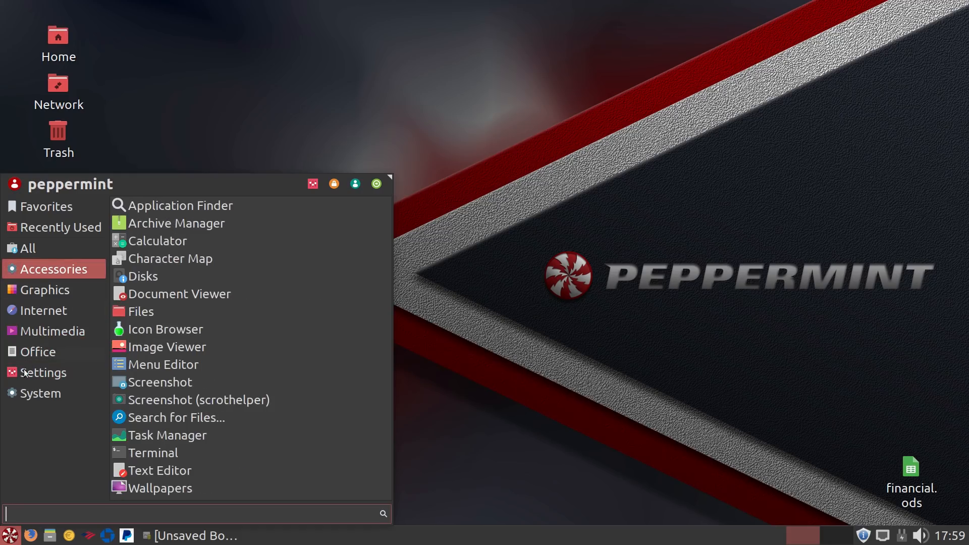
click(43, 373)
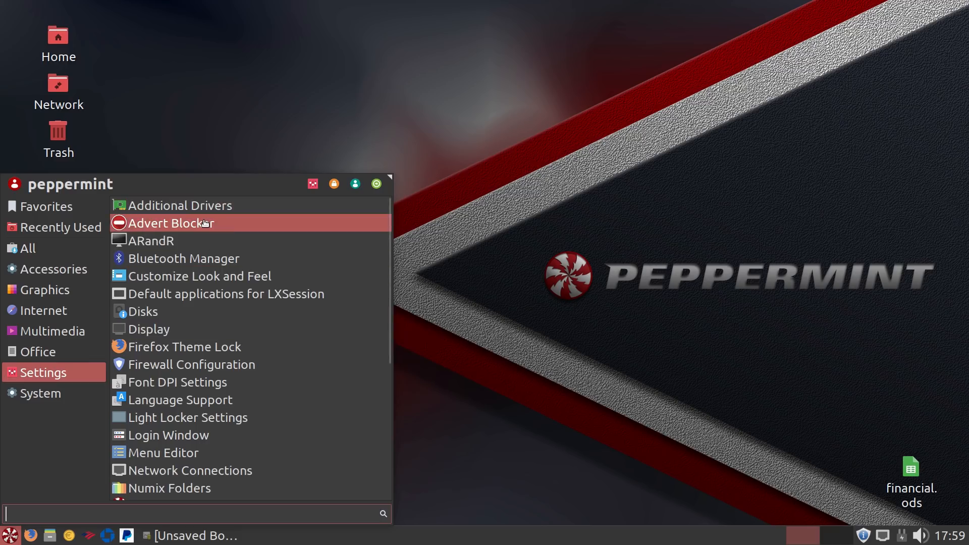
click(170, 223)
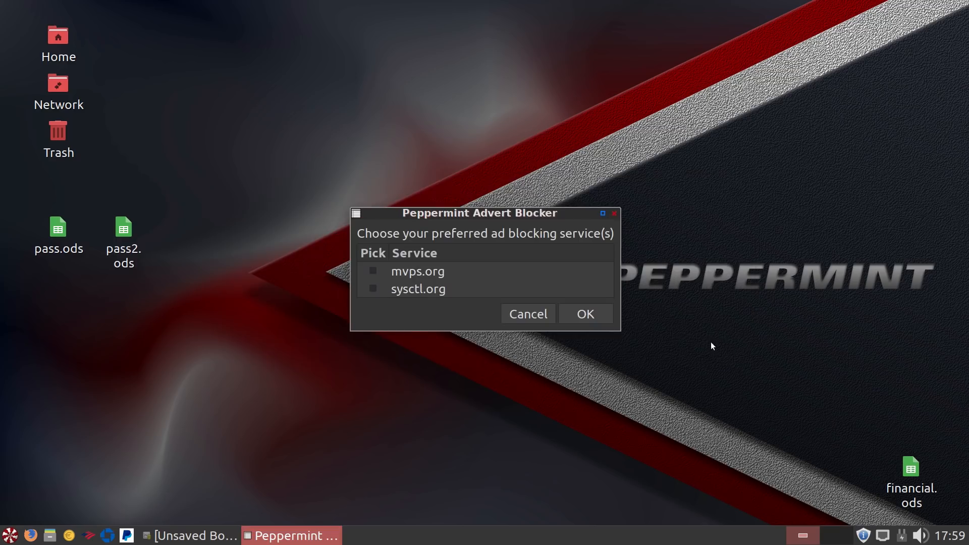
mouse_move(623, 338)
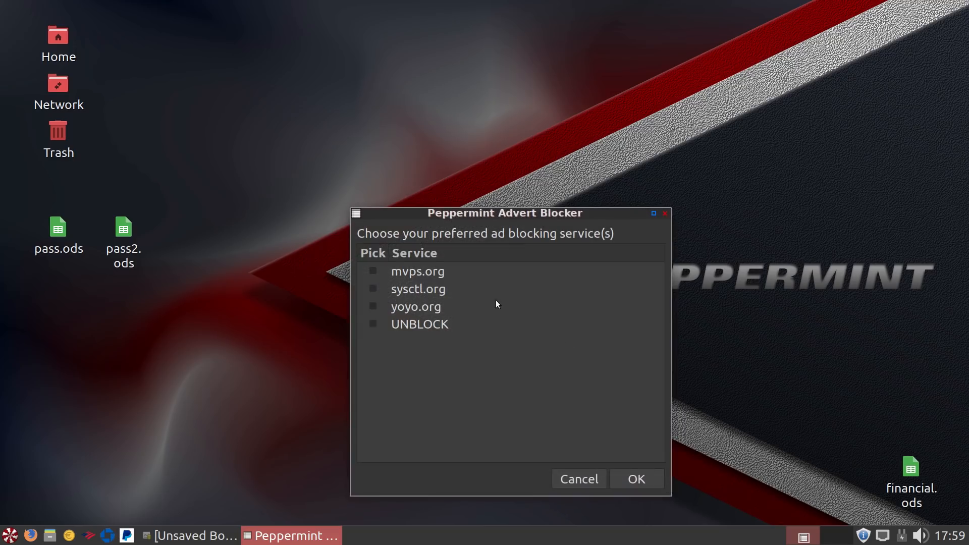
mouse_move(672, 206)
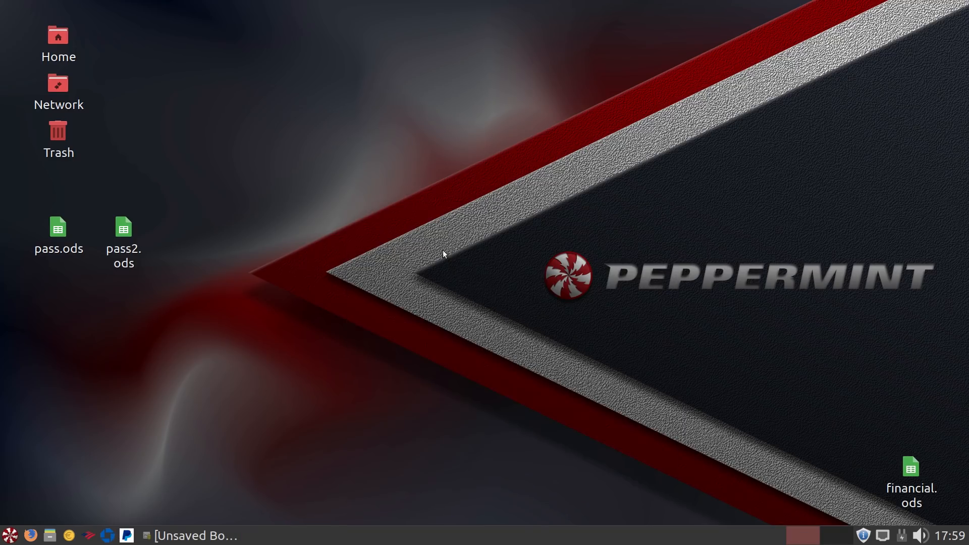
mouse_move(667, 492)
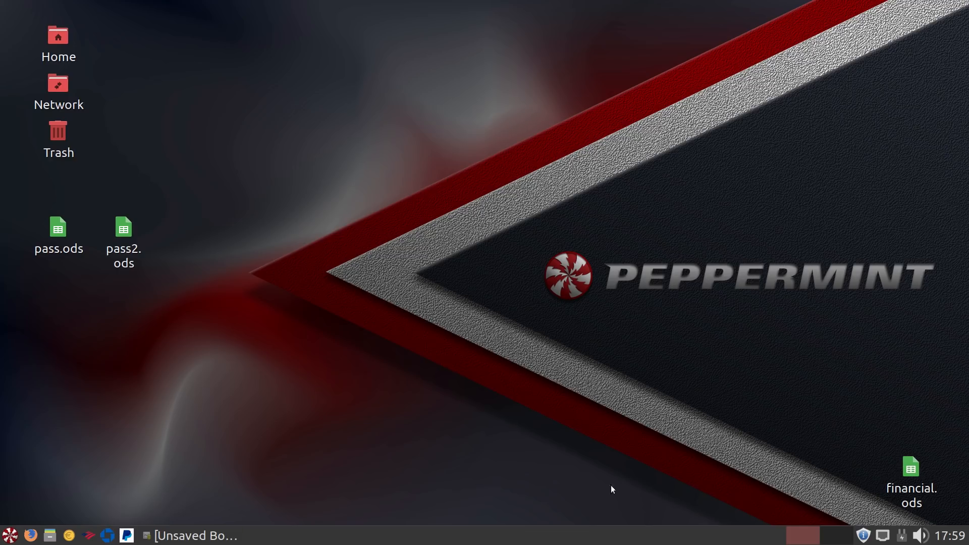
mouse_move(911, 509)
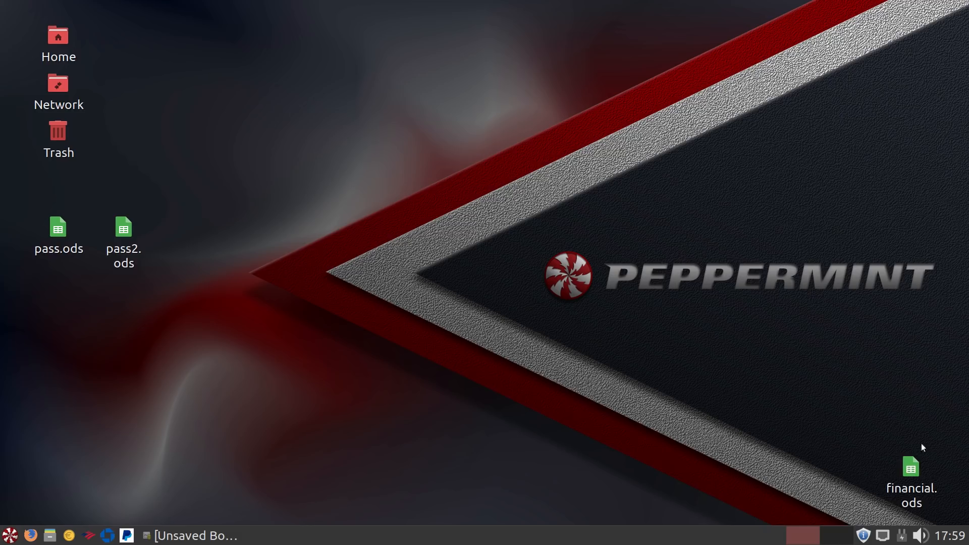
mouse_move(780, 417)
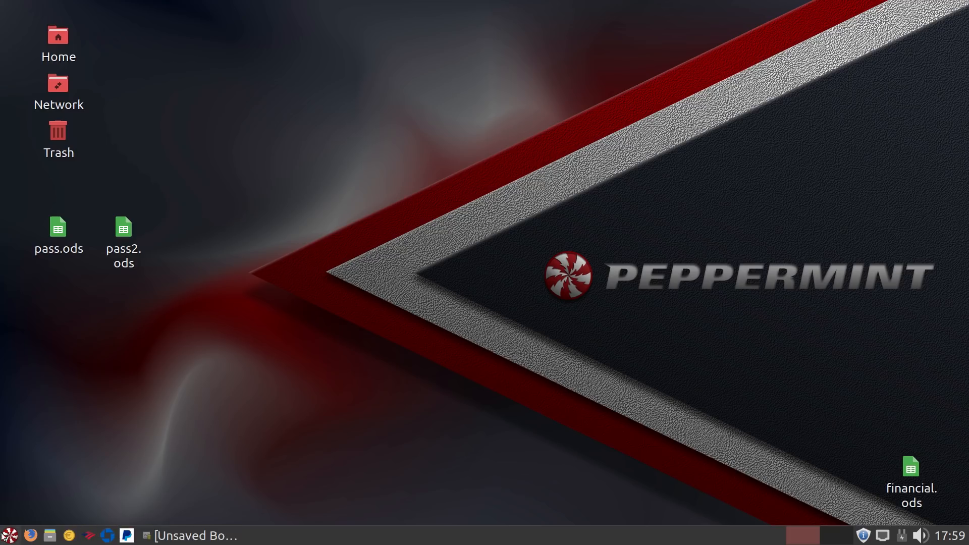
mouse_move(320, 431)
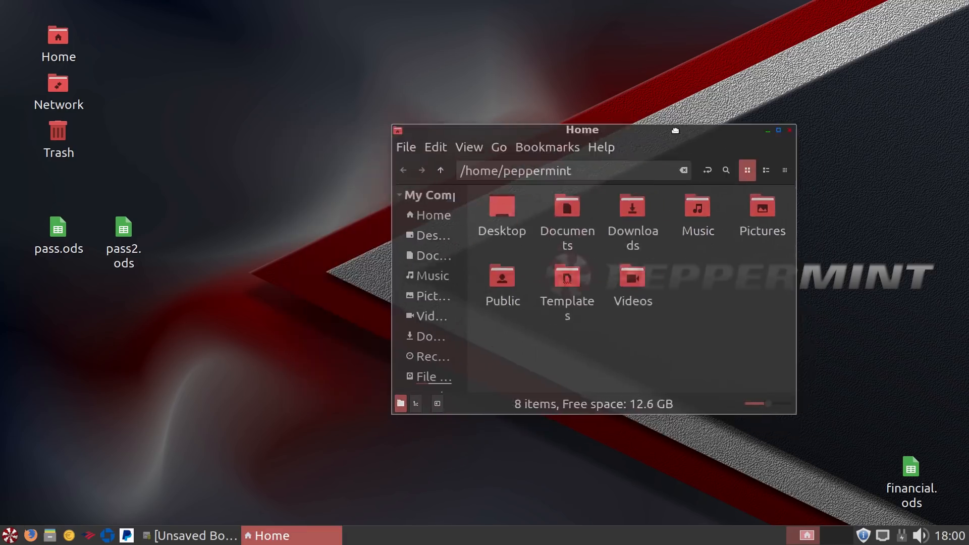
click(767, 130)
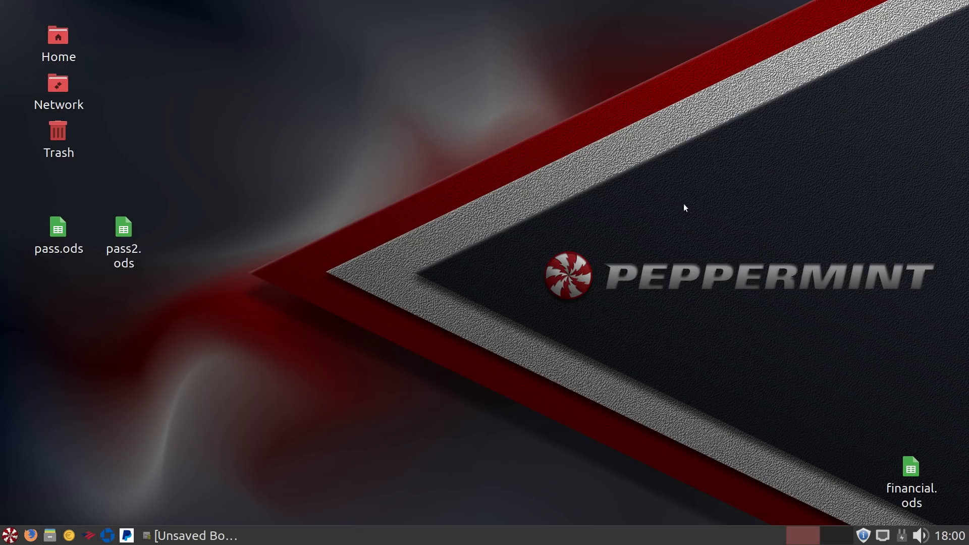
mouse_move(657, 262)
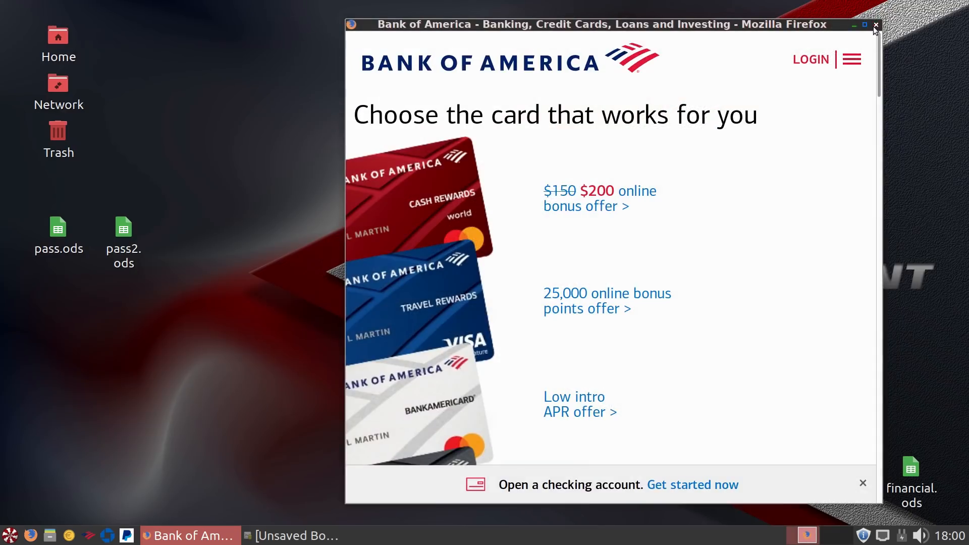
click(875, 24)
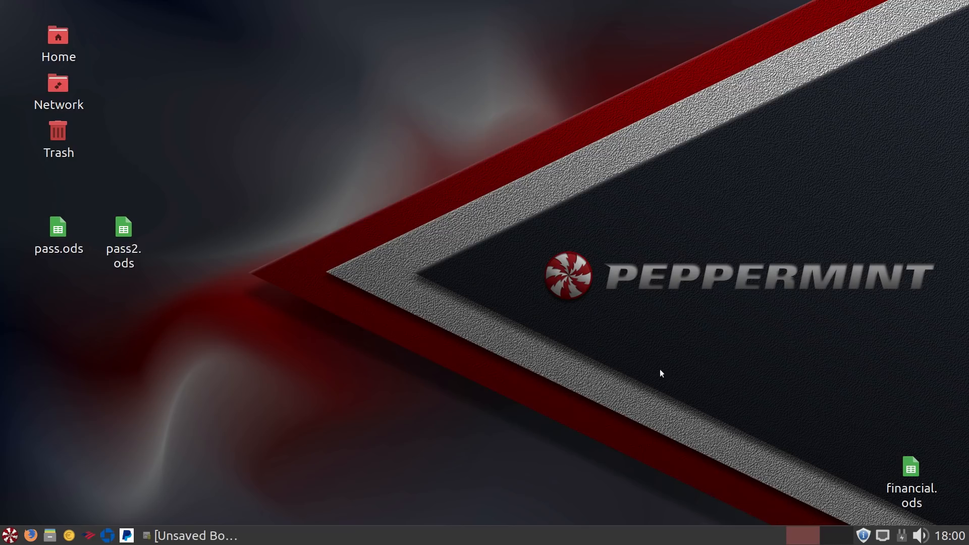
mouse_move(39, 475)
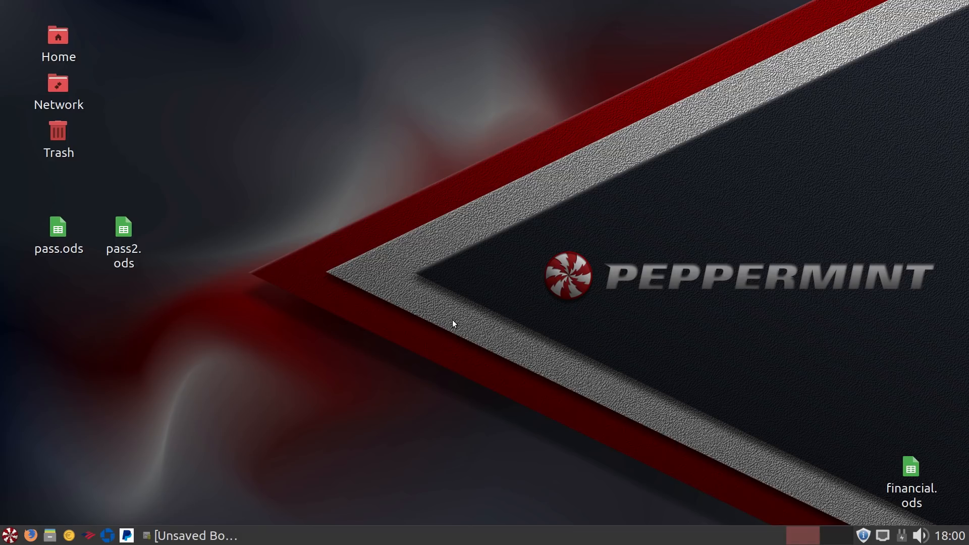
mouse_move(139, 390)
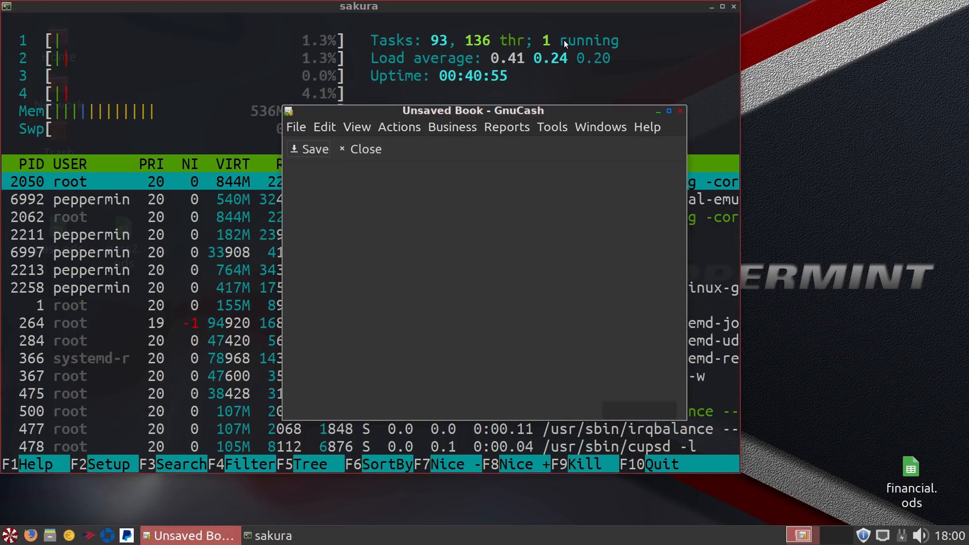
- Close the unsaved GnuCash book without saving, then close the htop terminal window
click(359, 149)
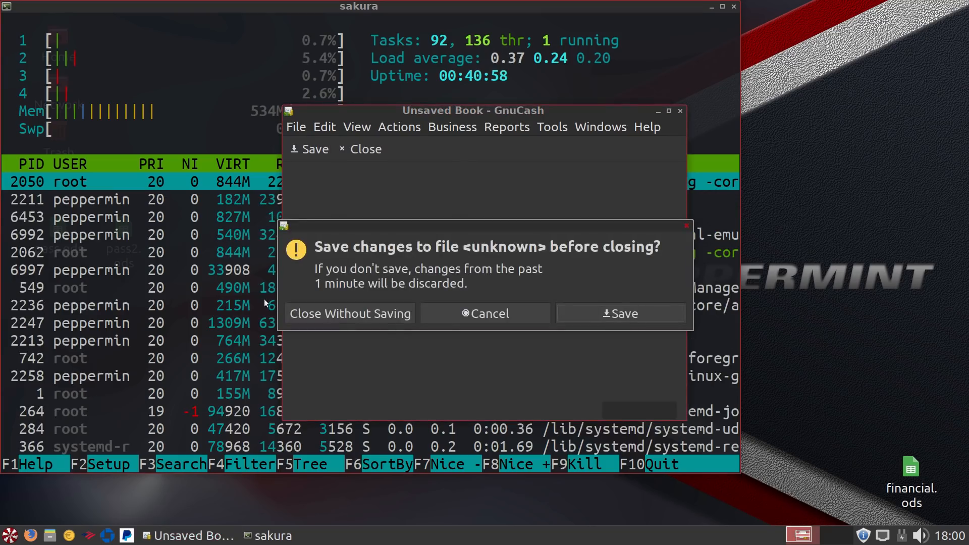
click(349, 312)
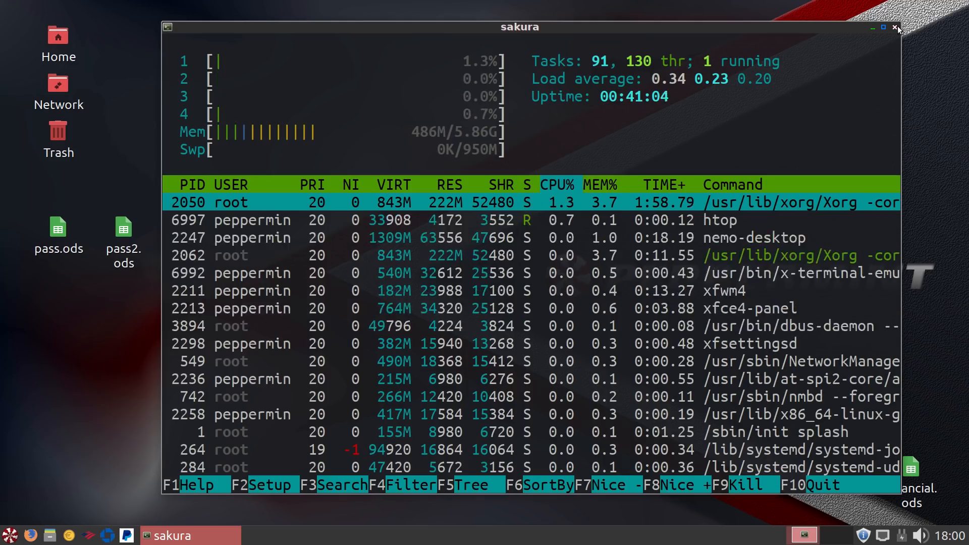
click(897, 28)
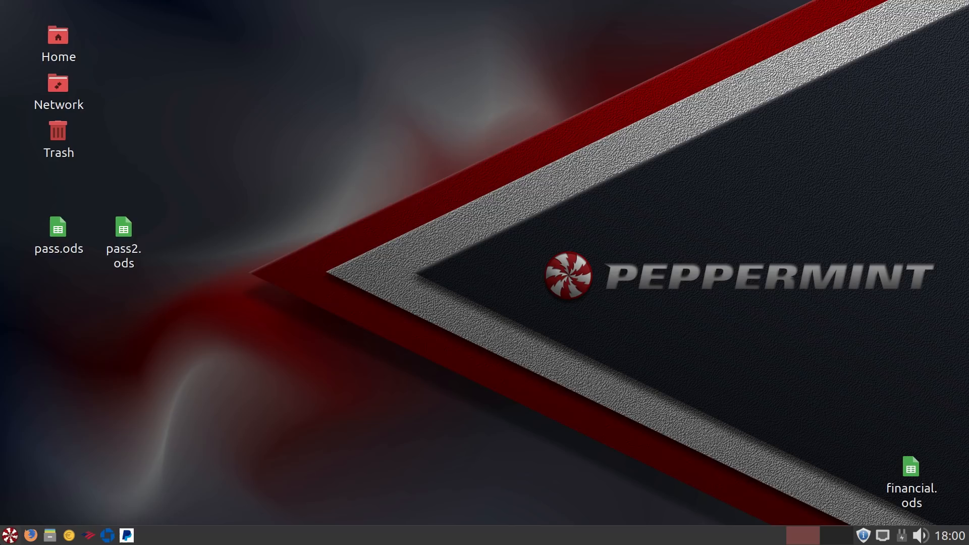
click(10, 534)
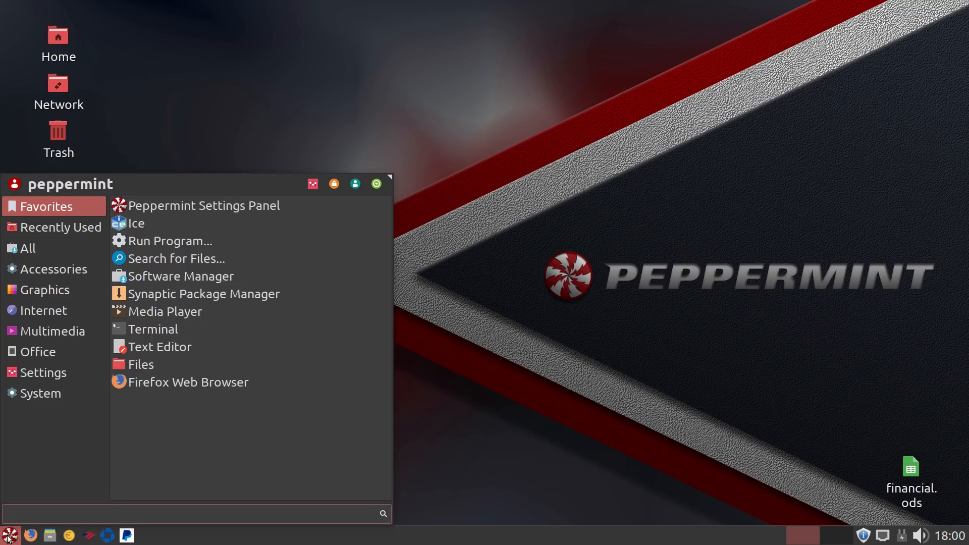
click(45, 290)
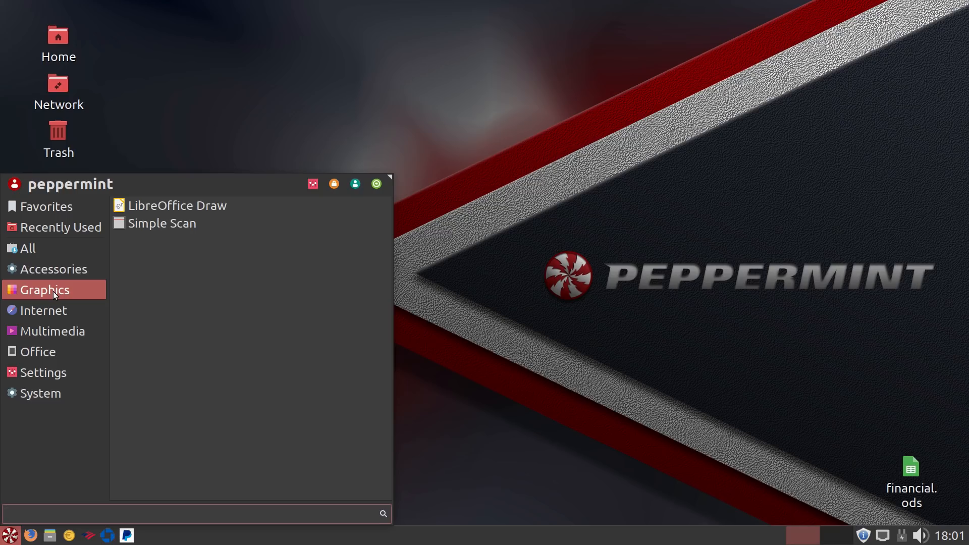
click(550, 290)
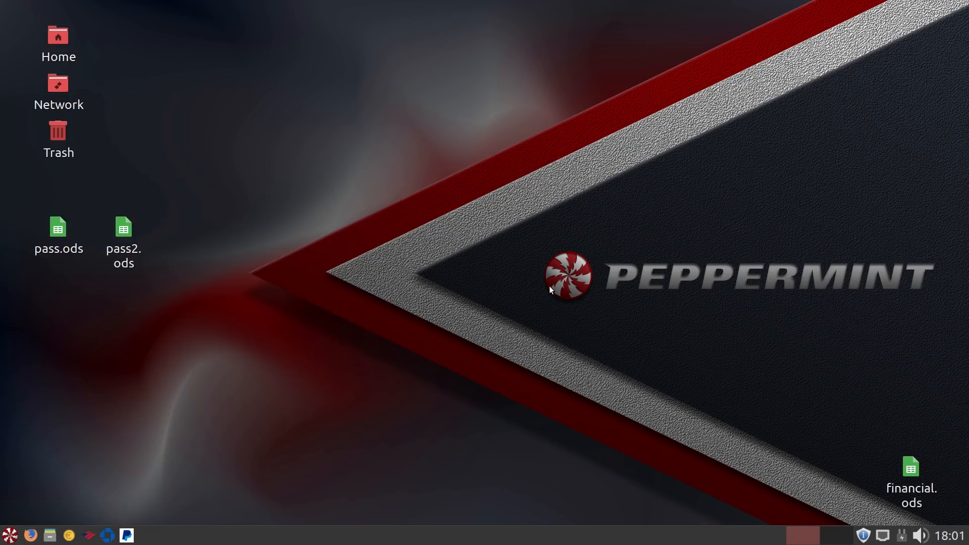